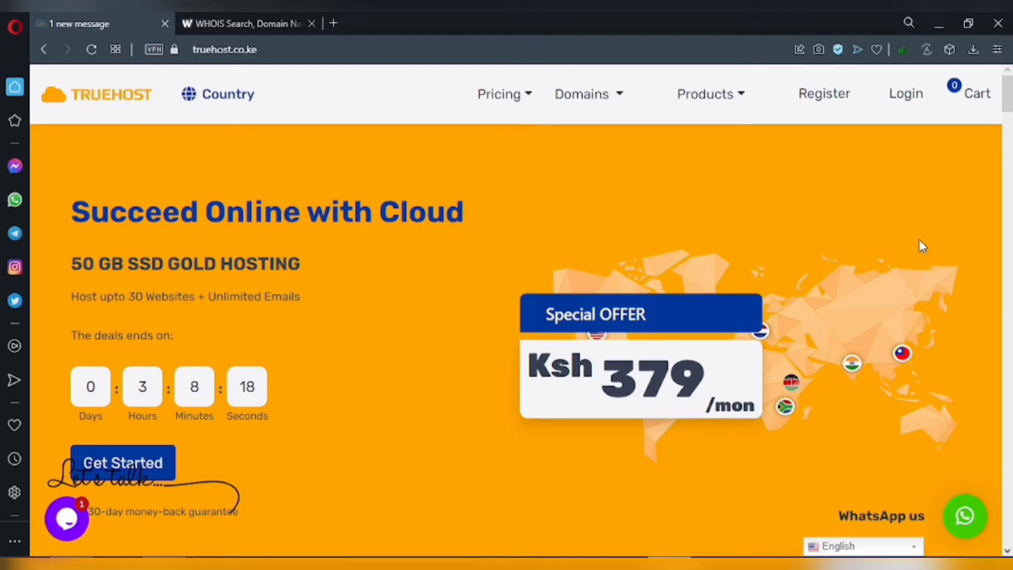
mouse_move(896, 211)
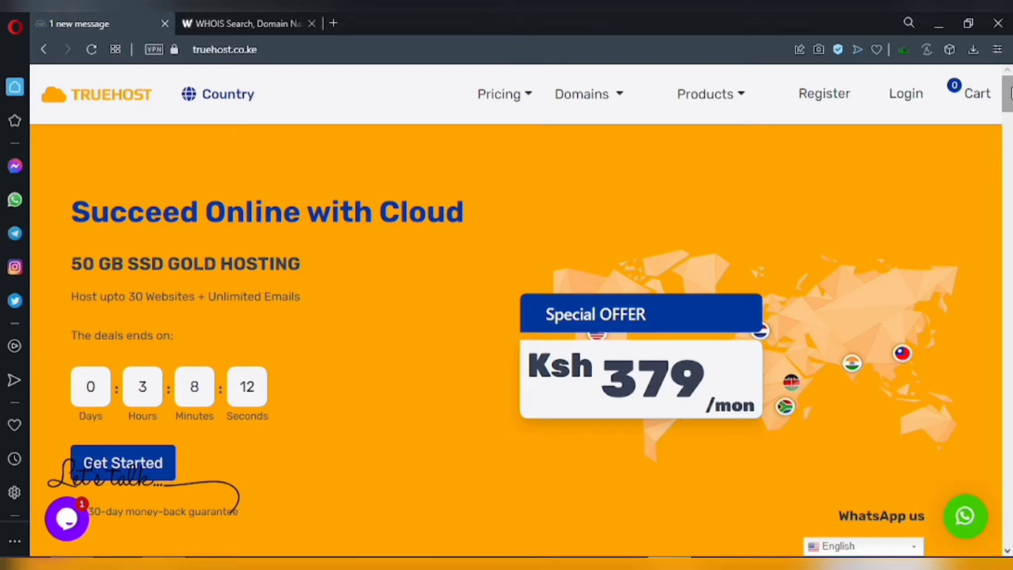
Step: Scroll the homepage down to the Domains Registration in Kenya search section
scroll(down, 3)
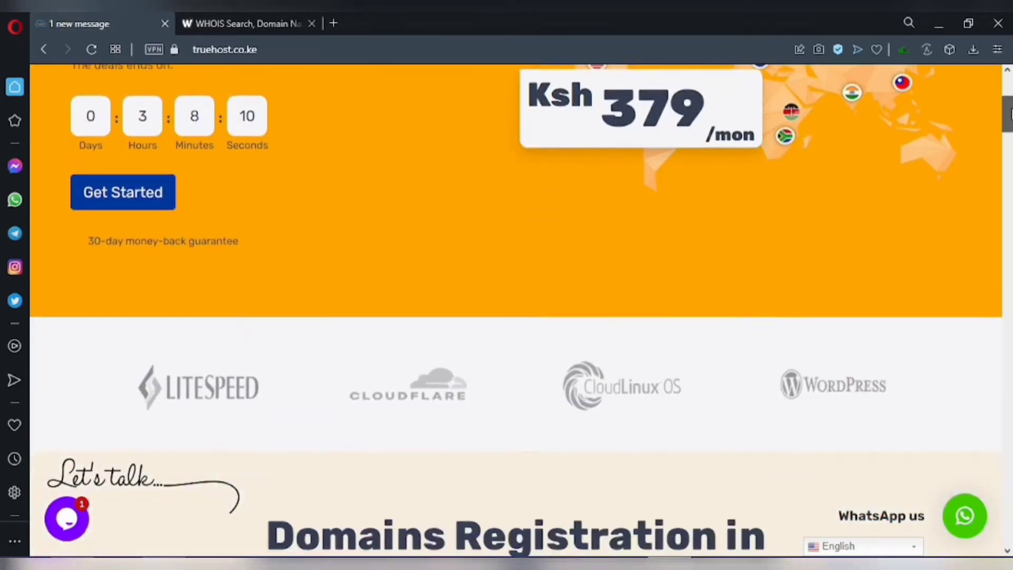
scroll(down, 3)
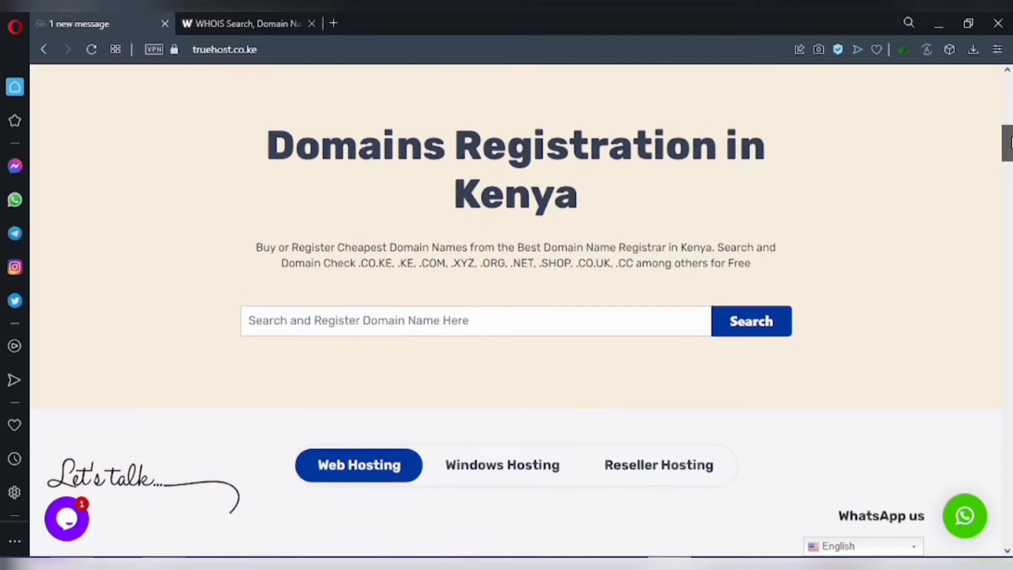
scroll(up, 3)
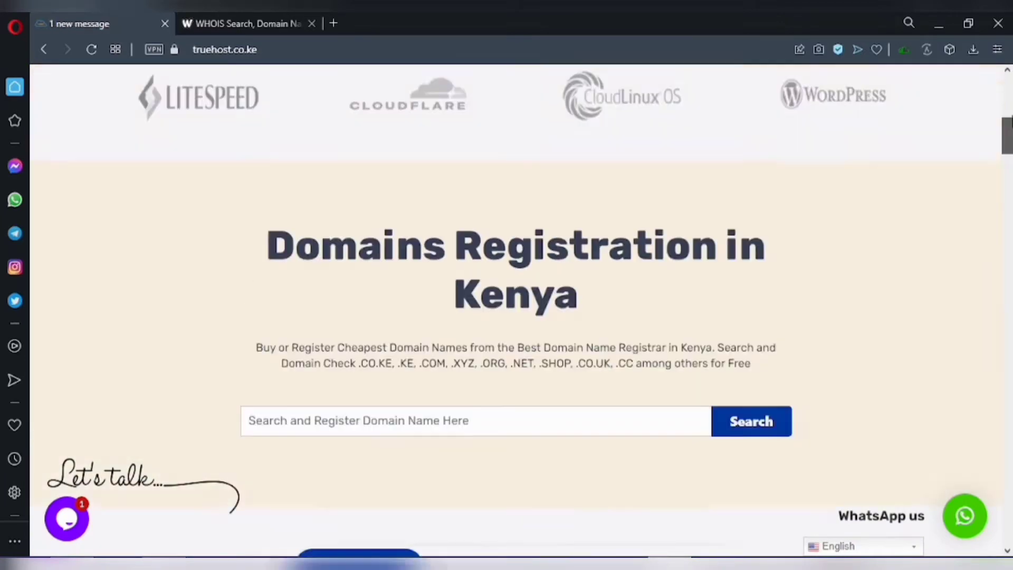
scroll(up, 3)
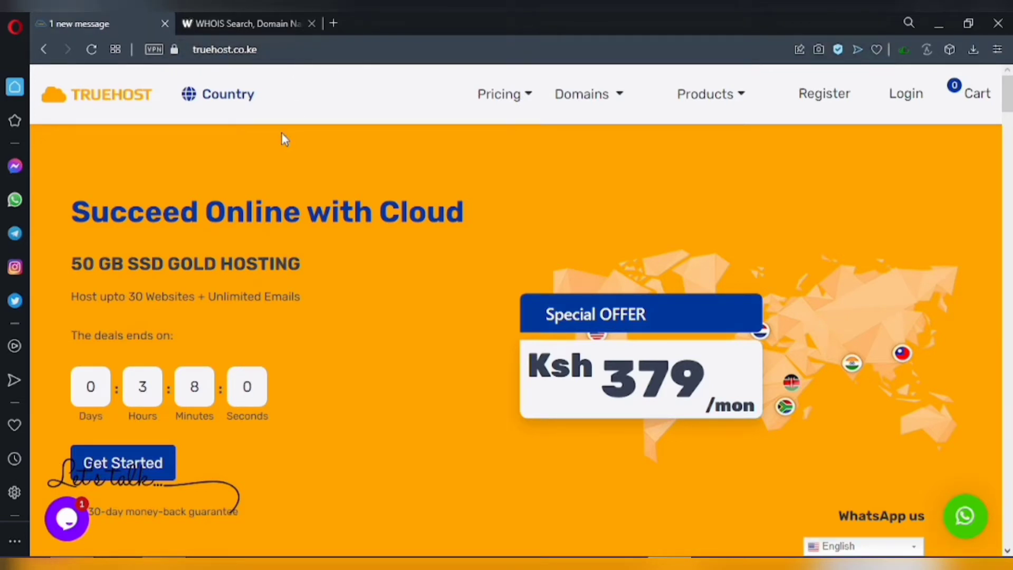
mouse_move(981, 113)
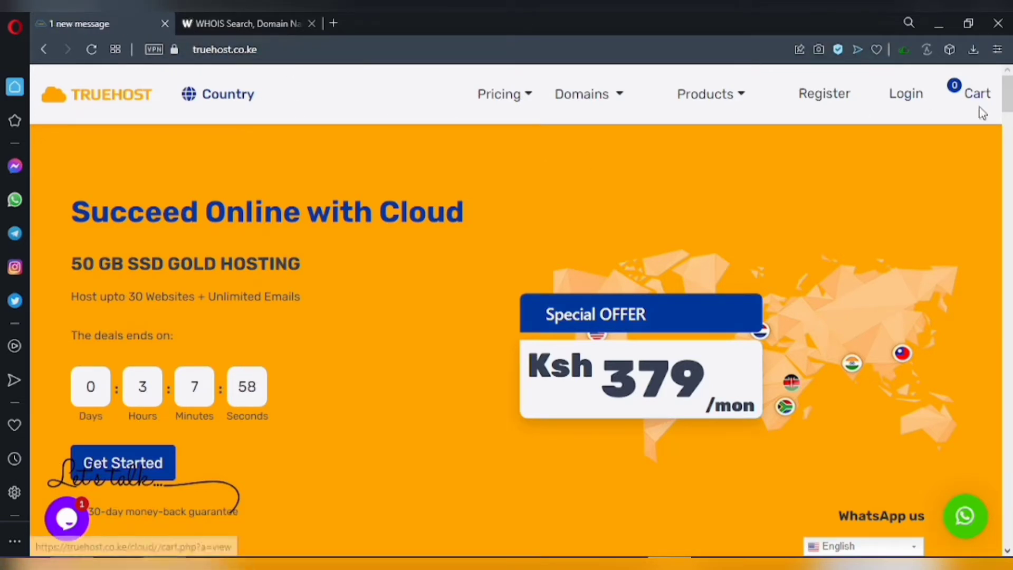
scroll(down, 3)
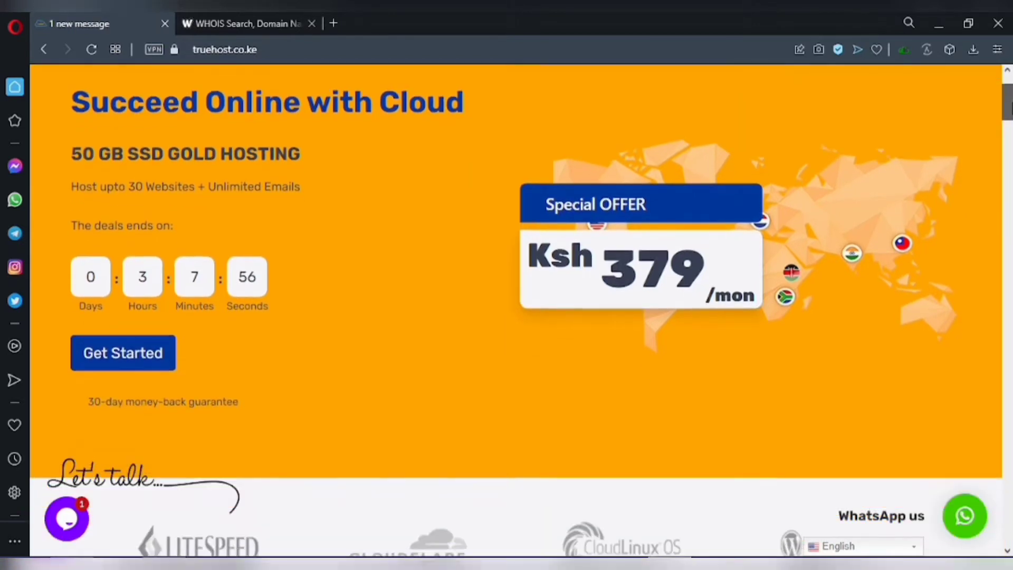
scroll(down, 3)
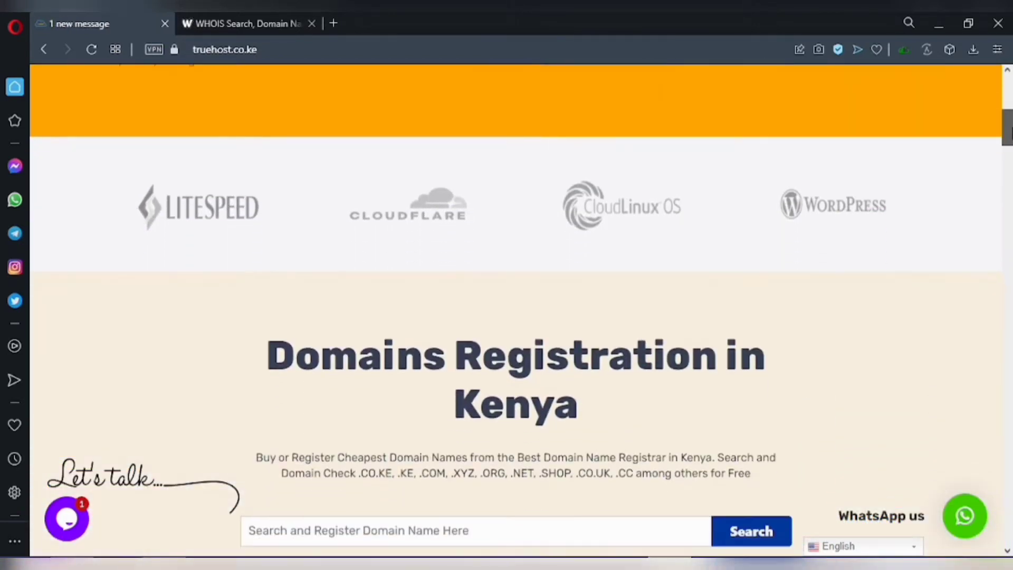
scroll(down, 3)
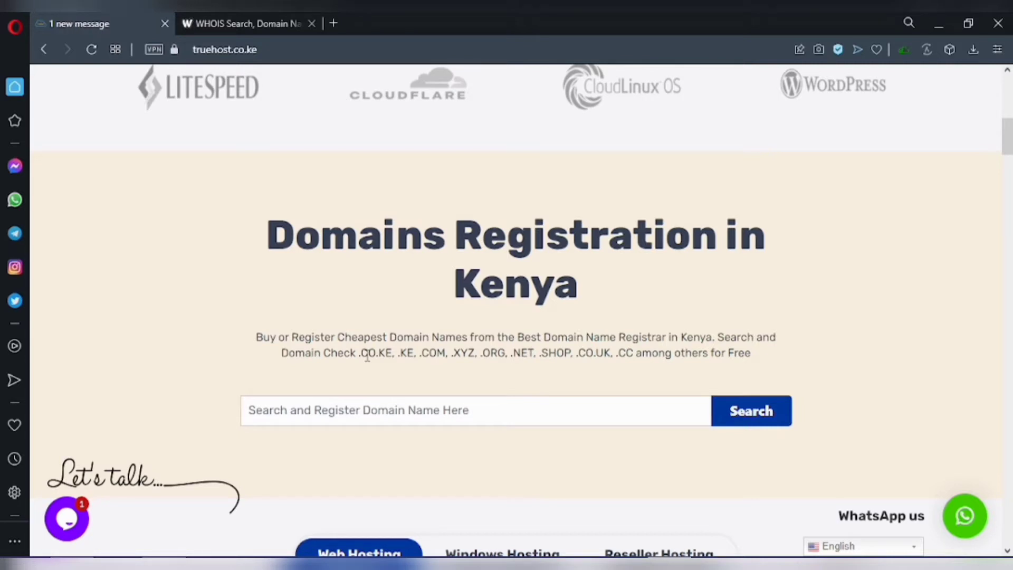
mouse_move(335, 387)
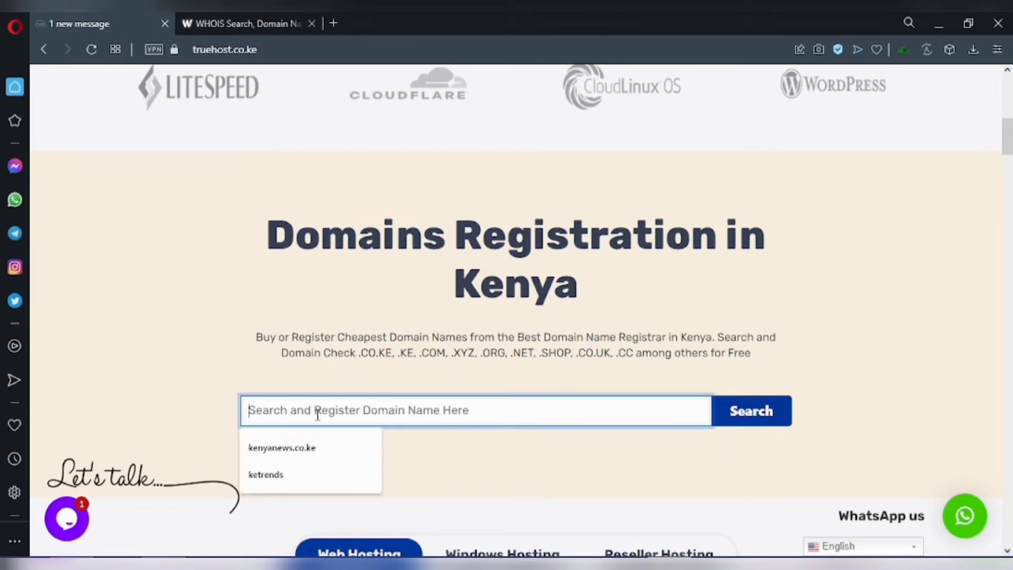
Step: Search for the suggested domain kenyanews.co.ke from the homepage domain search box
click(282, 447)
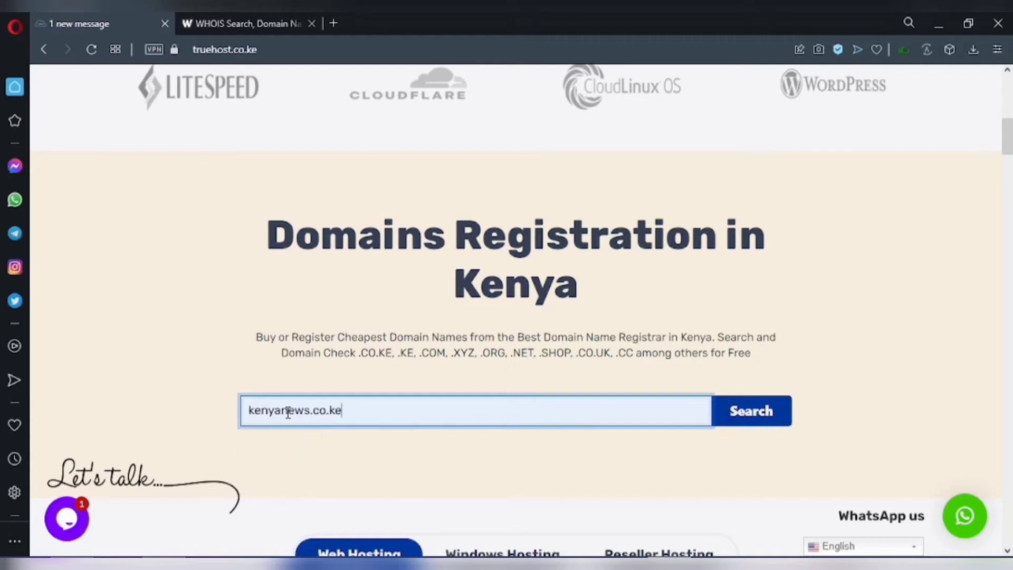
click(751, 411)
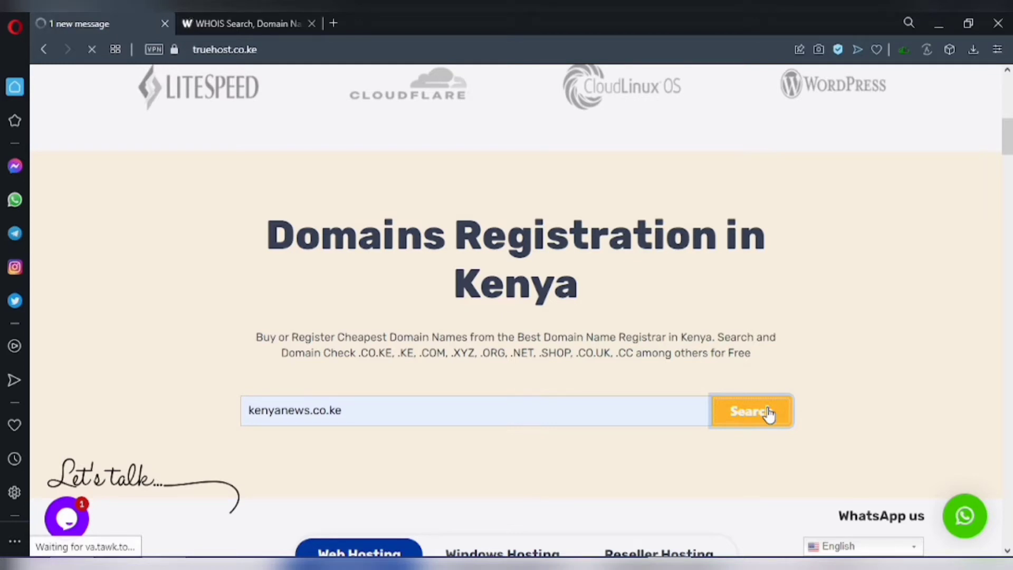
click(751, 411)
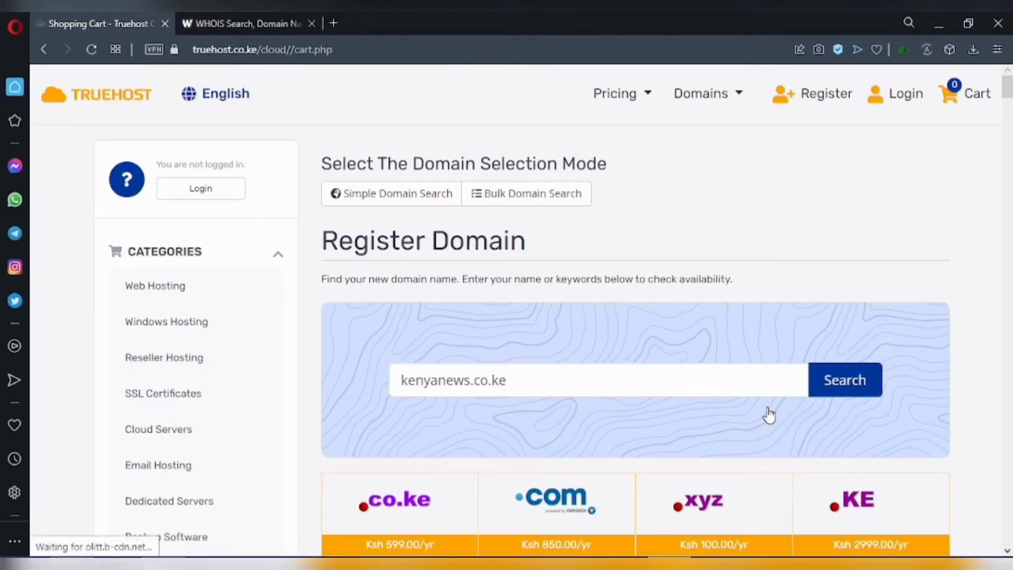
Step: Check kenyanews.co.ke, then search kenyanewsspecial.co.ke instead
click(844, 379)
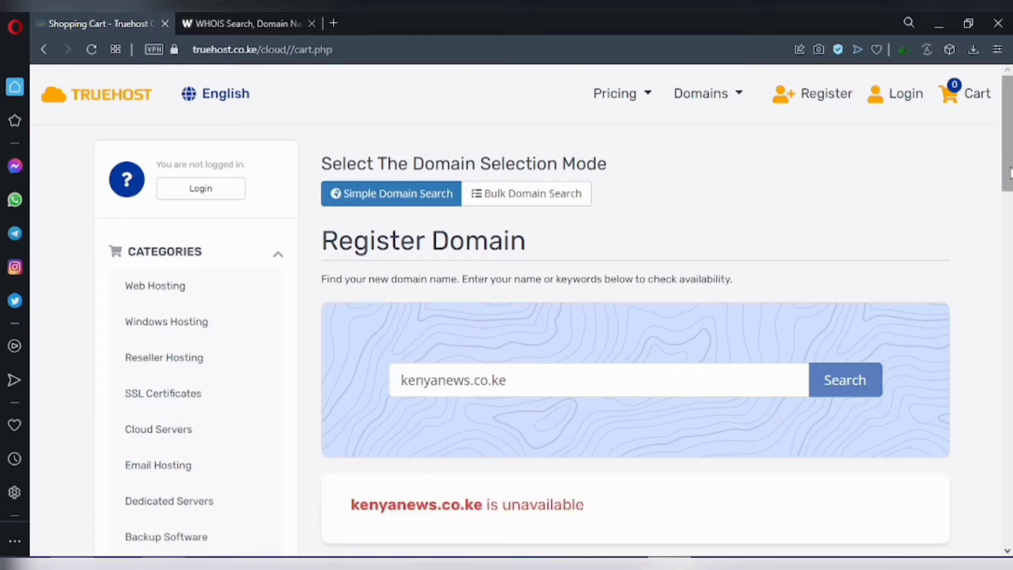
scroll(down, 3)
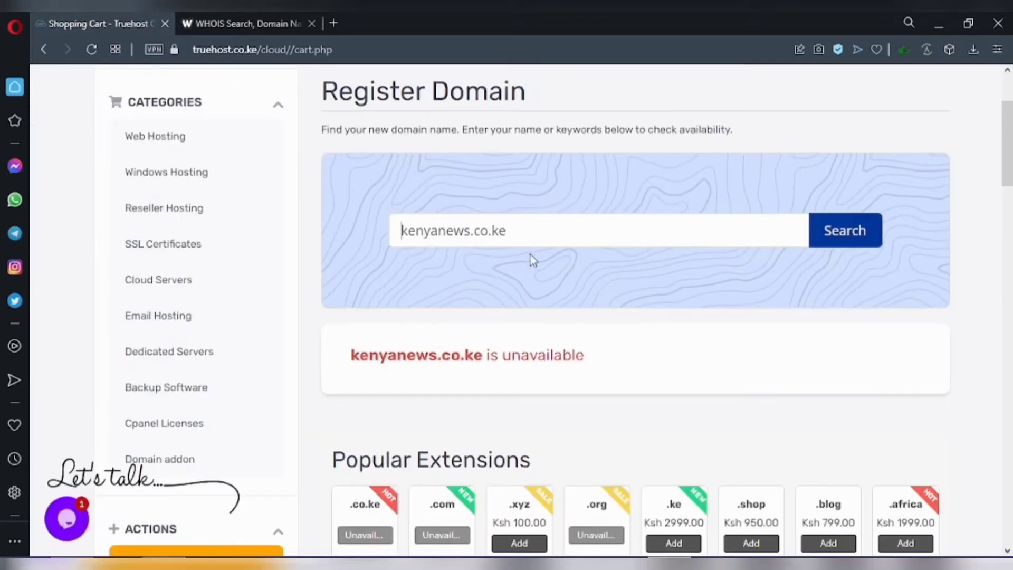
mouse_move(411, 459)
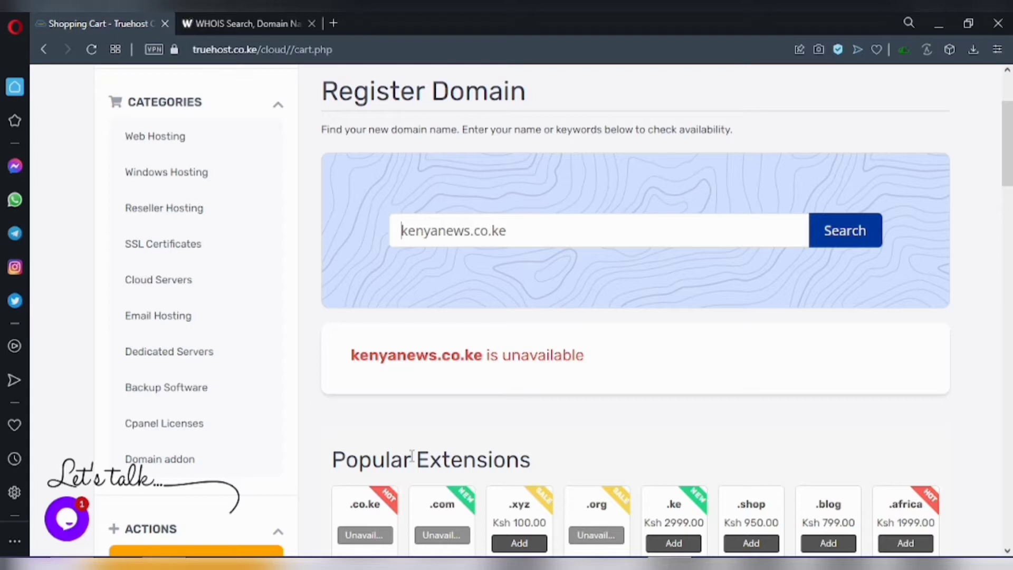
mouse_move(484, 244)
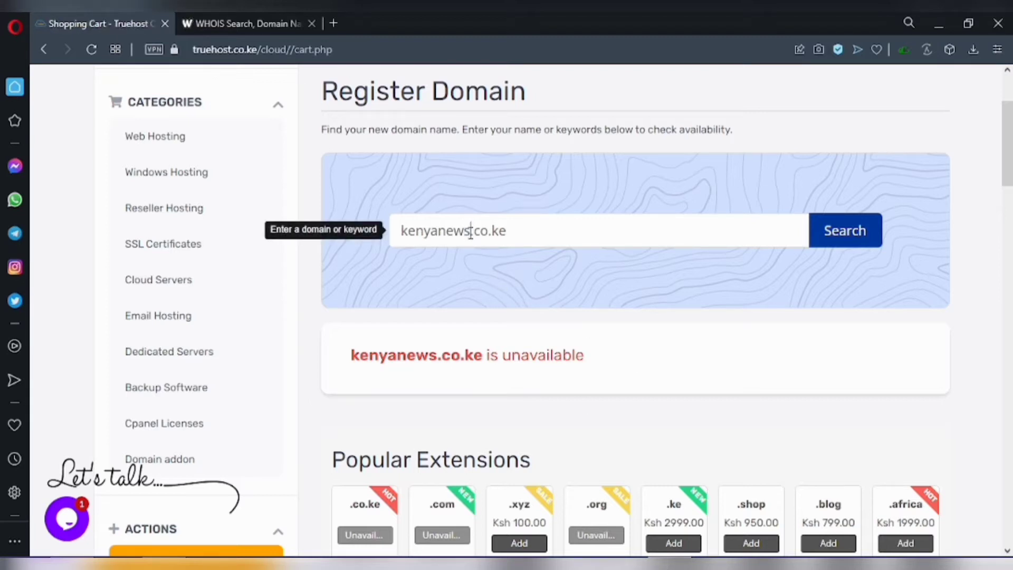
text(pecial)
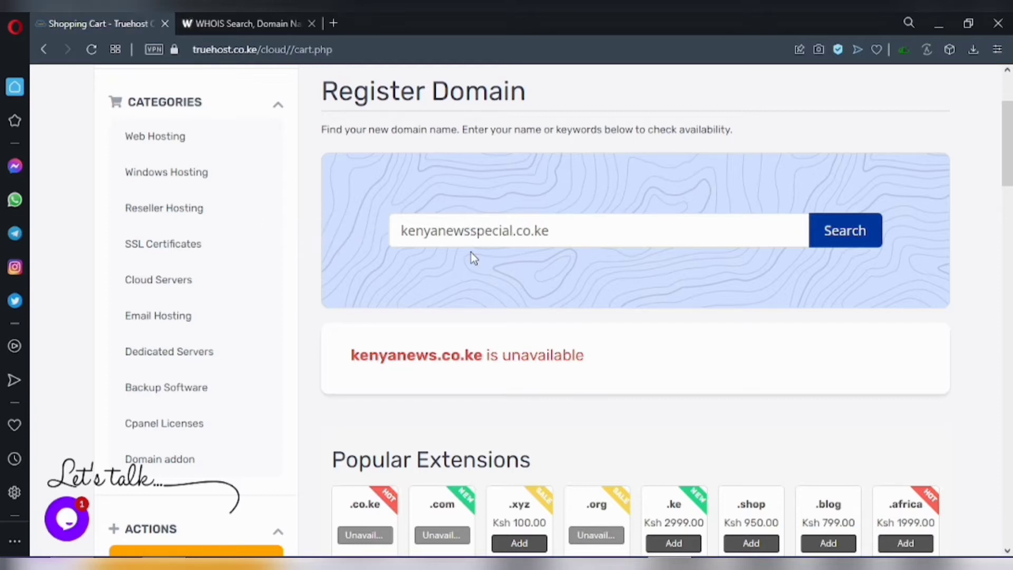
click(844, 230)
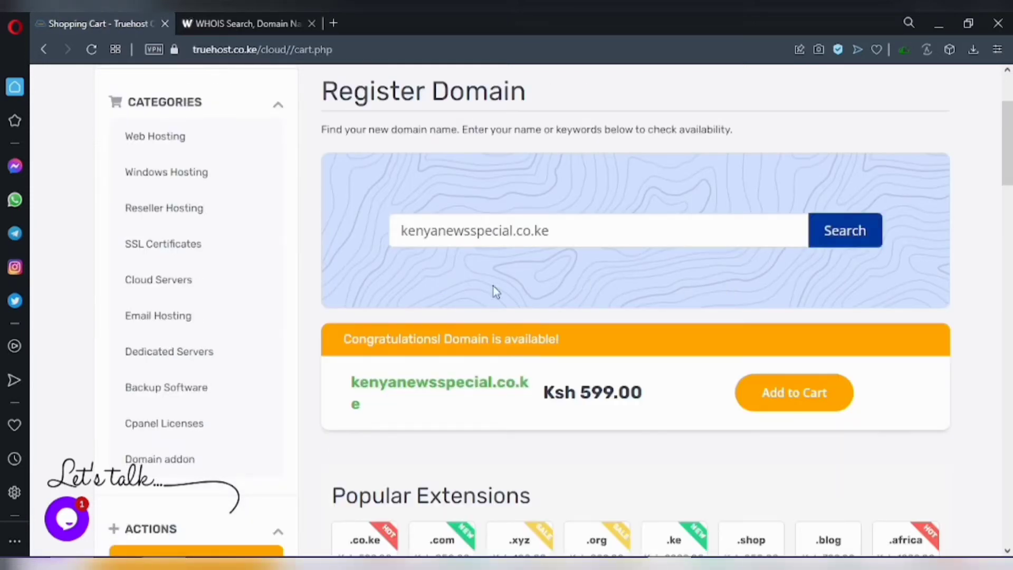
mouse_move(595, 351)
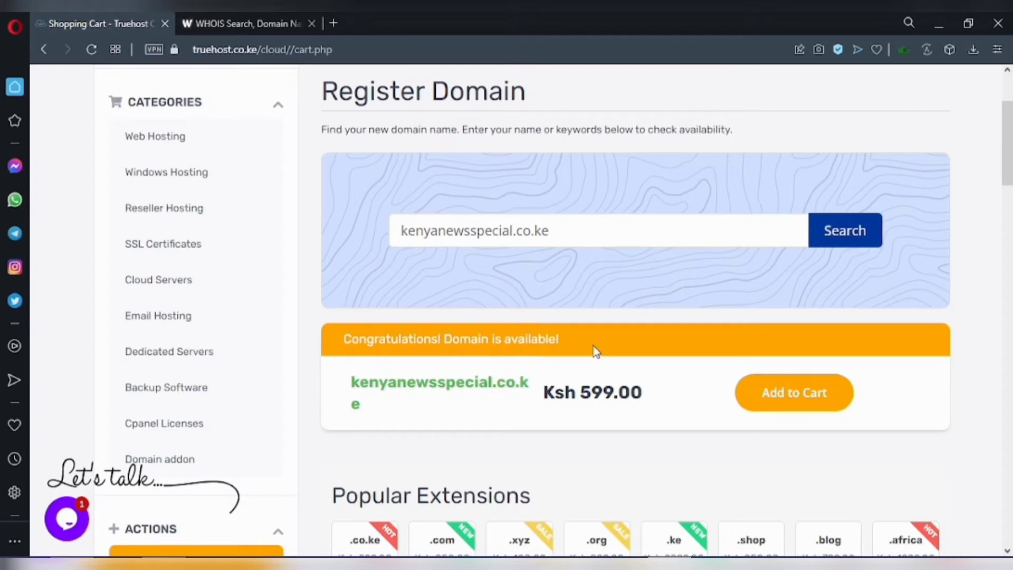
mouse_move(577, 344)
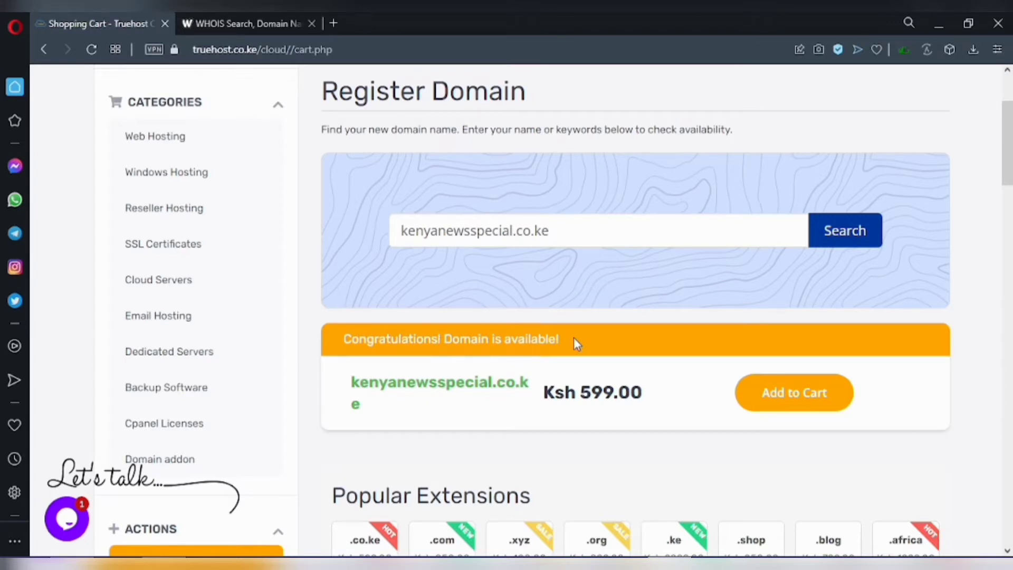
mouse_move(571, 343)
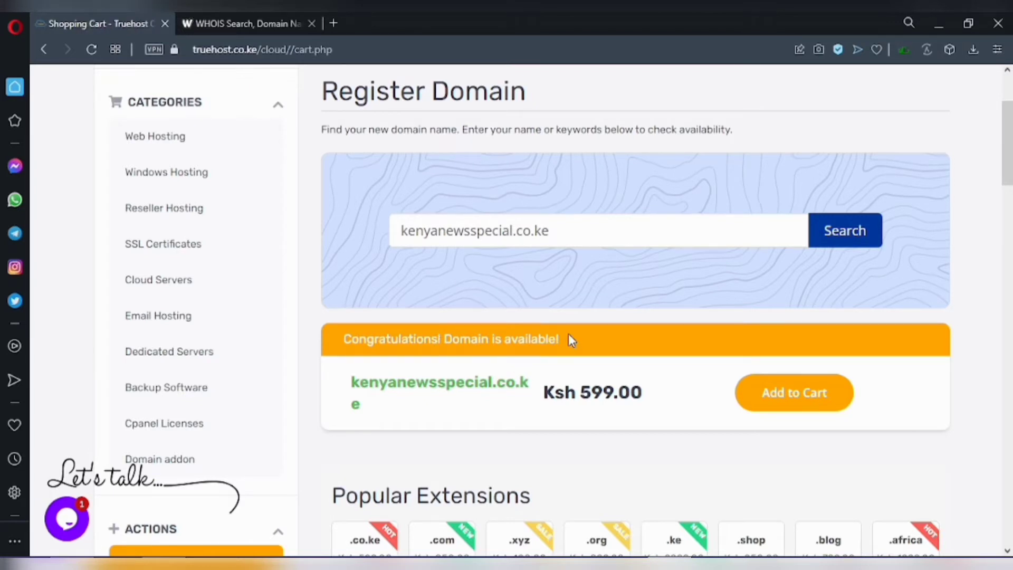
mouse_move(577, 390)
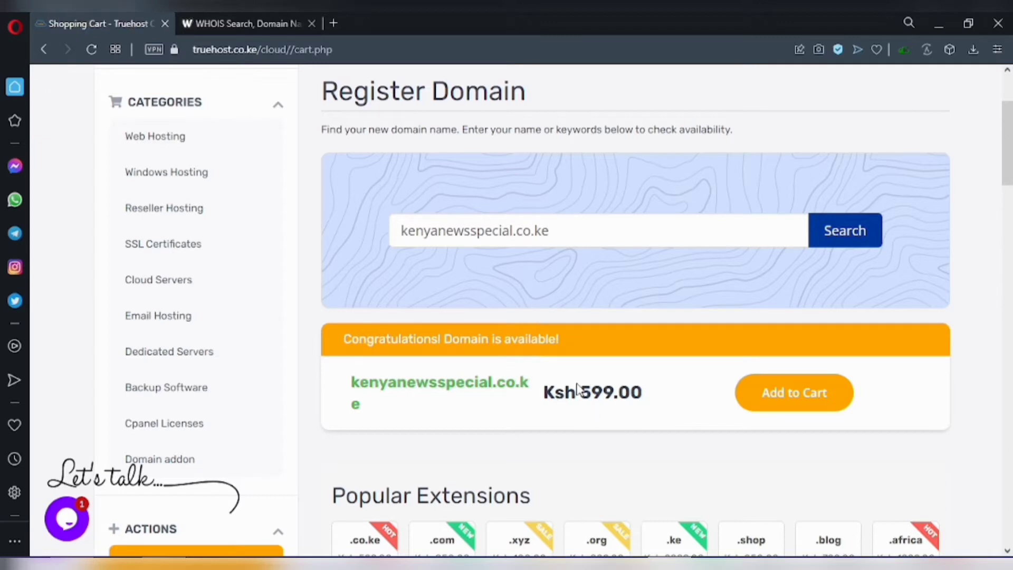
mouse_move(577, 344)
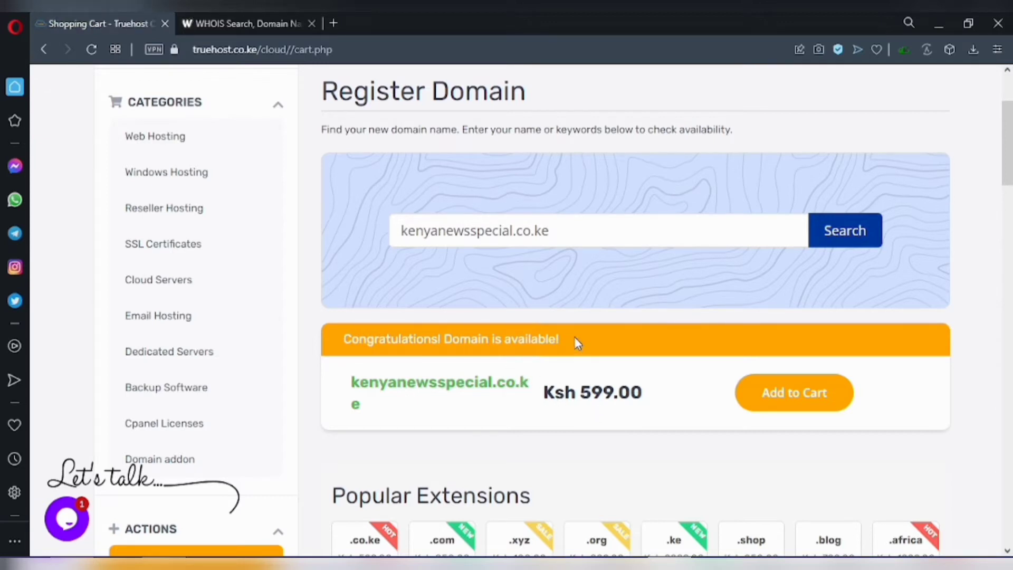
Step: Review the Popular Extensions prices, from .xyz at Ksh 100 to .ke at Ksh 2999
scroll(down, 3)
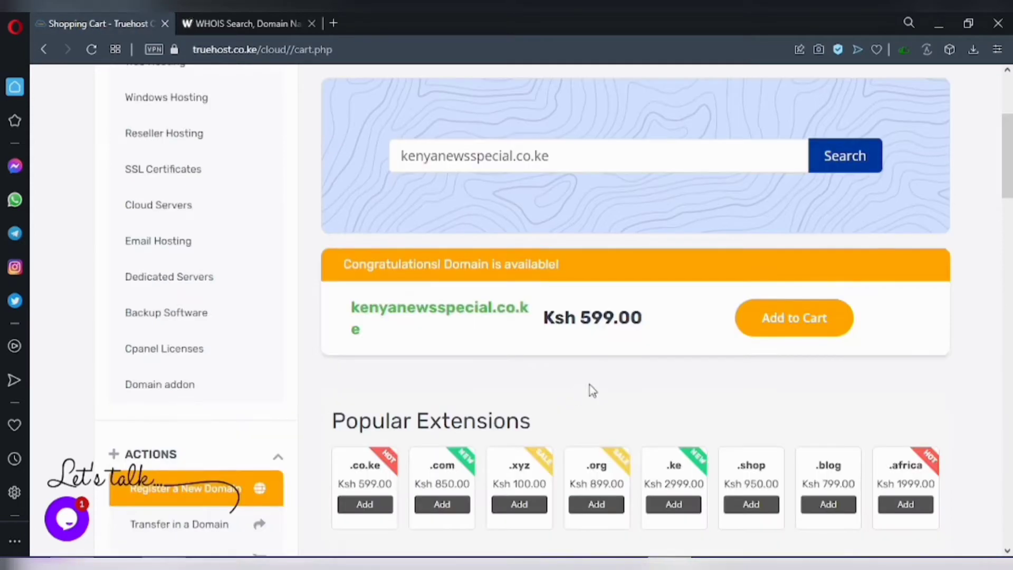
mouse_move(452, 342)
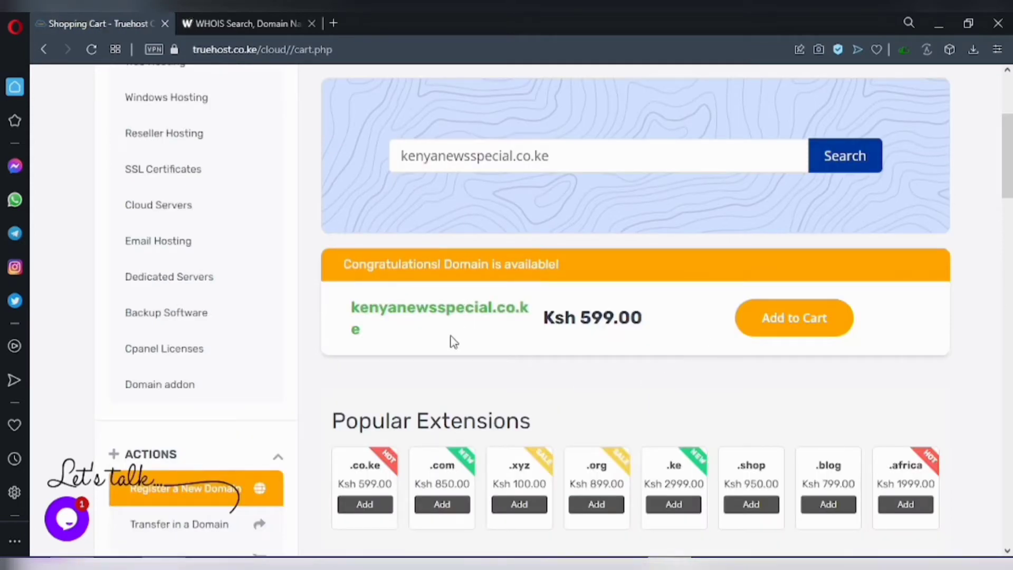
scroll(down, 3)
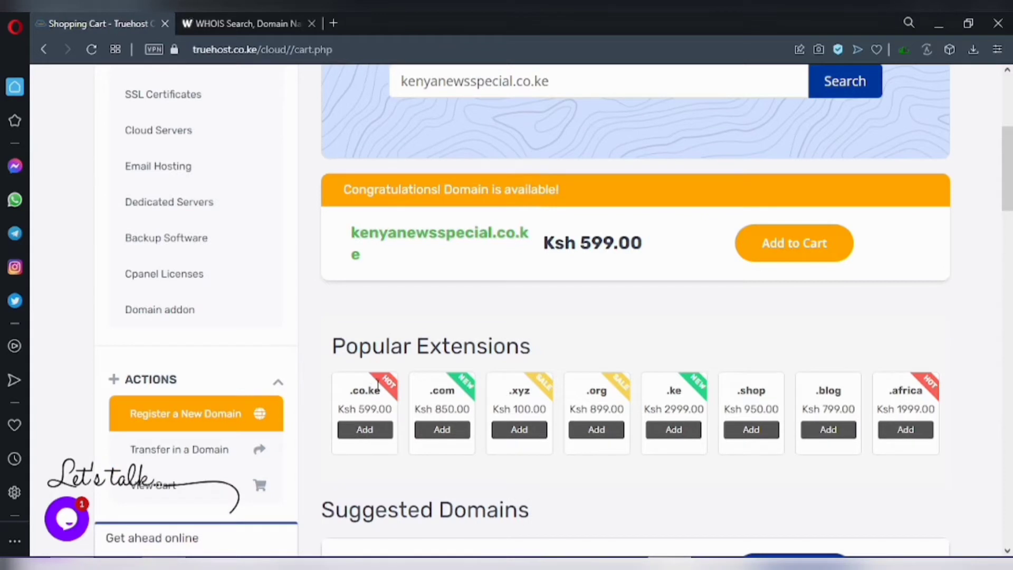
mouse_move(563, 413)
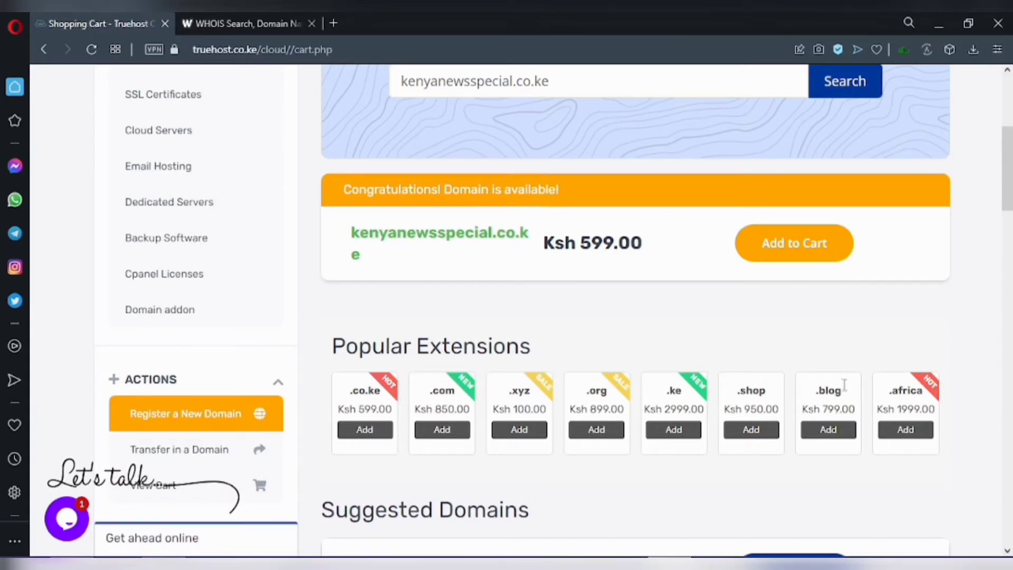
mouse_move(751, 413)
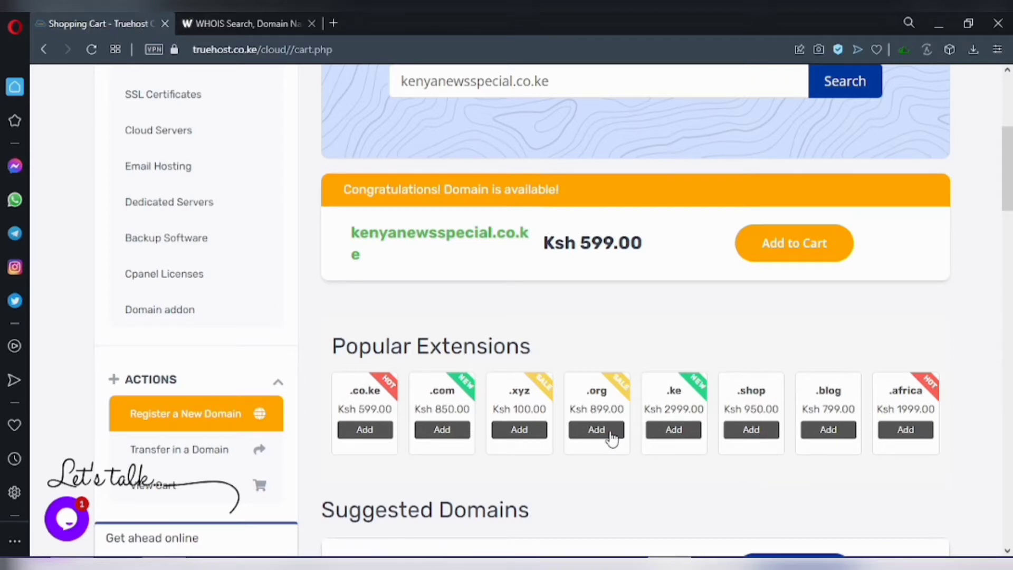
scroll(up, 3)
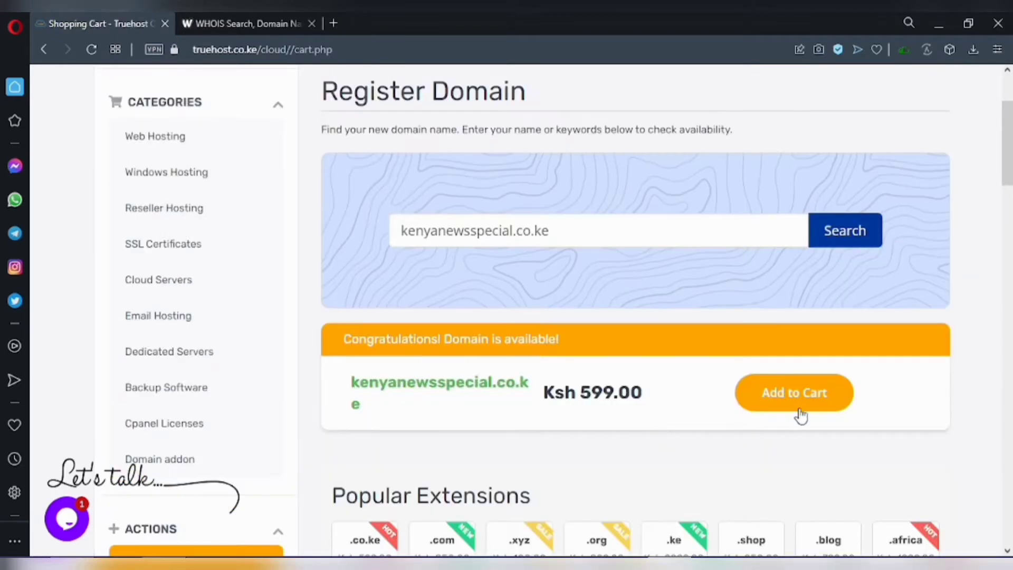
Step: Send kenyanewsspecial.co.ke at Ksh 599.00 to checkout from the Register Domain results
click(794, 392)
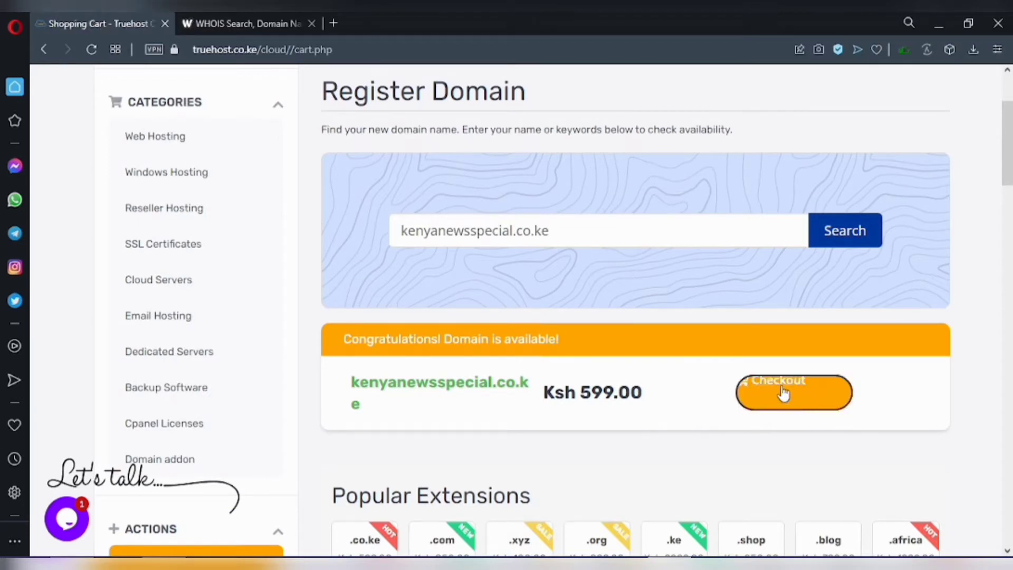
click(793, 393)
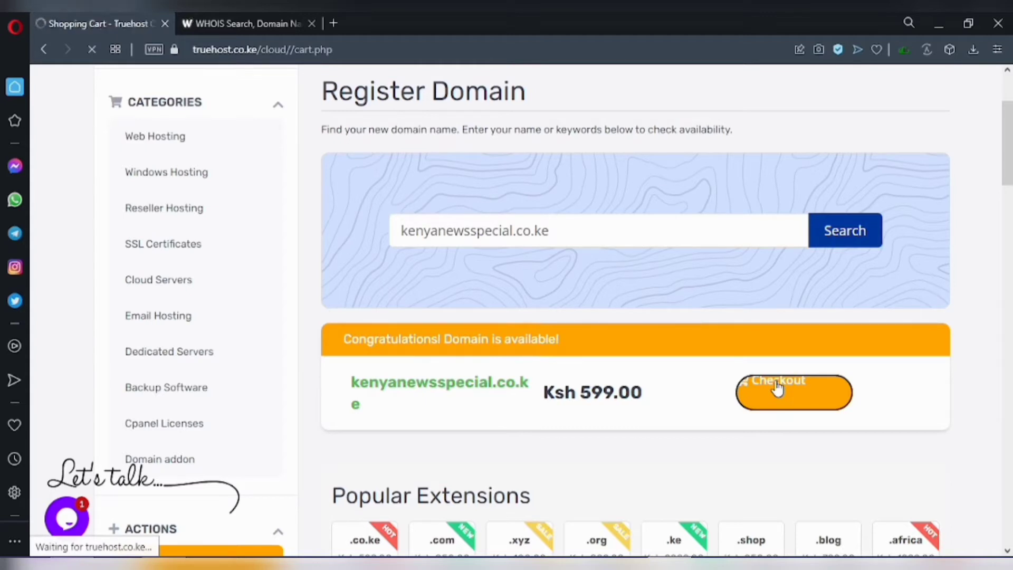
click(792, 392)
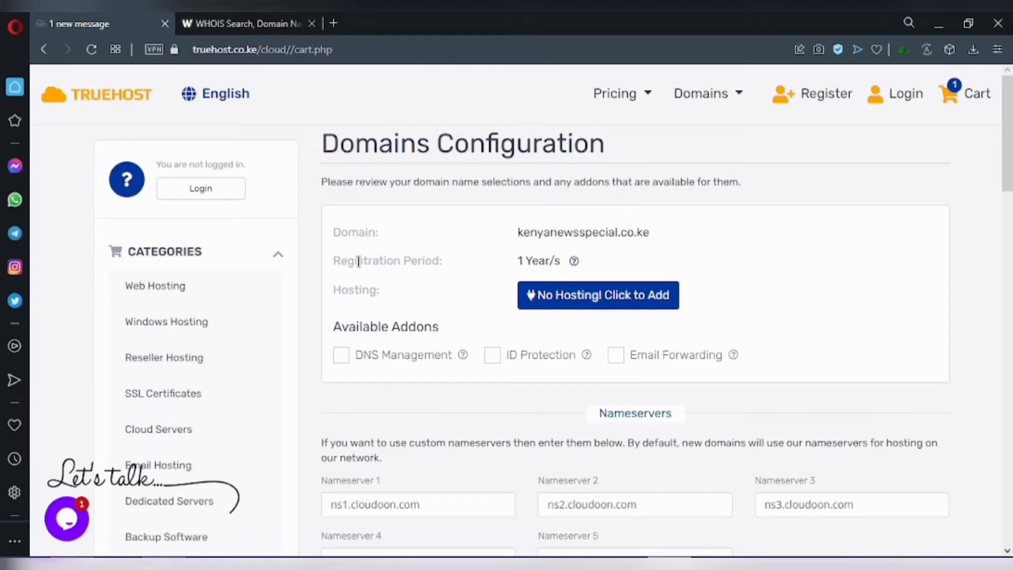
double_click(386, 260)
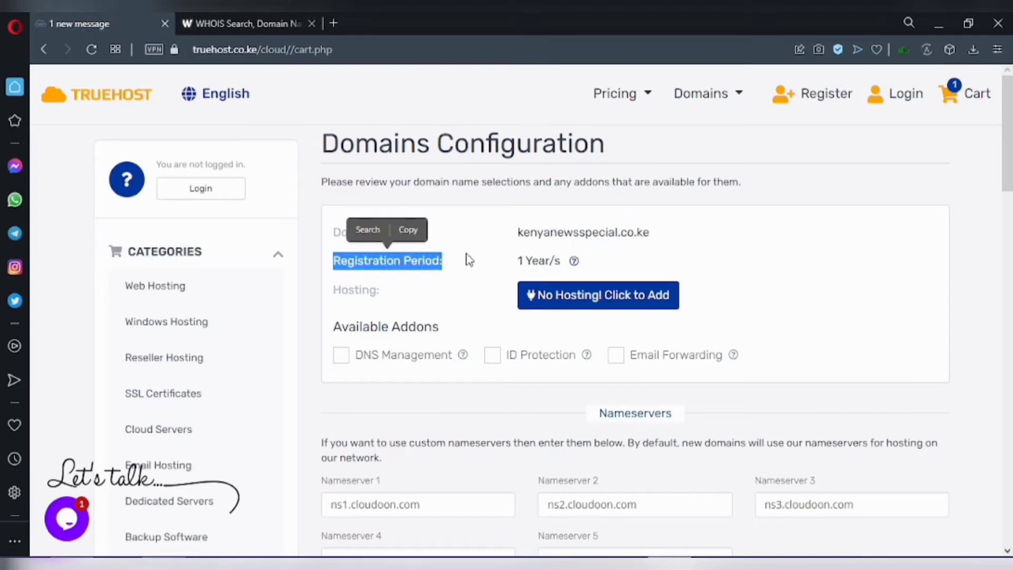
mouse_move(573, 261)
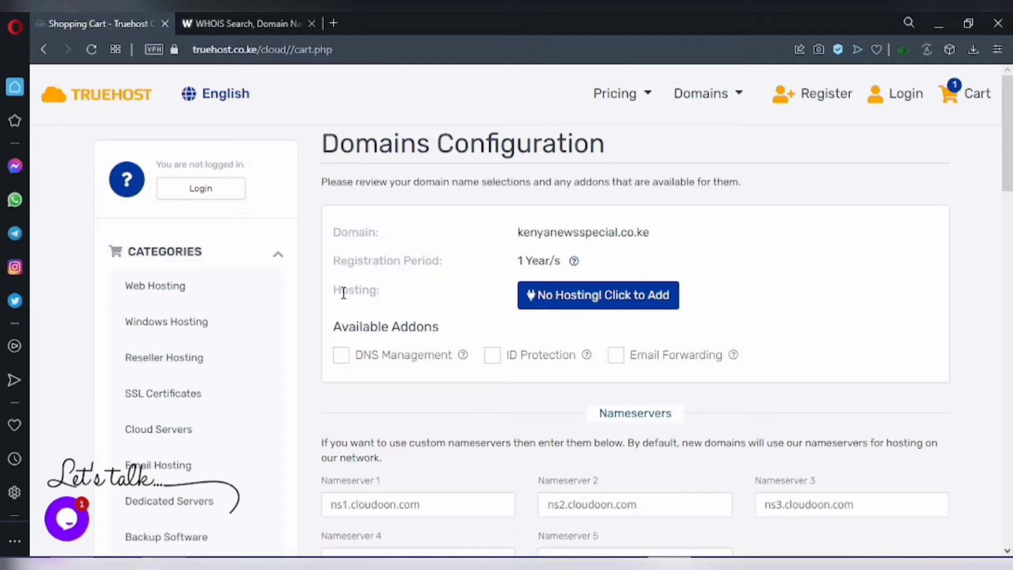
double_click(357, 290)
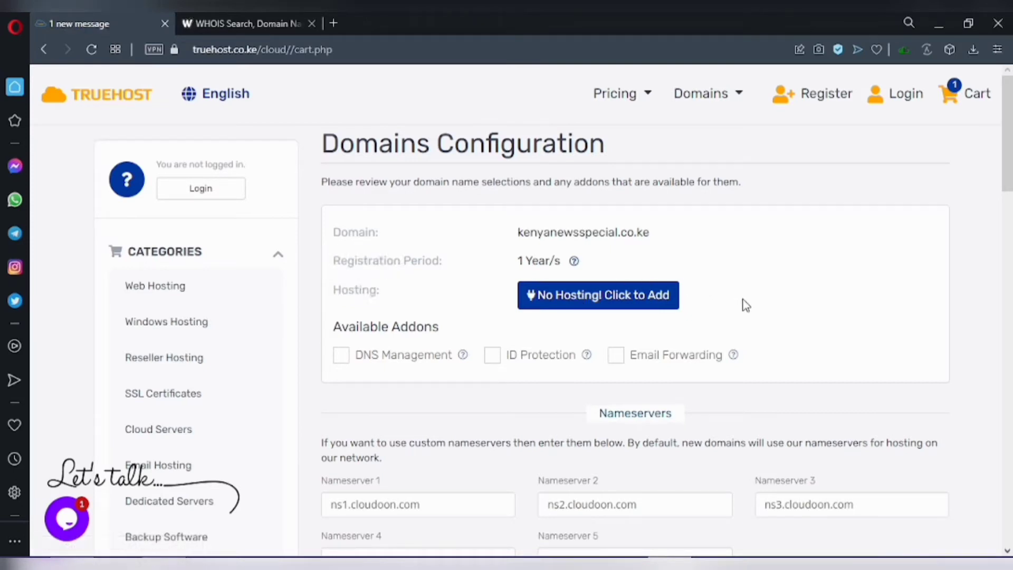
mouse_move(230, 69)
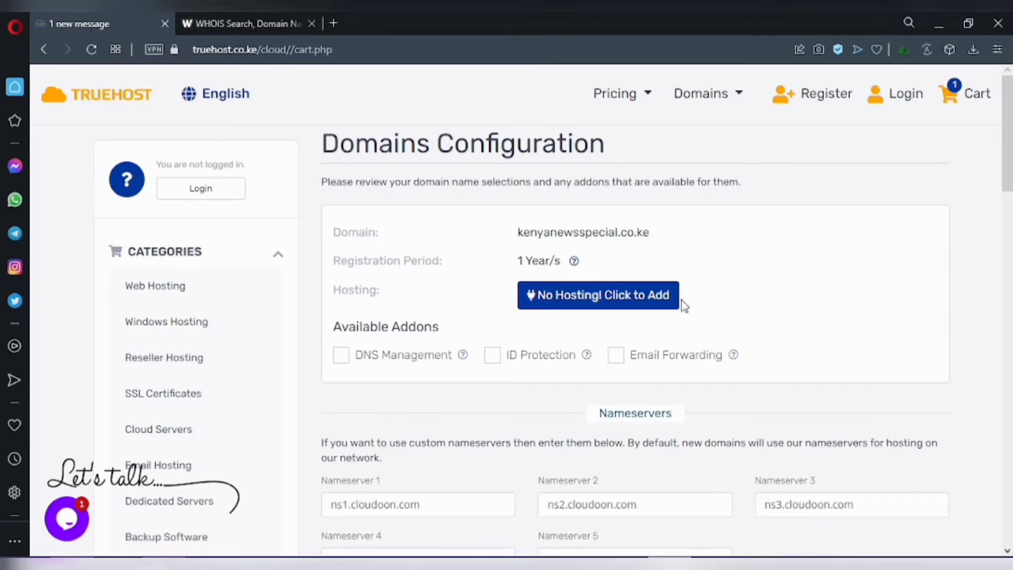
scroll(down, 3)
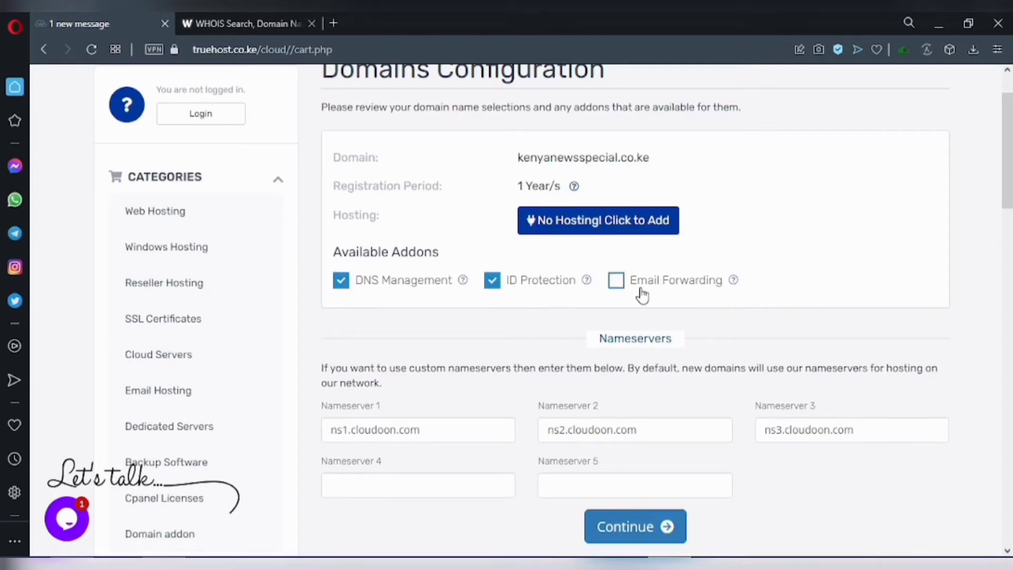
Step: Add Email Forwarding to the domain and submit the domain configuration
click(616, 280)
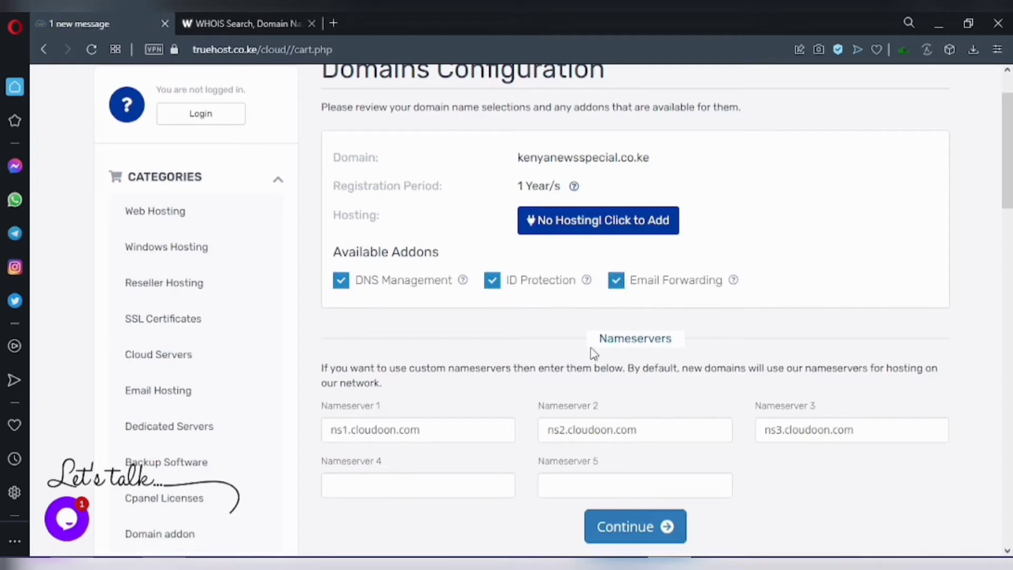
scroll(down, 3)
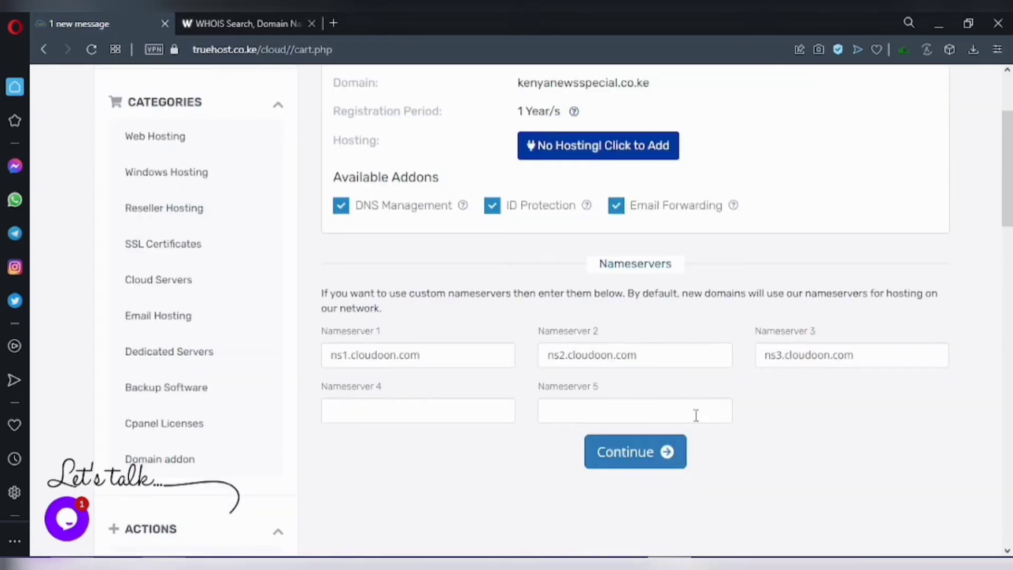
click(634, 451)
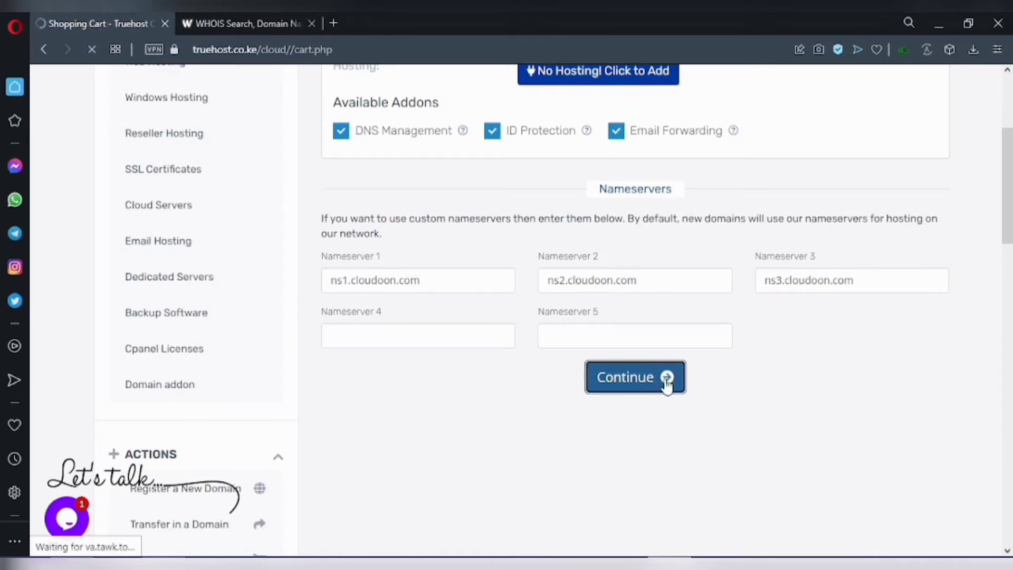
click(634, 378)
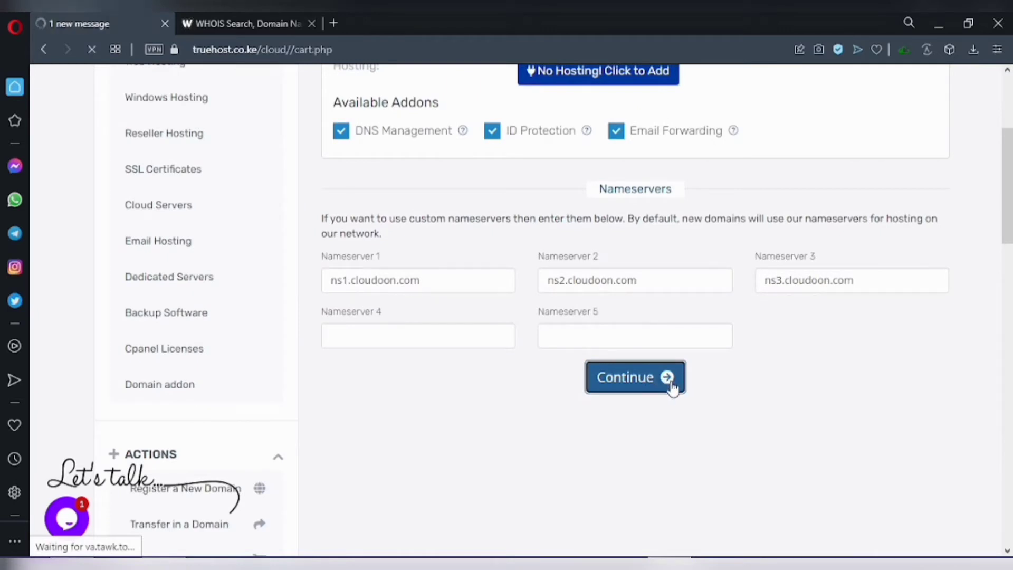
click(634, 377)
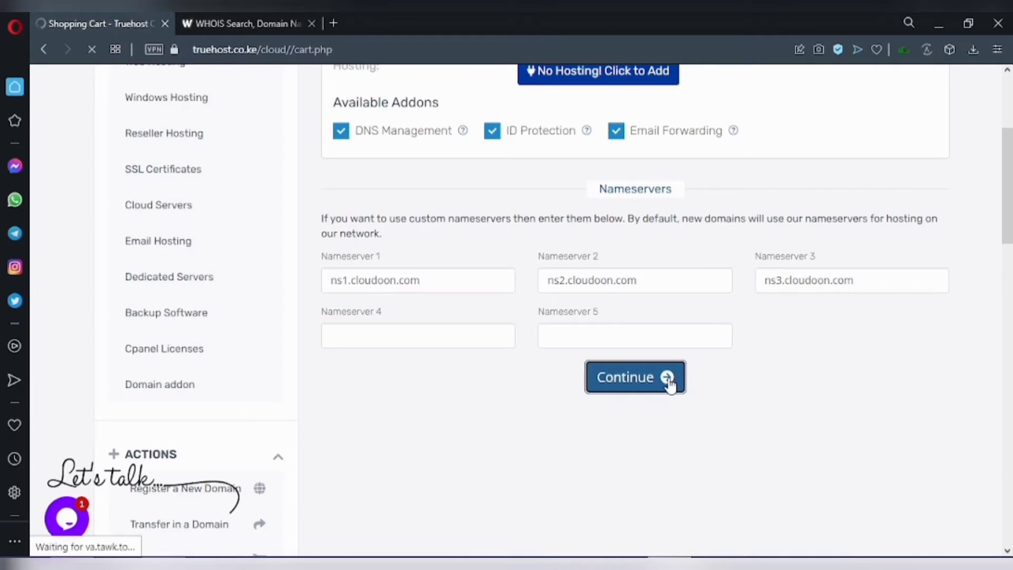
click(634, 377)
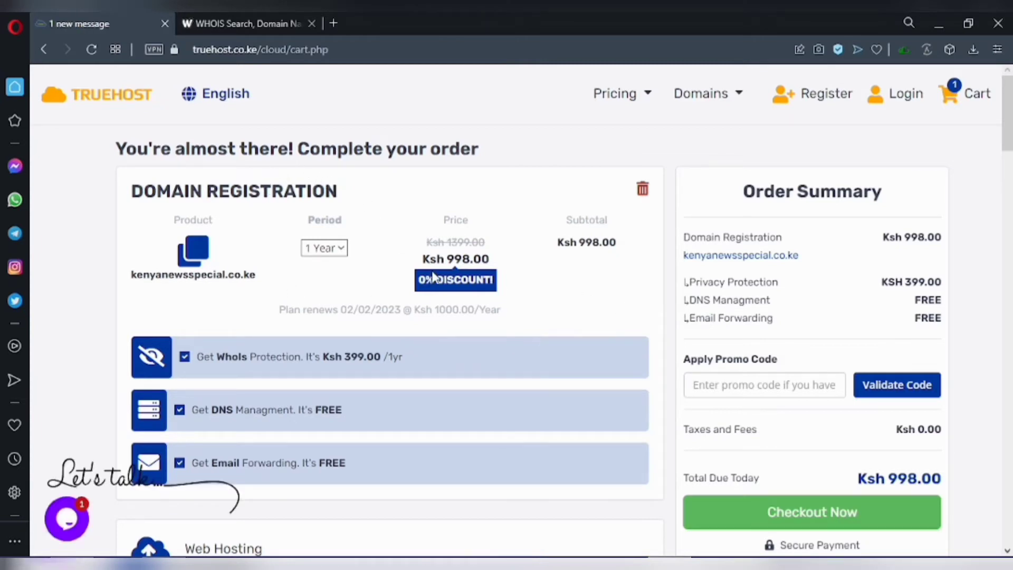
mouse_move(417, 265)
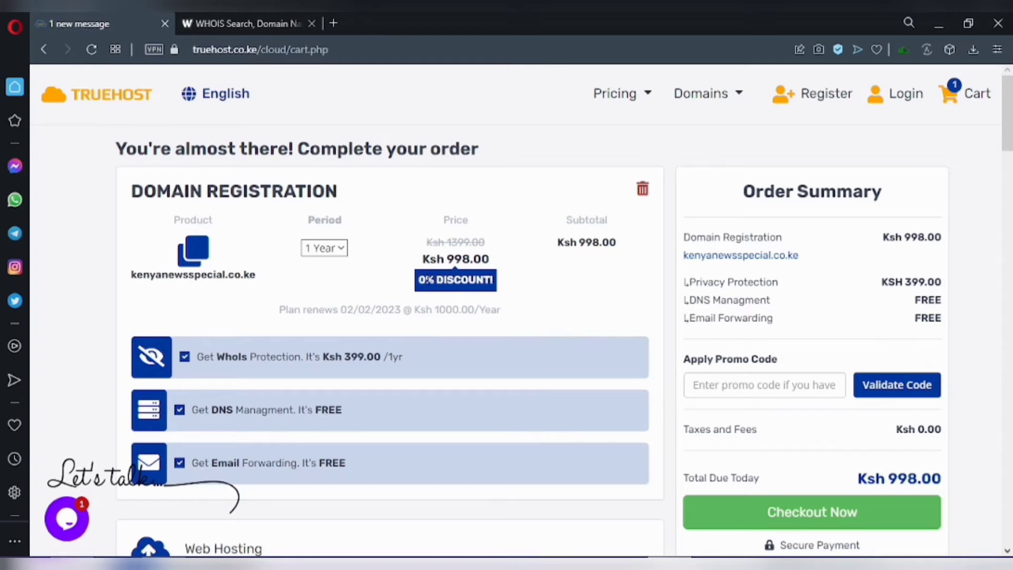
Step: Scroll the order page to review the Ksh 998.00 Order Summary
scroll(down, 3)
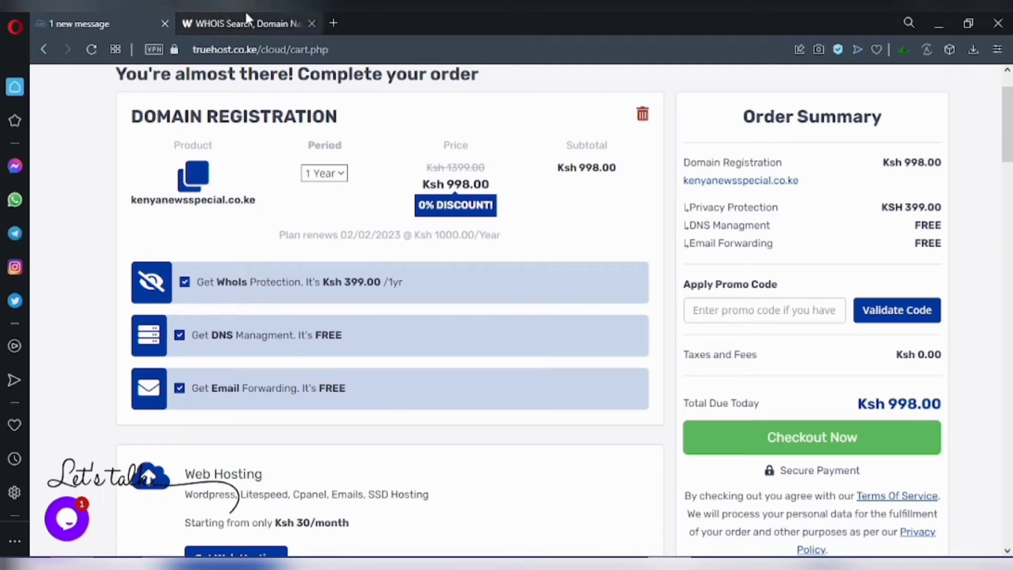
Step: Switch to the who.is WHOIS Search tab and activate its search box
click(248, 23)
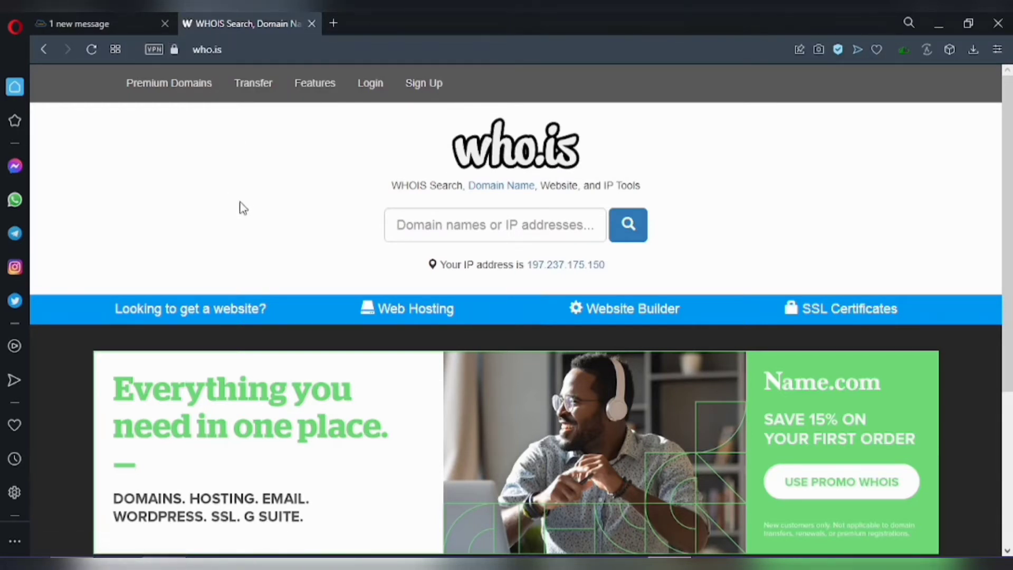
mouse_move(484, 252)
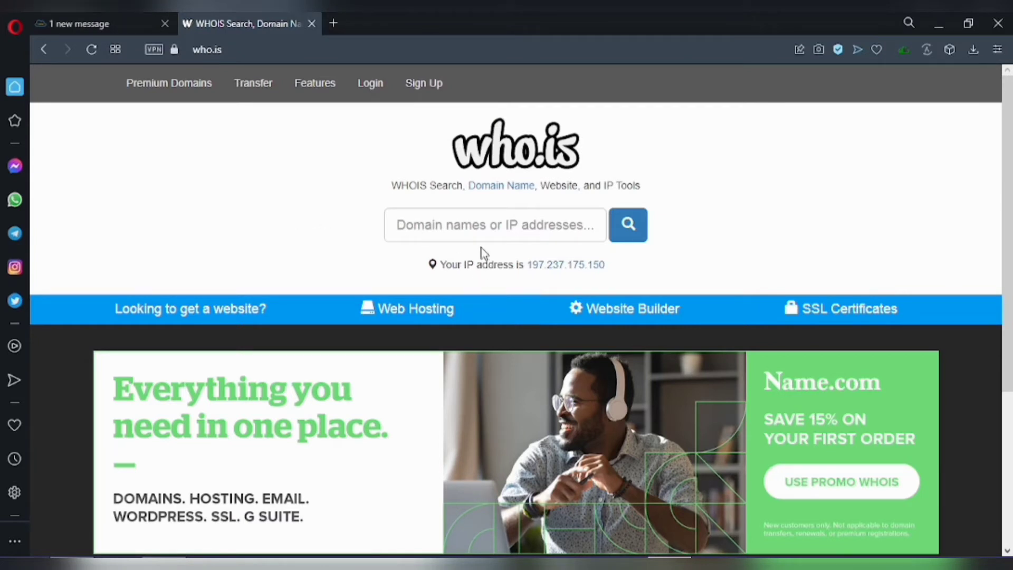
click(495, 224)
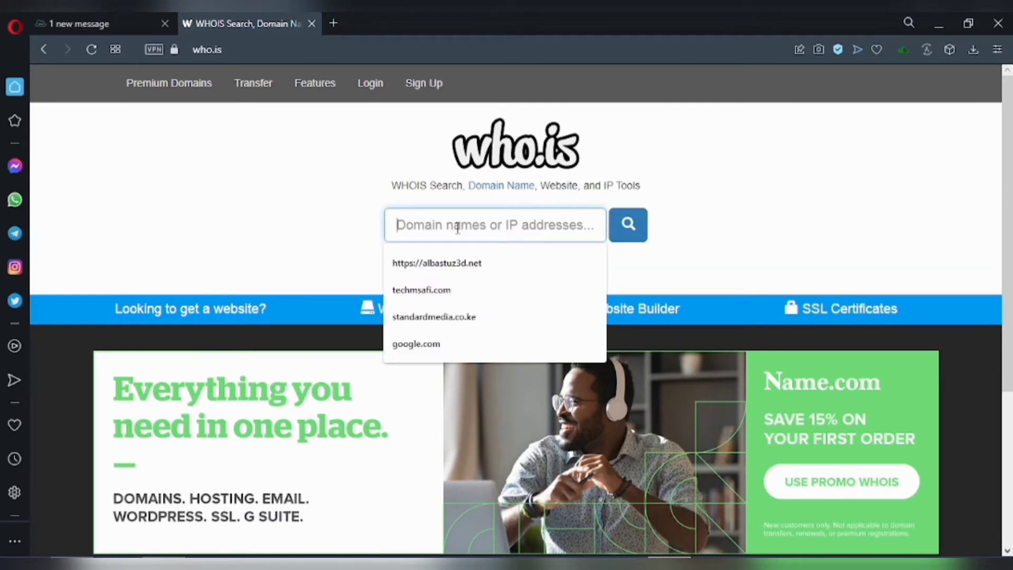
mouse_move(804, 207)
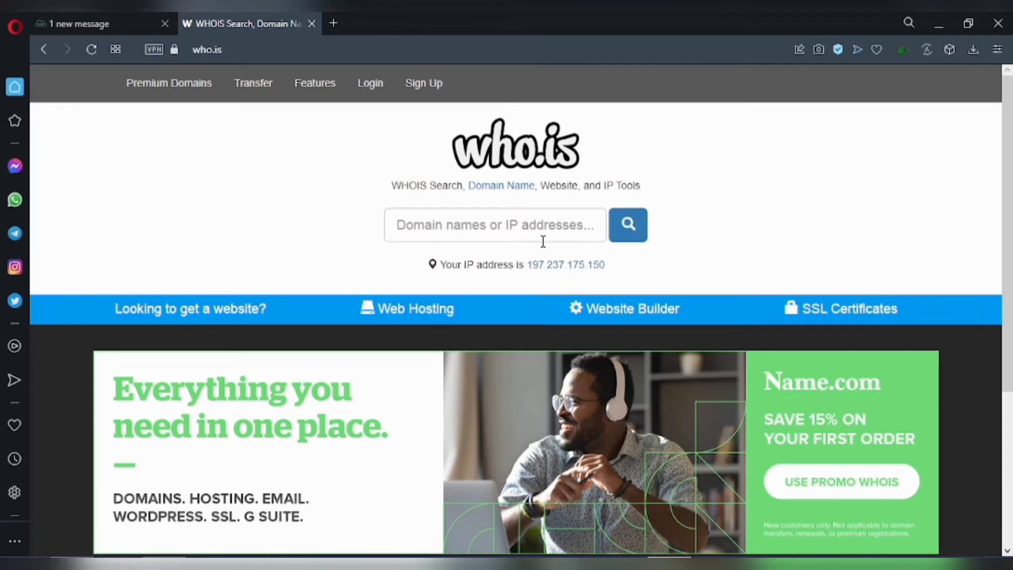
mouse_move(596, 425)
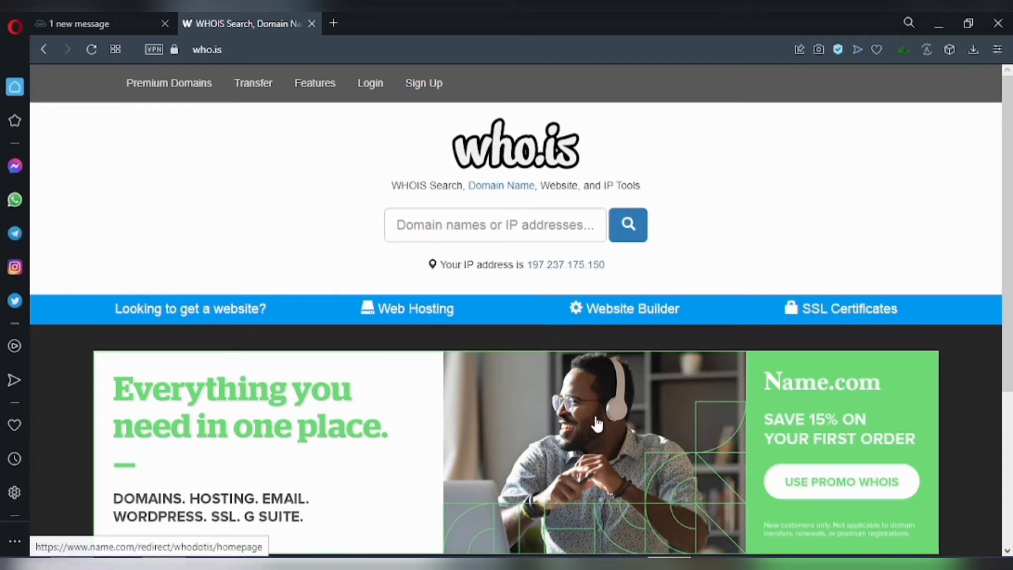
mouse_move(614, 300)
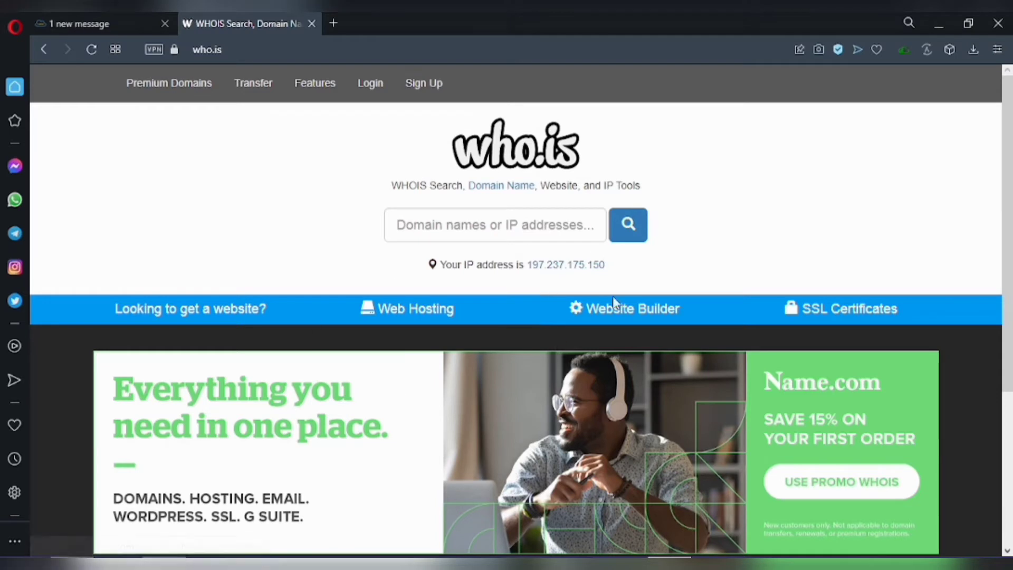
mouse_move(257, 120)
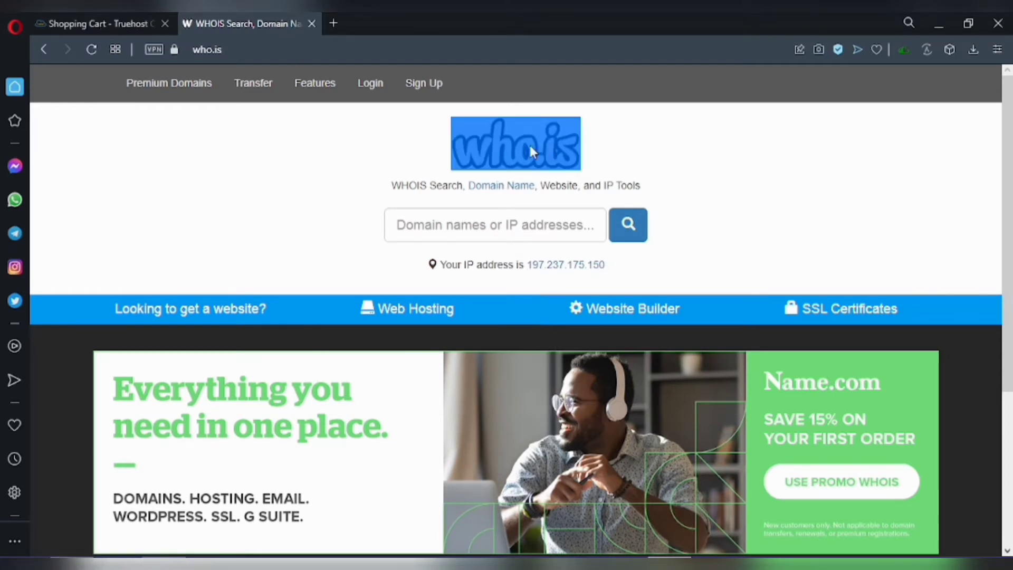
Step: Return to the Truehost order page and review the cart's add-ons and Ksh 998.00 total
click(97, 24)
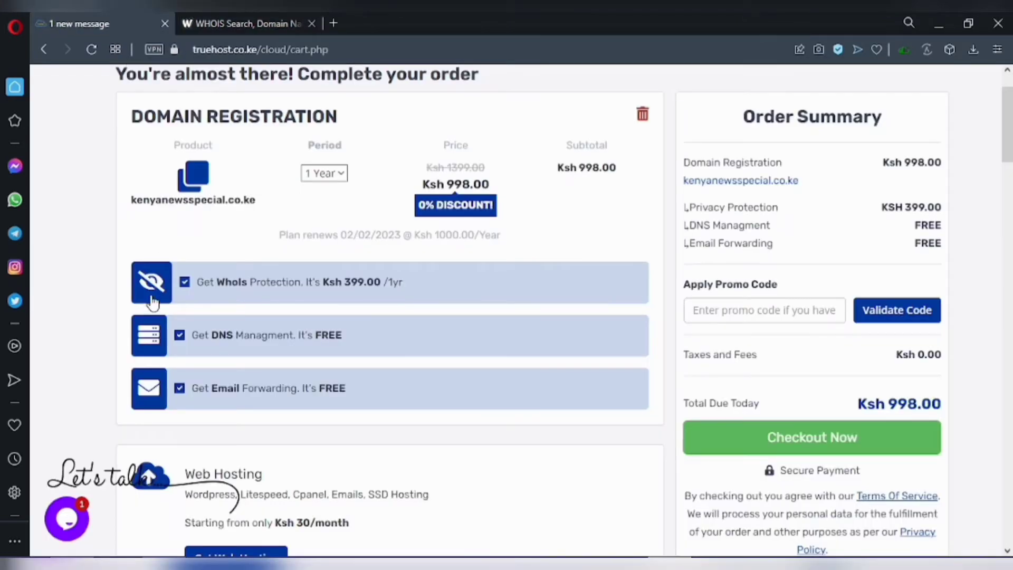
mouse_move(463, 281)
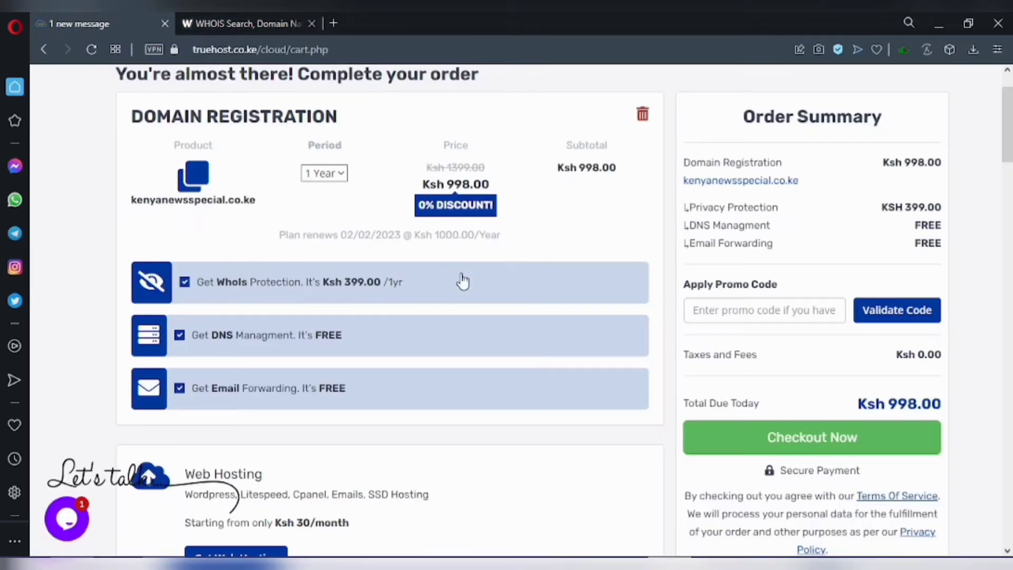
mouse_move(397, 275)
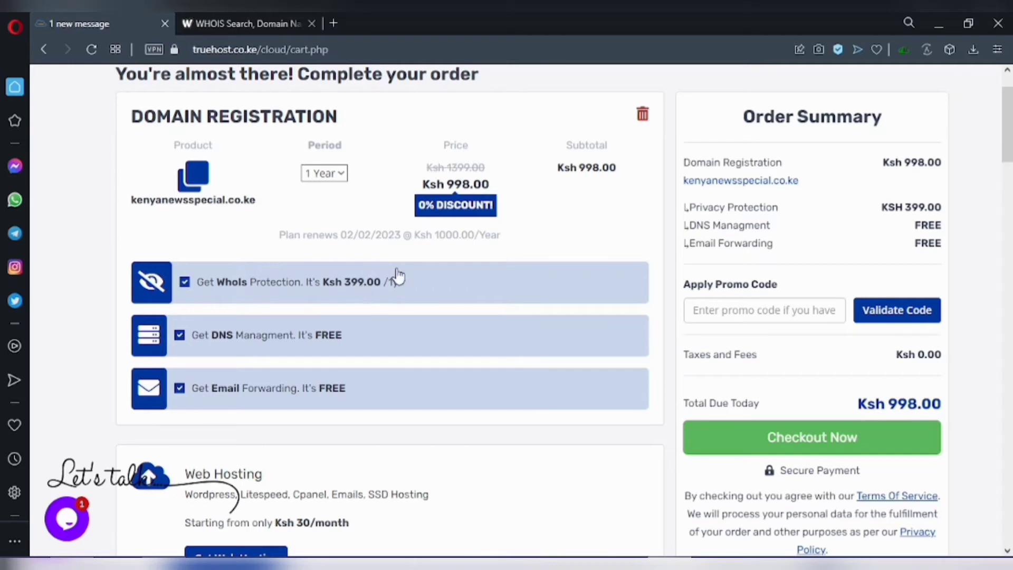
mouse_move(352, 287)
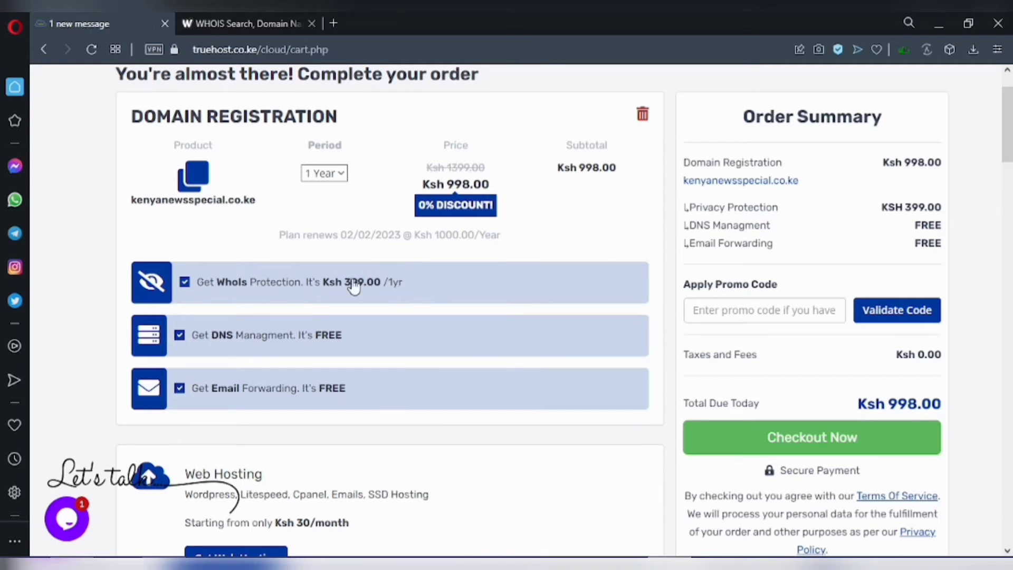
mouse_move(153, 294)
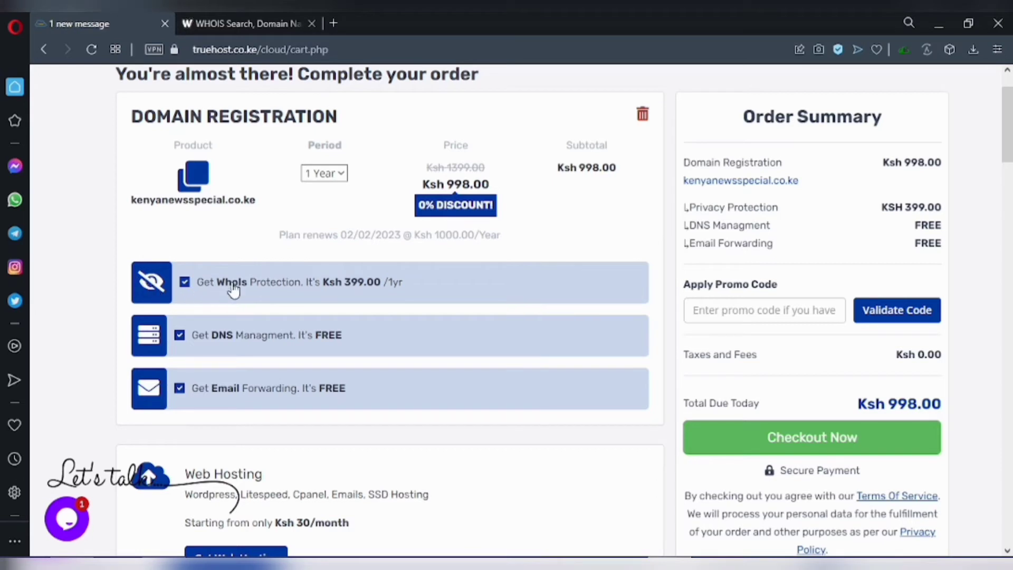
mouse_move(146, 291)
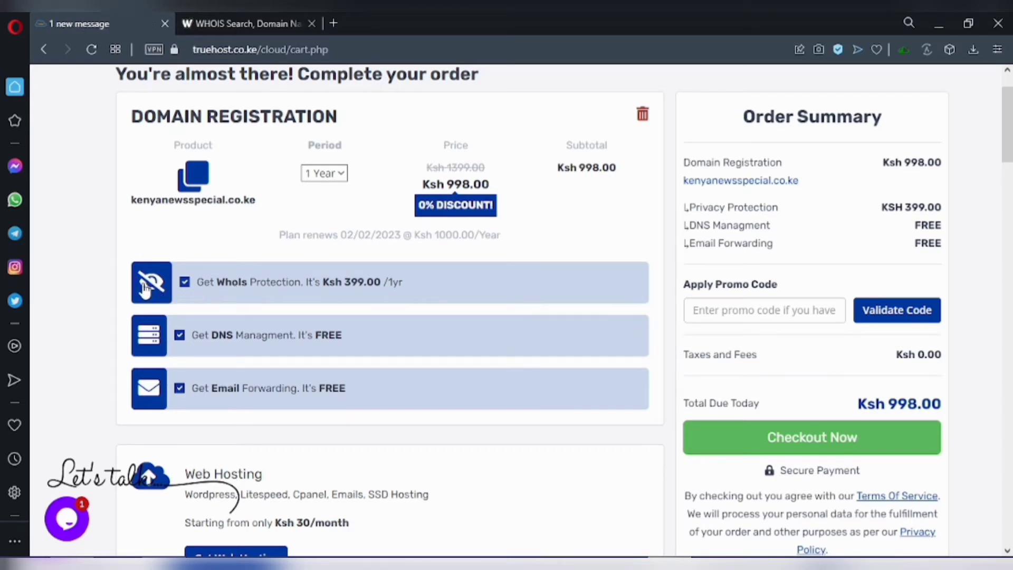
mouse_move(138, 274)
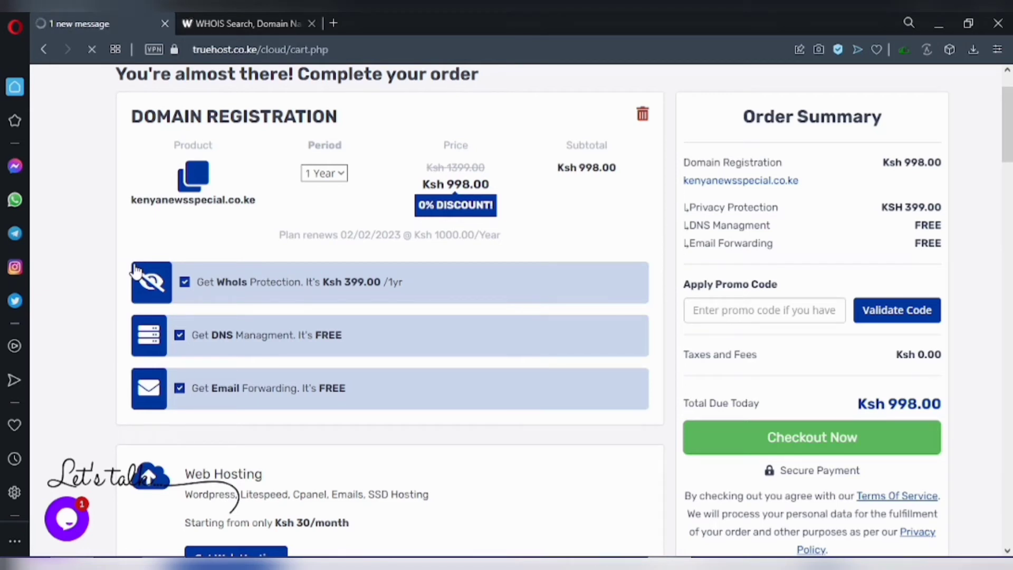
mouse_move(128, 286)
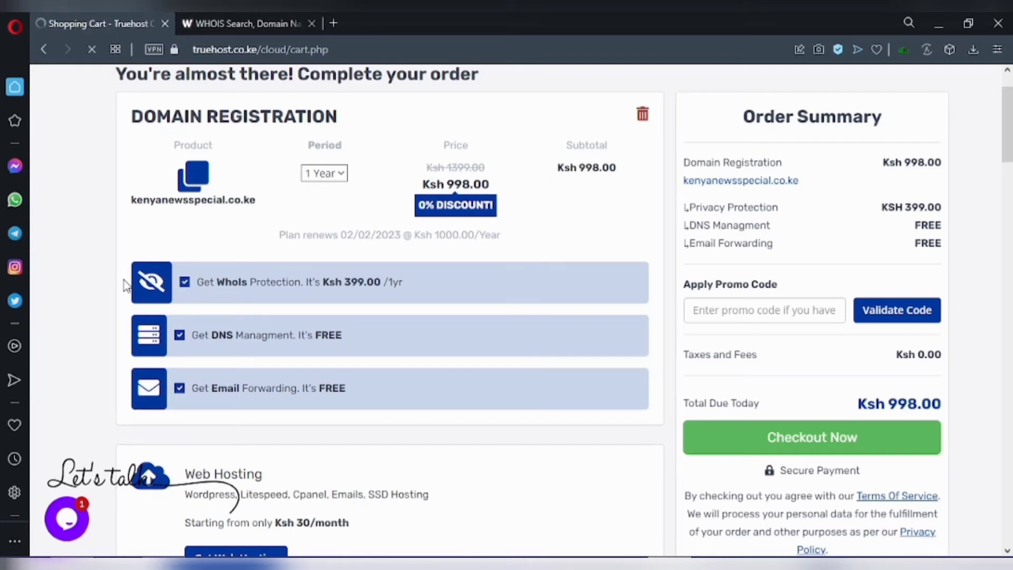
scroll(down, 3)
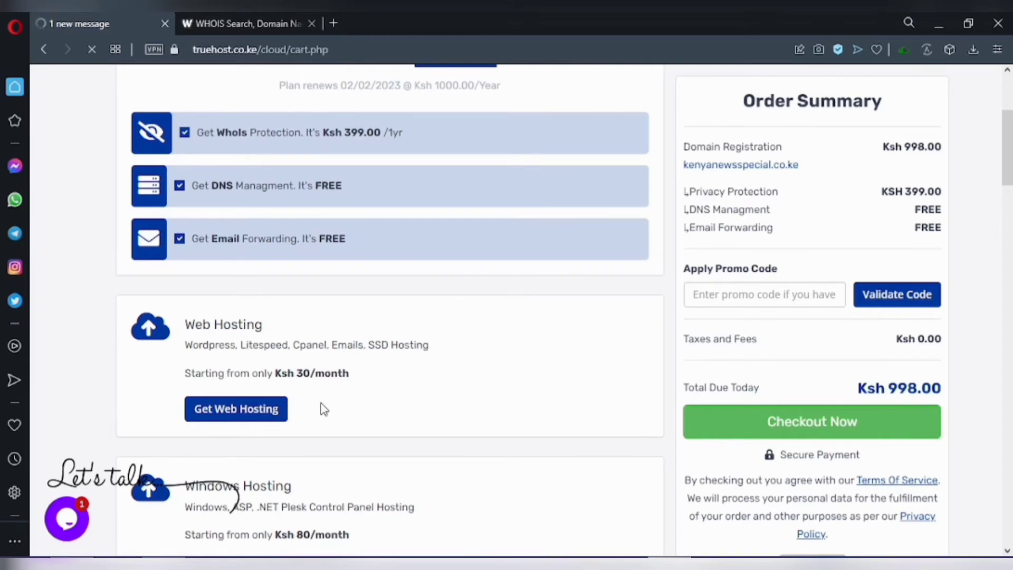
scroll(up, 3)
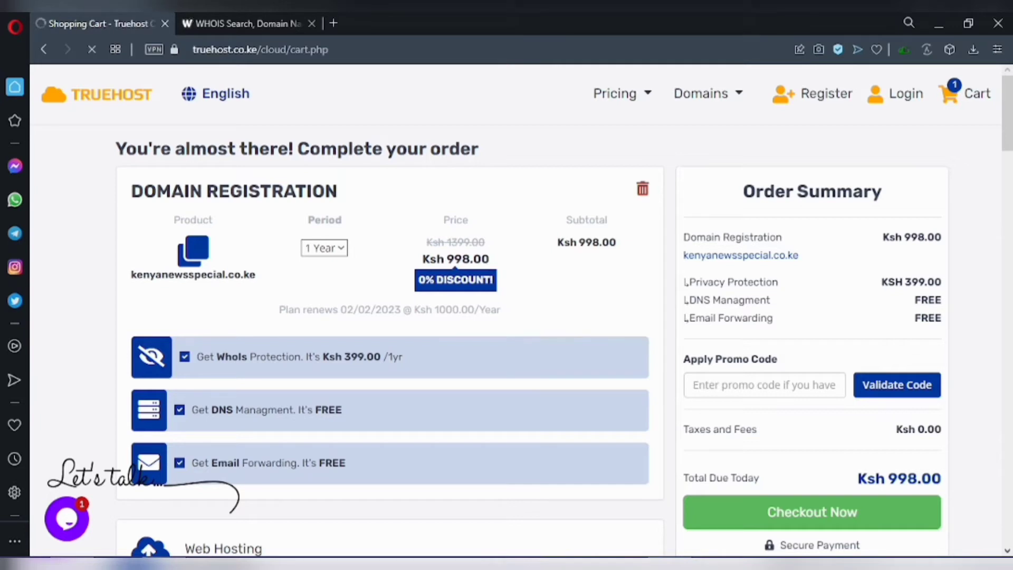
Step: Untick Get WhoIs Protection so the order total drops to Ksh 599.00
click(184, 356)
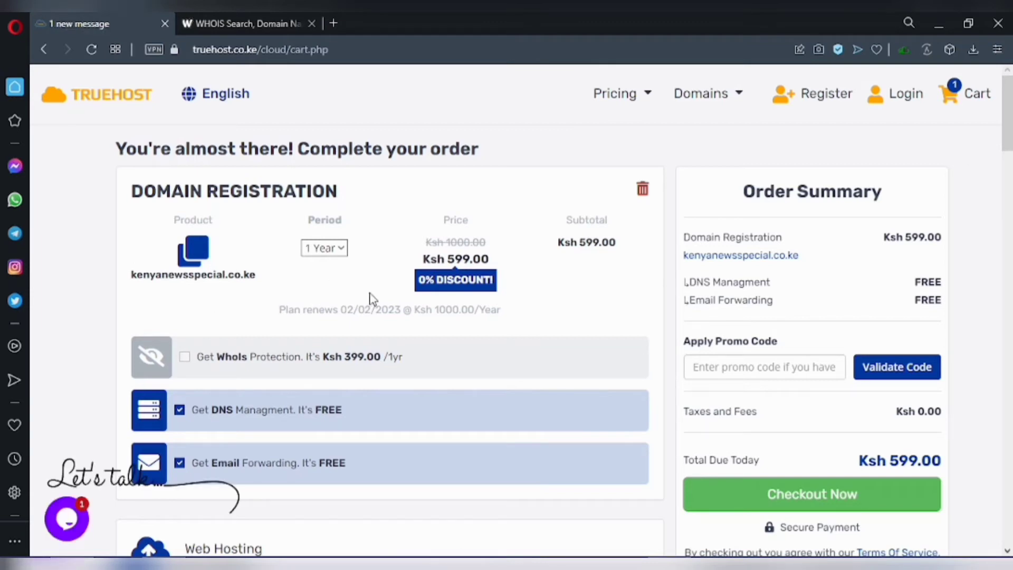
mouse_move(692, 180)
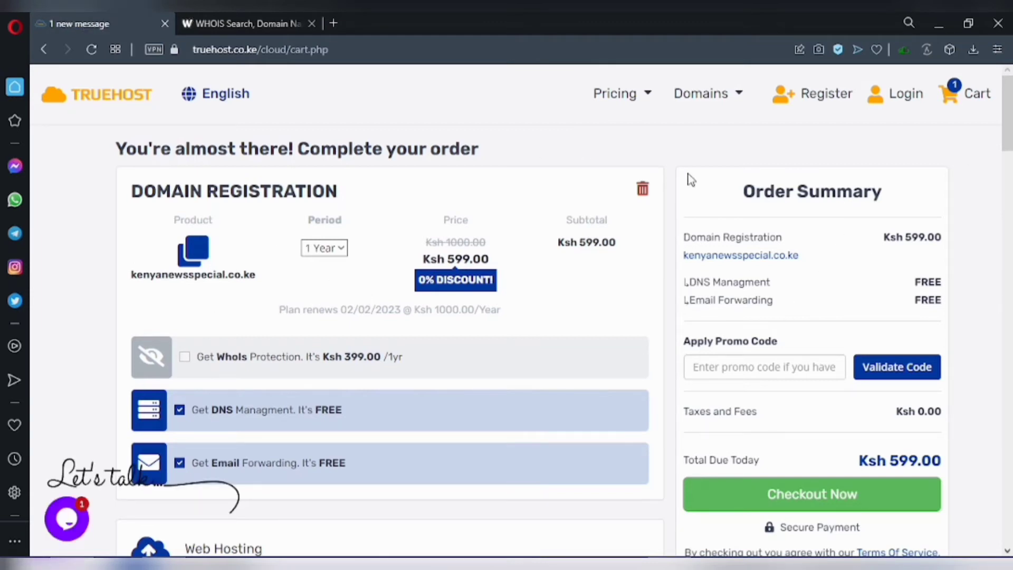
mouse_move(858, 248)
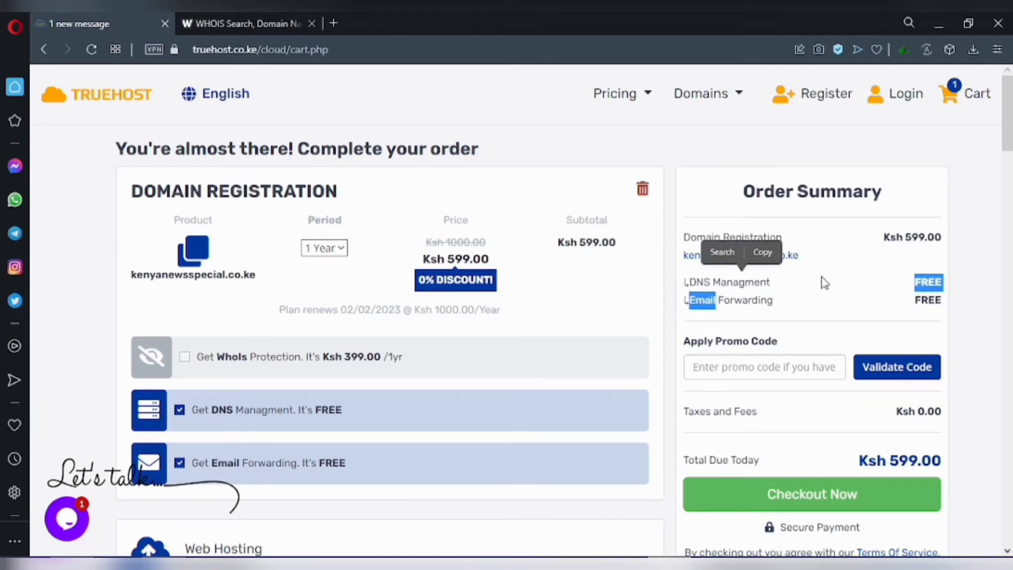
mouse_move(903, 306)
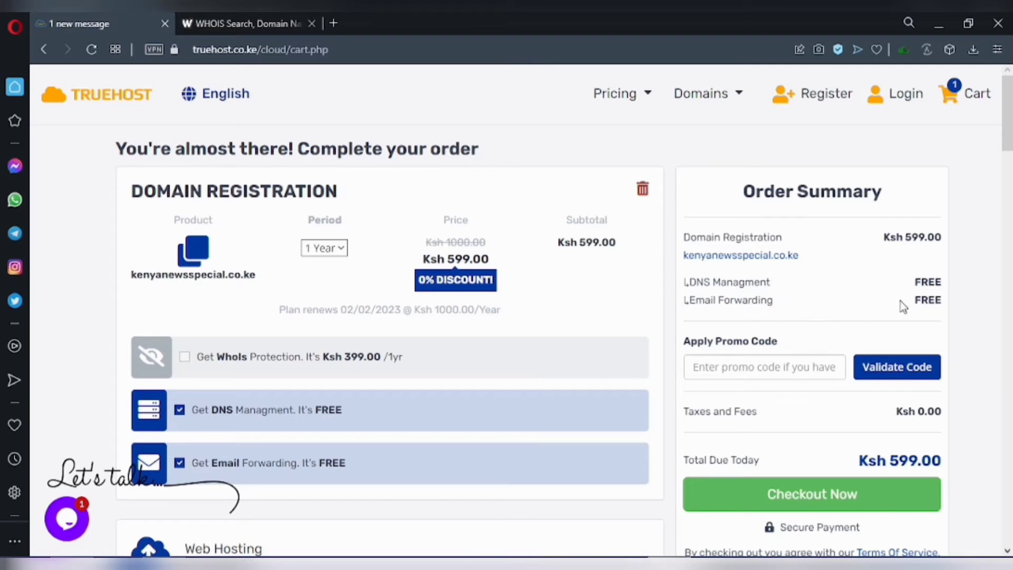
mouse_move(886, 312)
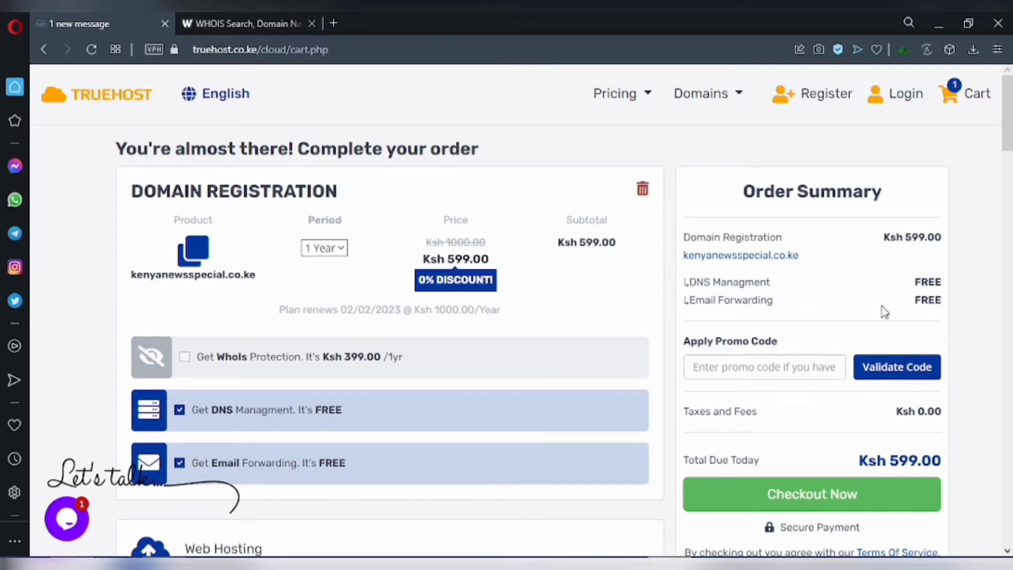
mouse_move(747, 325)
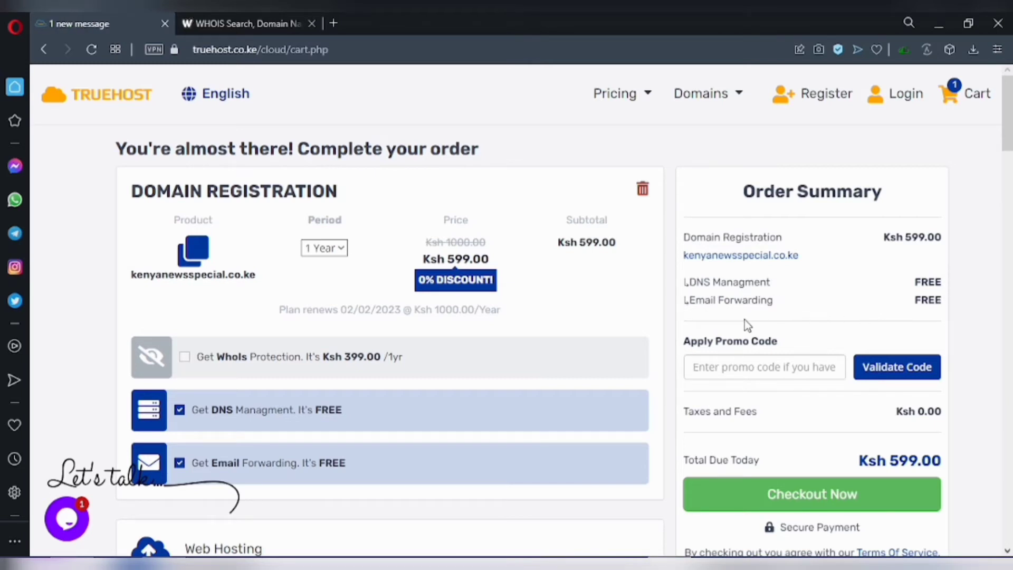
scroll(down, 3)
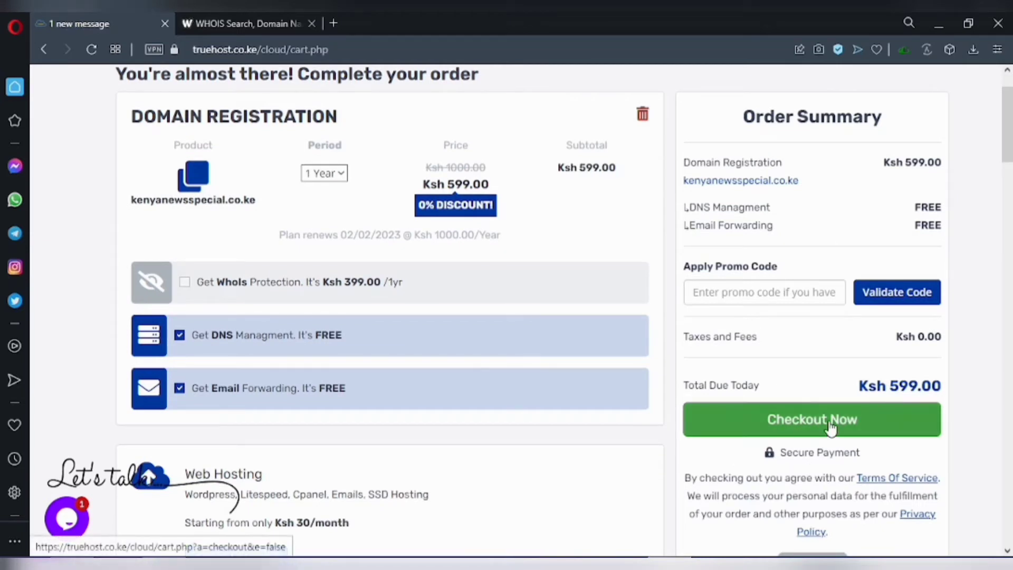
Step: Proceed from the Ksh 599.00 cart to the Checkout page
click(812, 419)
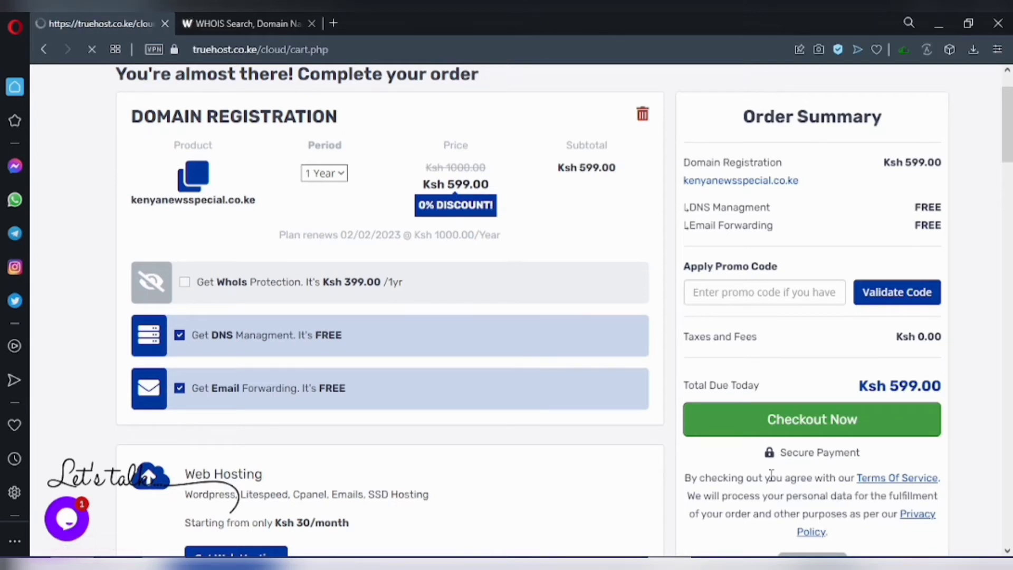
click(812, 419)
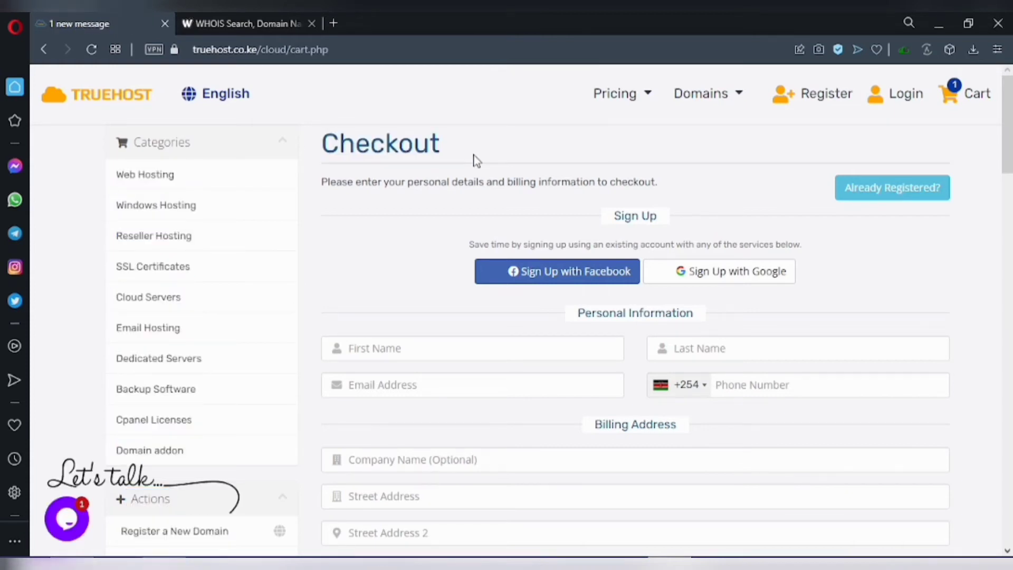
Step: Scroll down the checkout form and highlight the Account Security heading
scroll(down, 3)
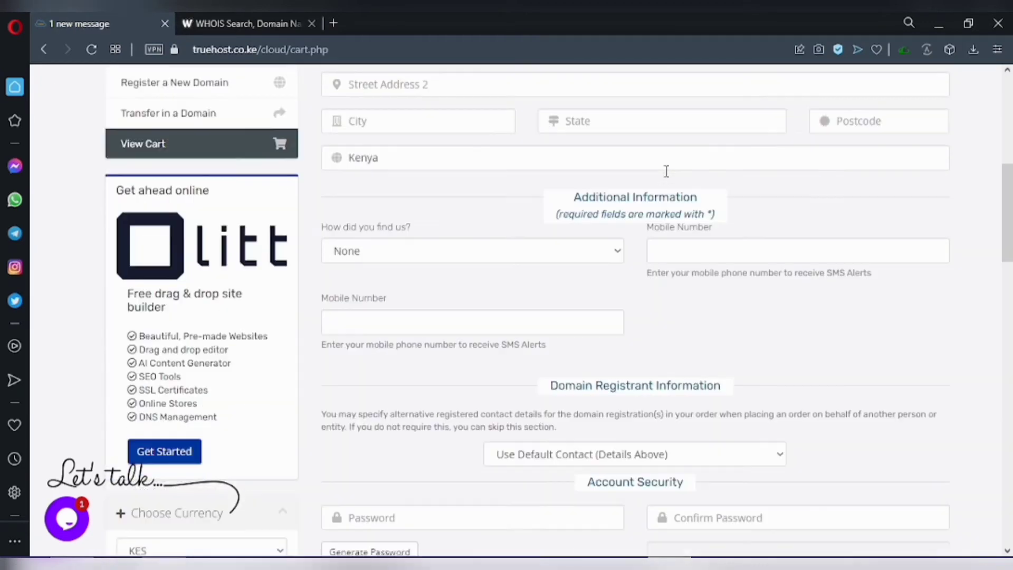
mouse_move(670, 425)
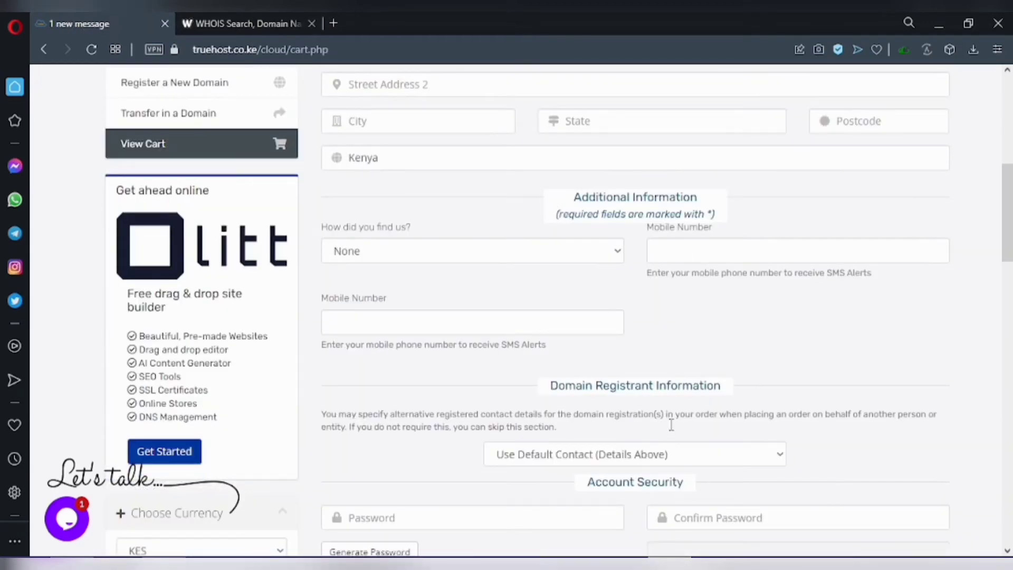
scroll(down, 3)
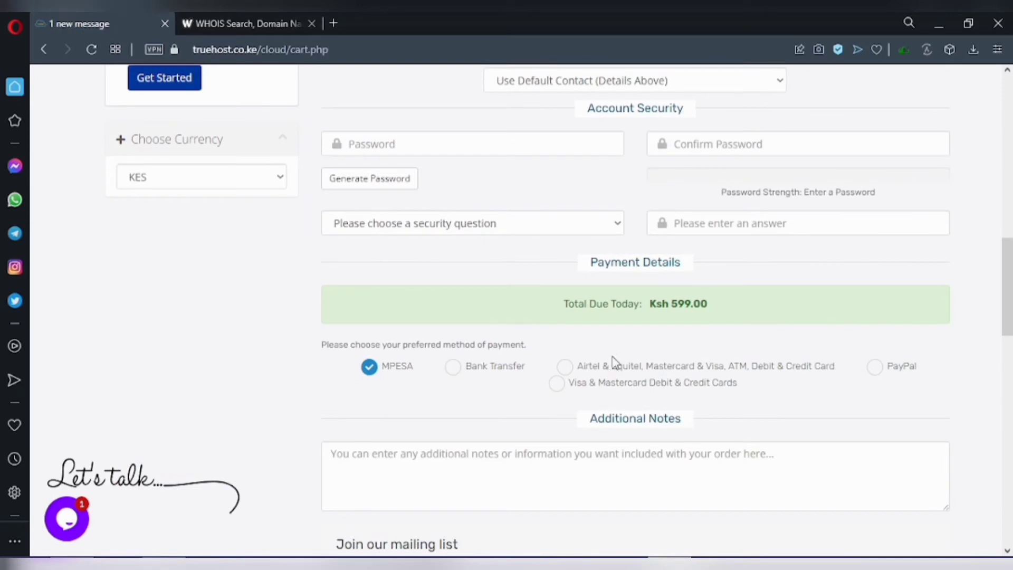
mouse_move(590, 107)
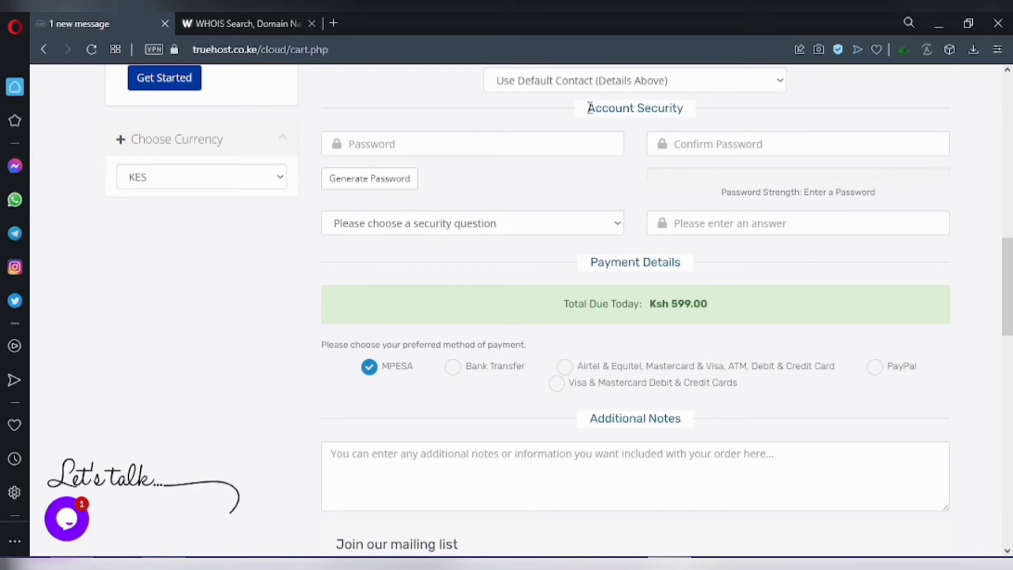
double_click(634, 107)
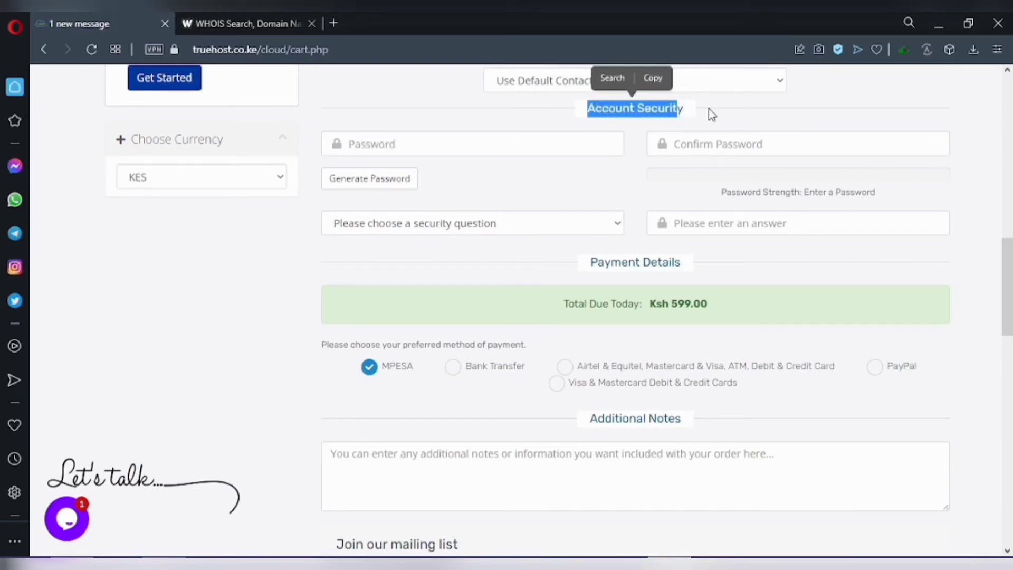
mouse_move(751, 102)
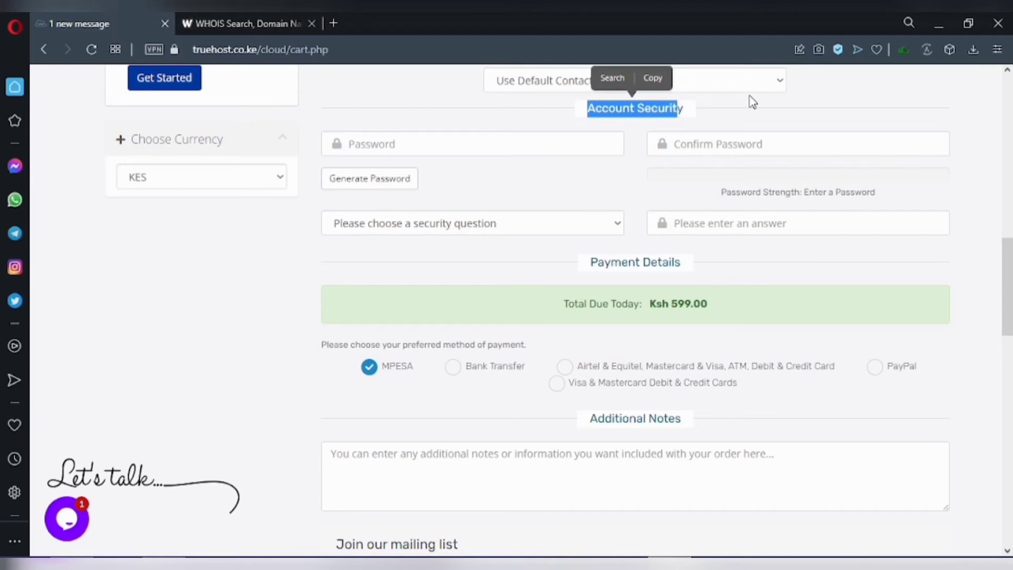
mouse_move(547, 256)
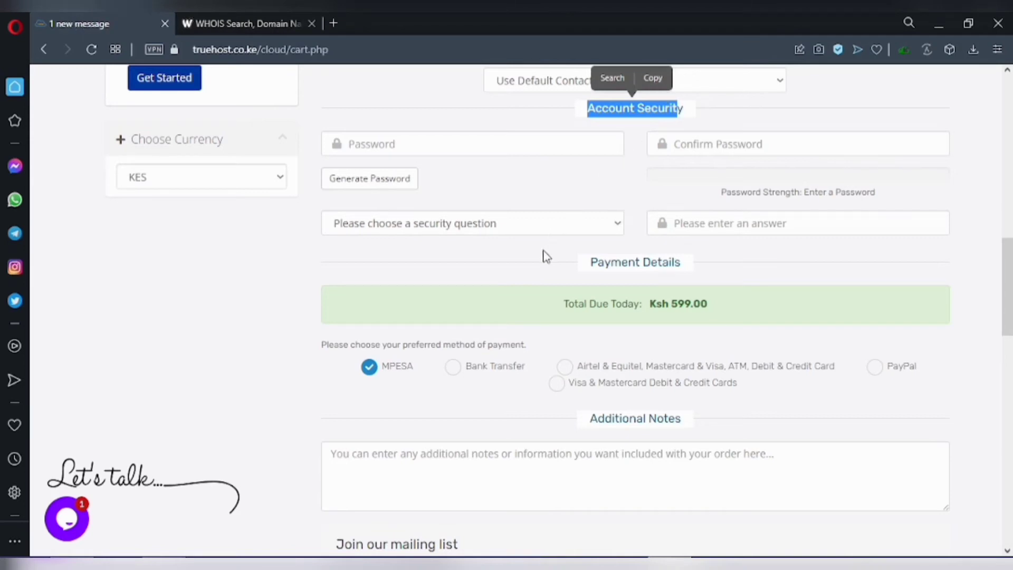
mouse_move(549, 304)
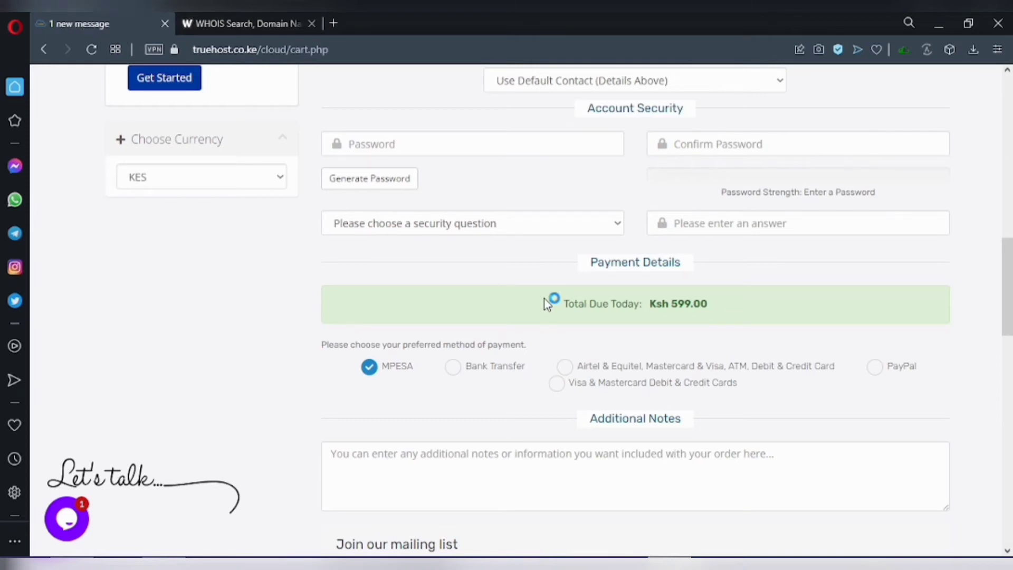
mouse_move(546, 304)
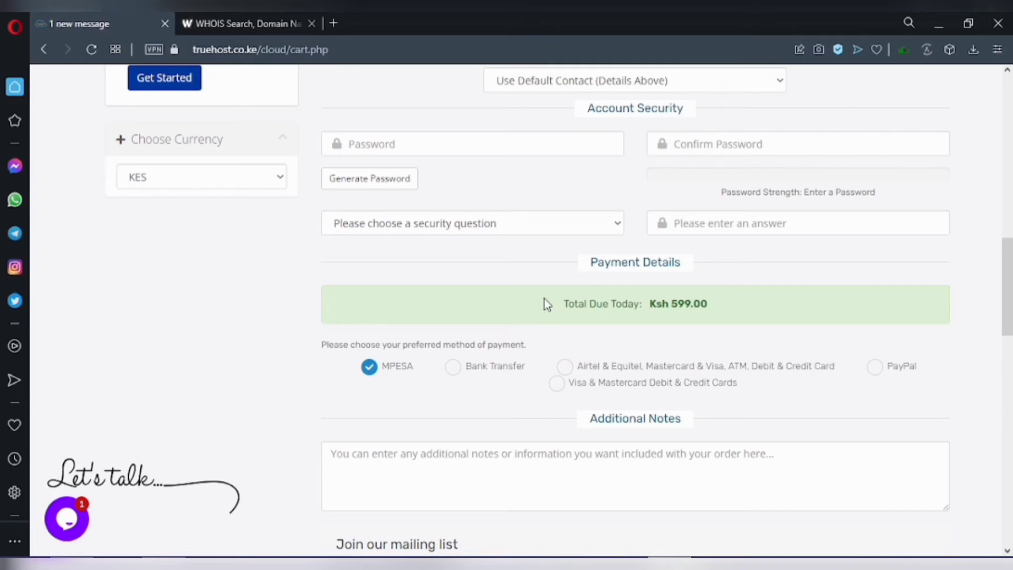
mouse_move(407, 387)
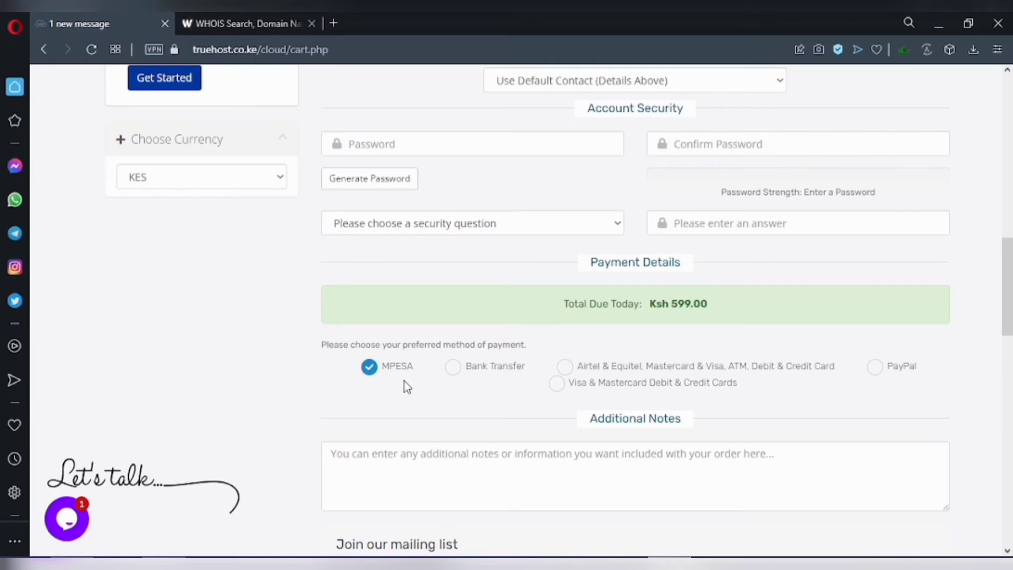
Step: Choose MPESA as the payment method and agree to the Terms of Service
scroll(down, 3)
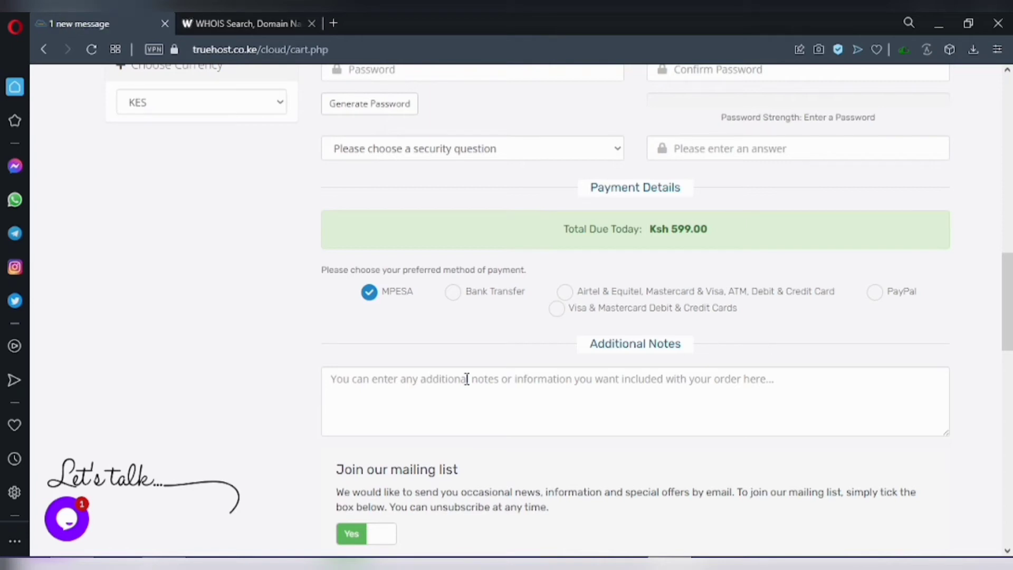
scroll(down, 3)
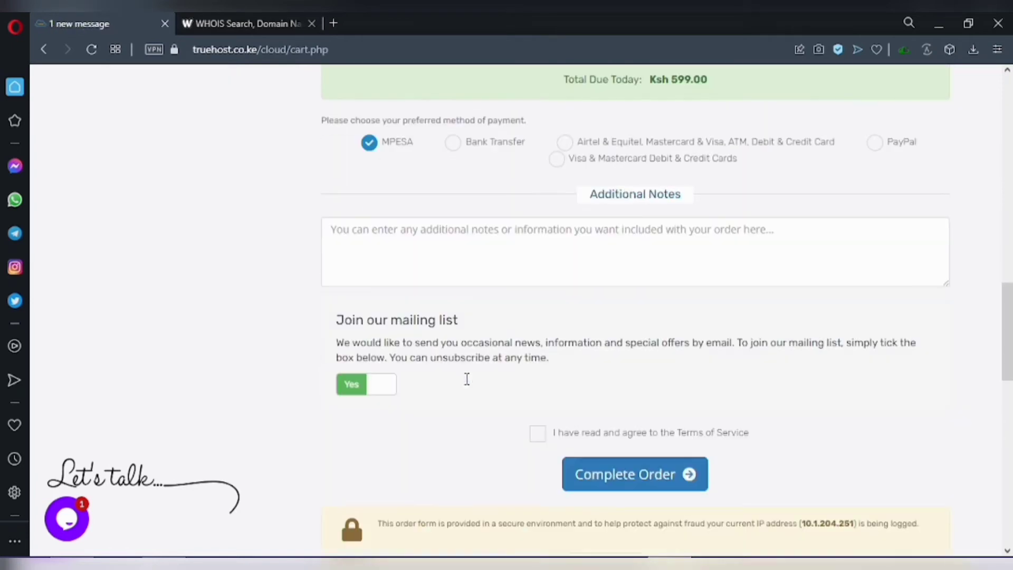
mouse_move(351, 383)
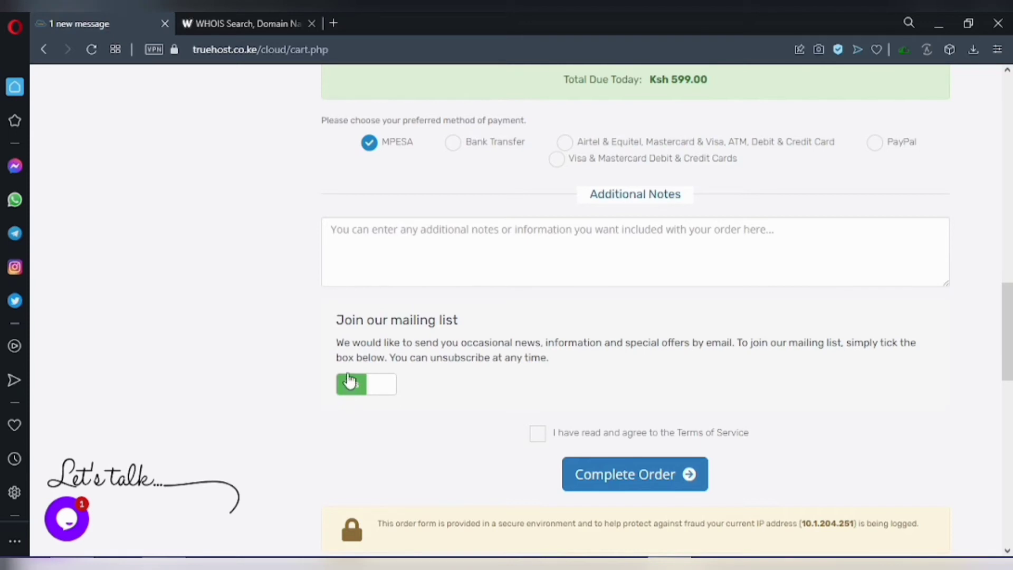
click(351, 384)
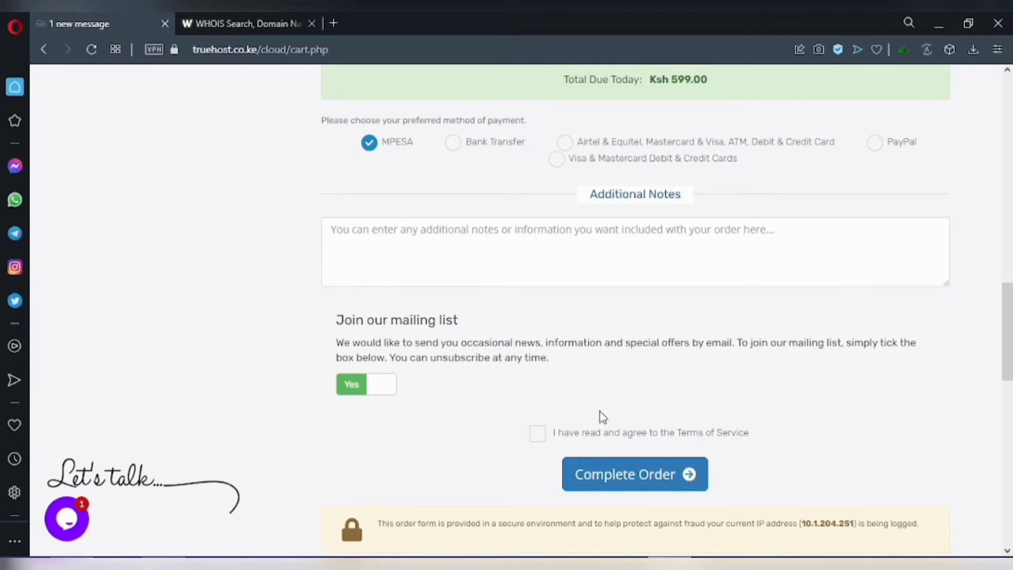
click(538, 433)
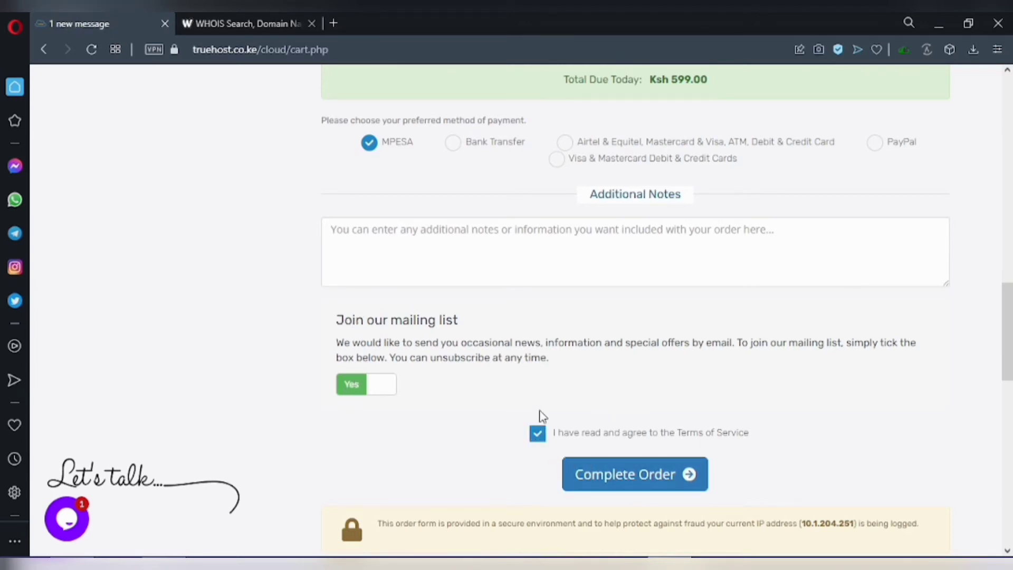
scroll(down, 3)
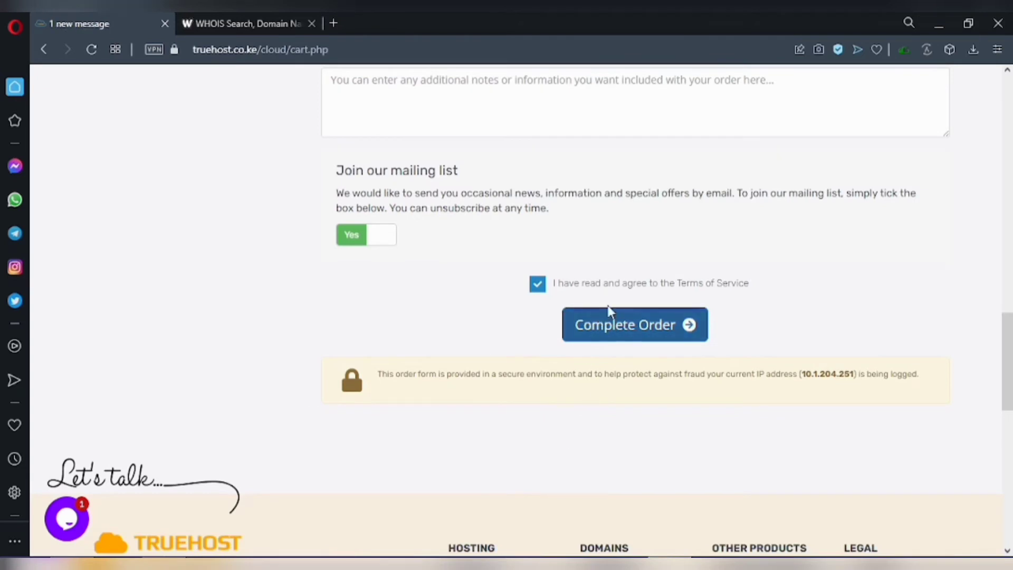
mouse_move(639, 325)
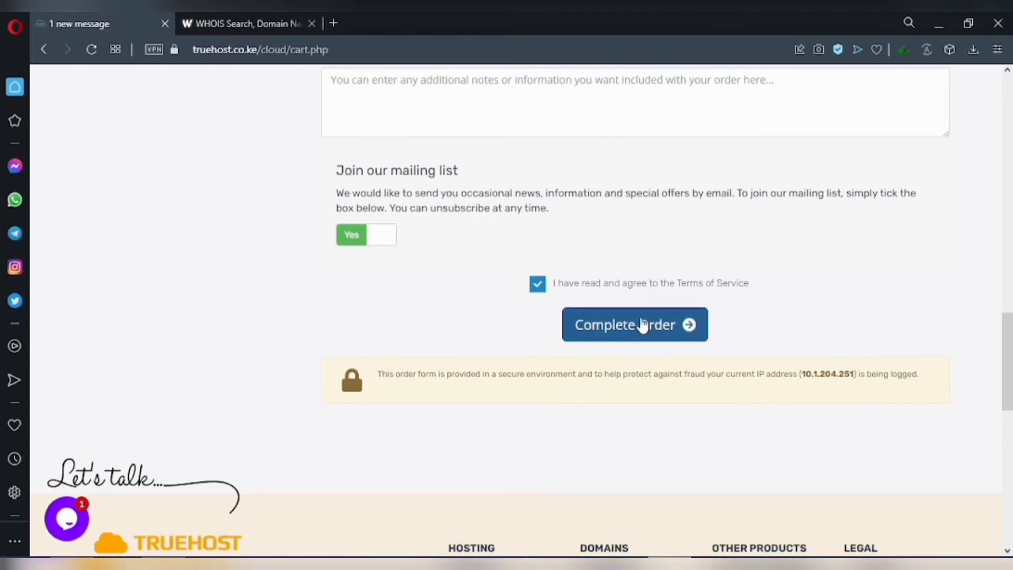
mouse_move(650, 358)
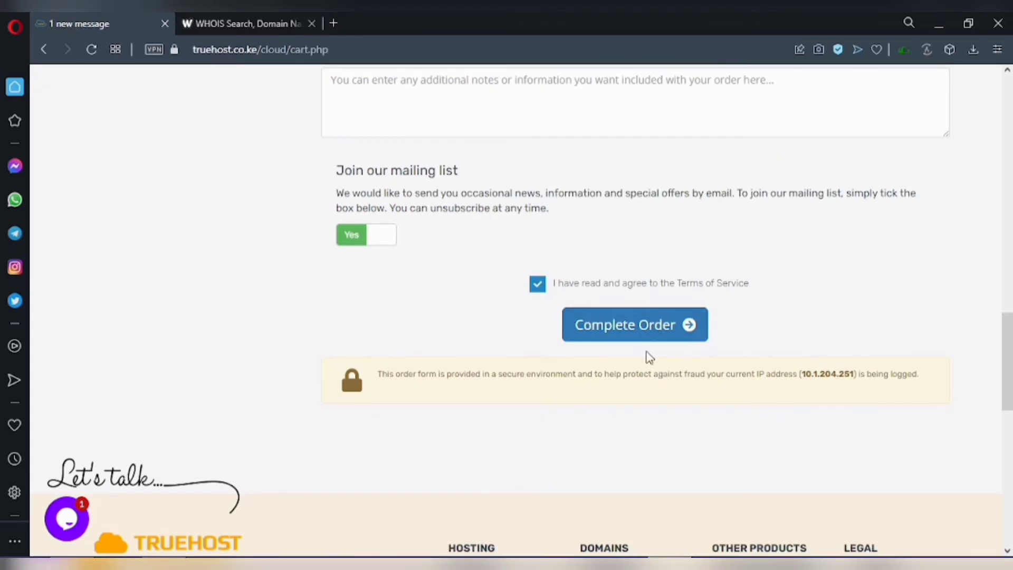
mouse_move(503, 412)
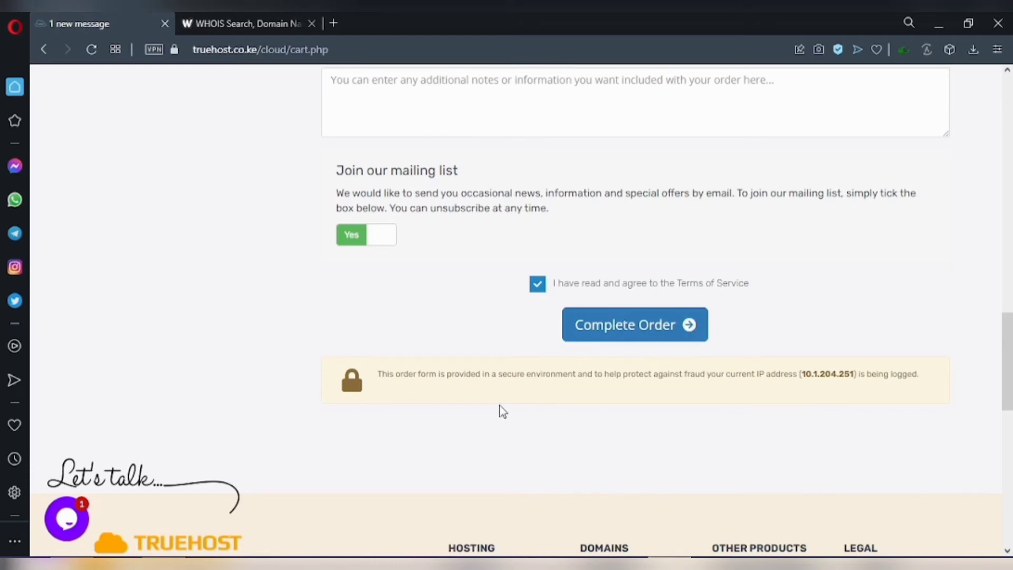
scroll(down, 3)
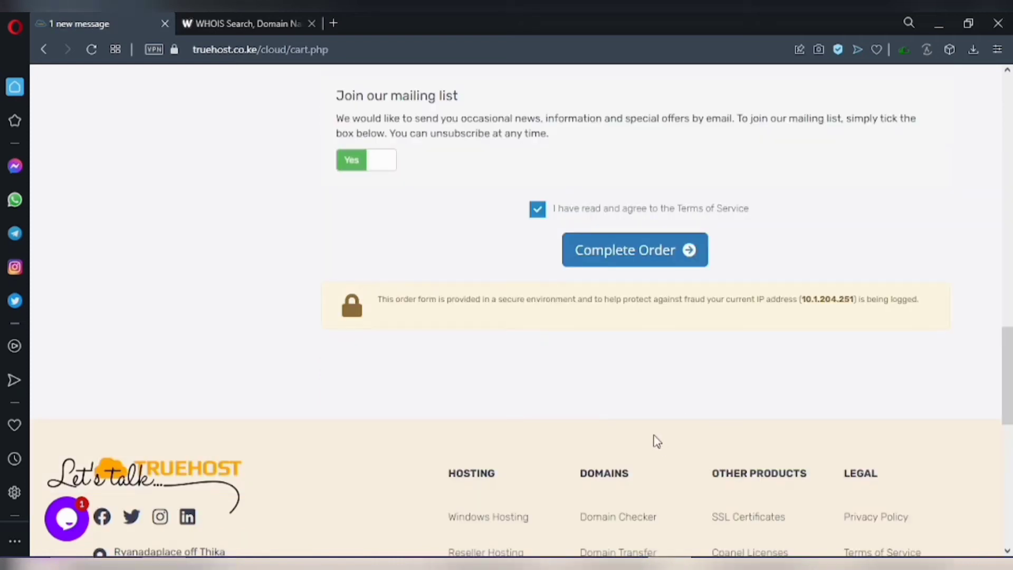
scroll(up, 3)
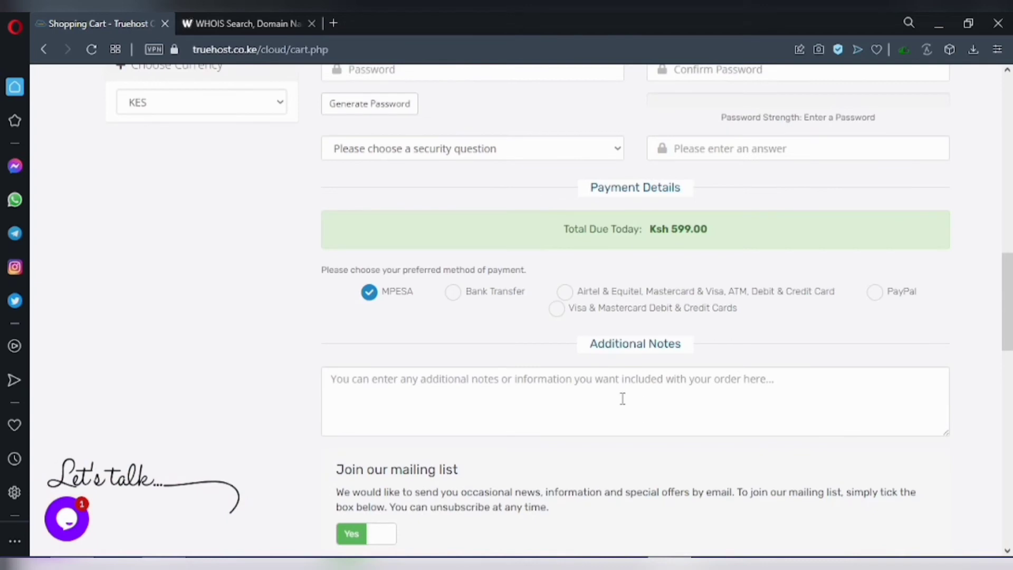
Step: Scroll to the top of checkout and select the Windows Hosting category
scroll(up, 3)
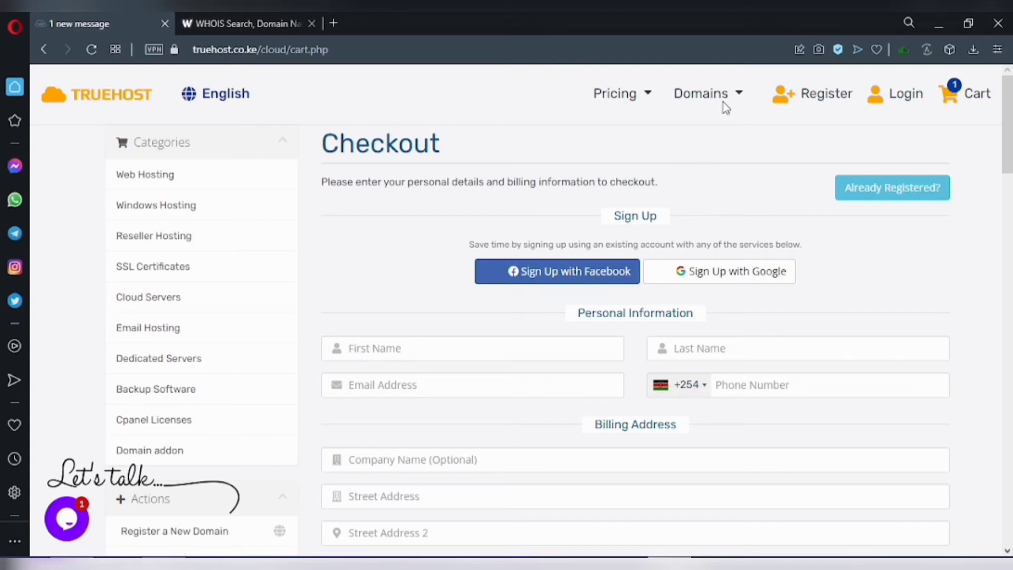
mouse_move(190, 204)
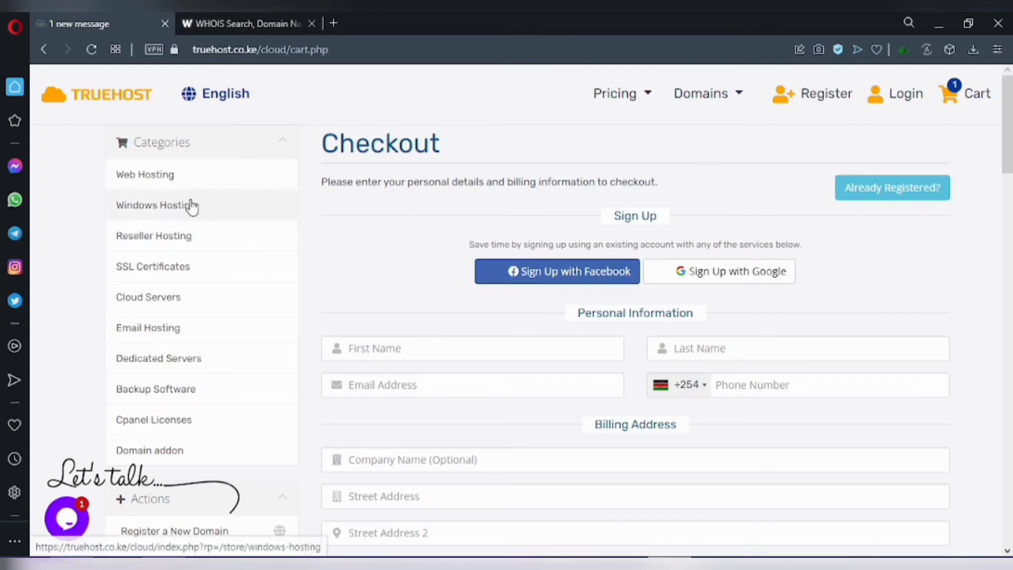
click(155, 205)
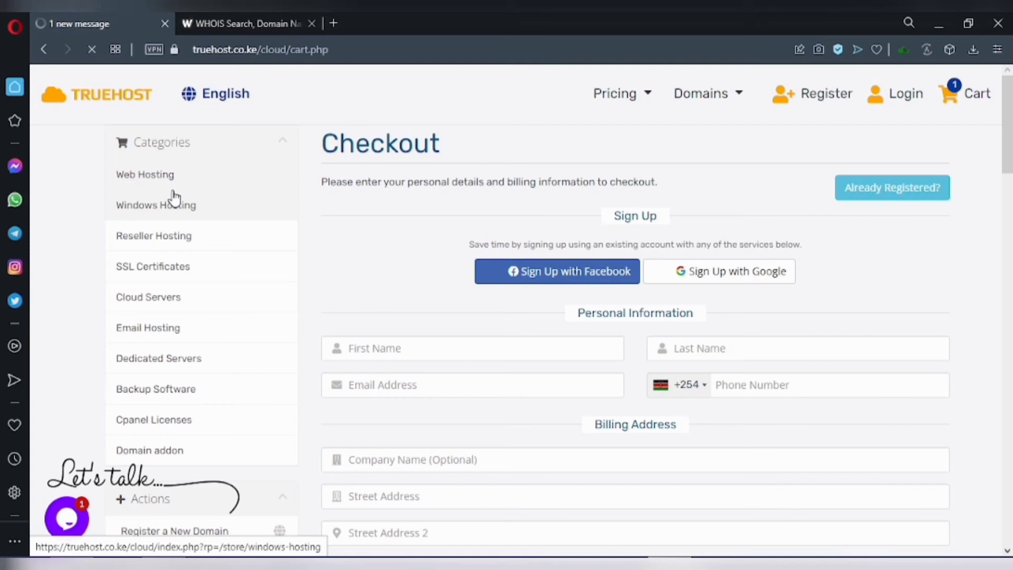
mouse_move(196, 197)
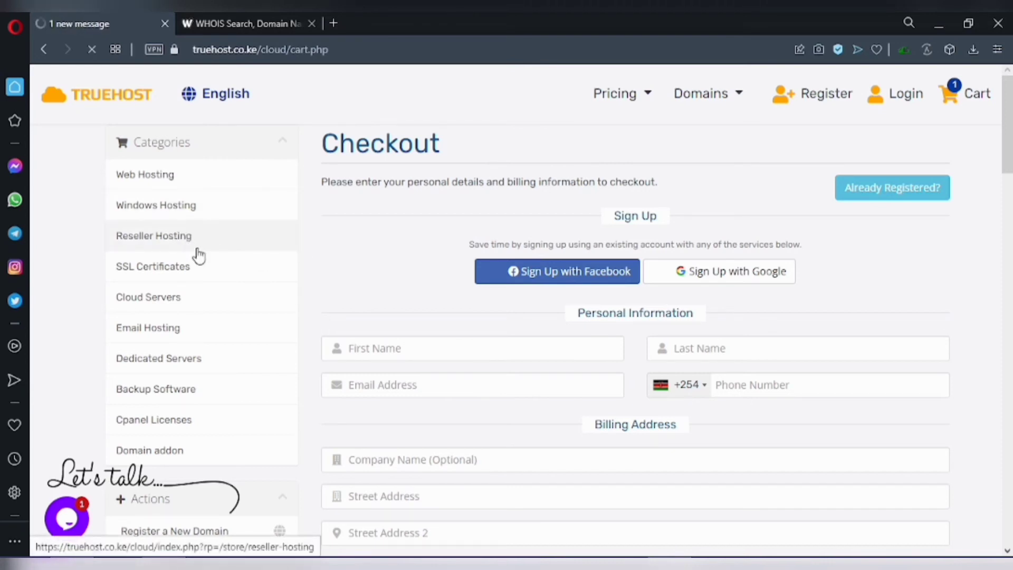
mouse_move(216, 271)
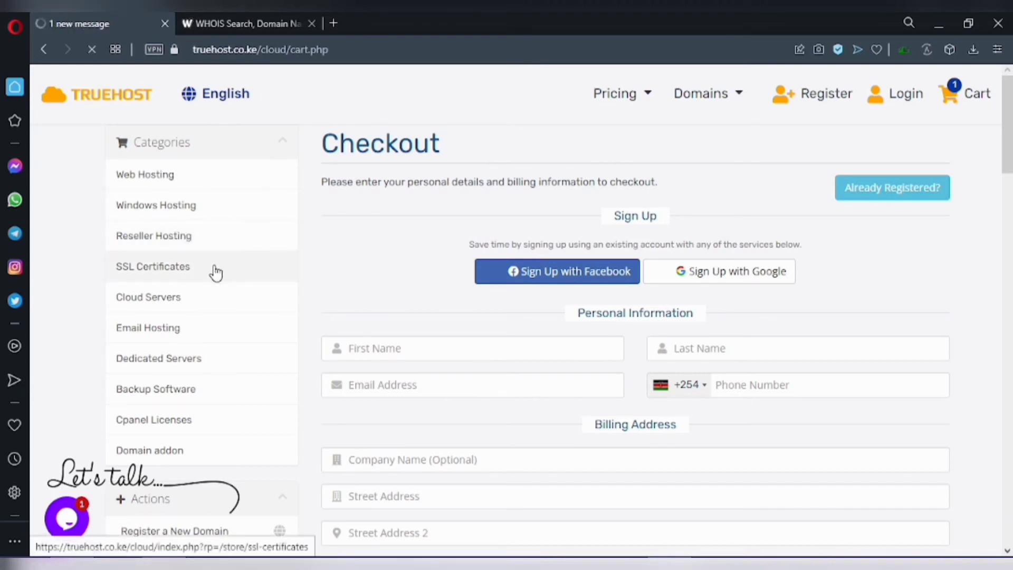
mouse_move(703, 346)
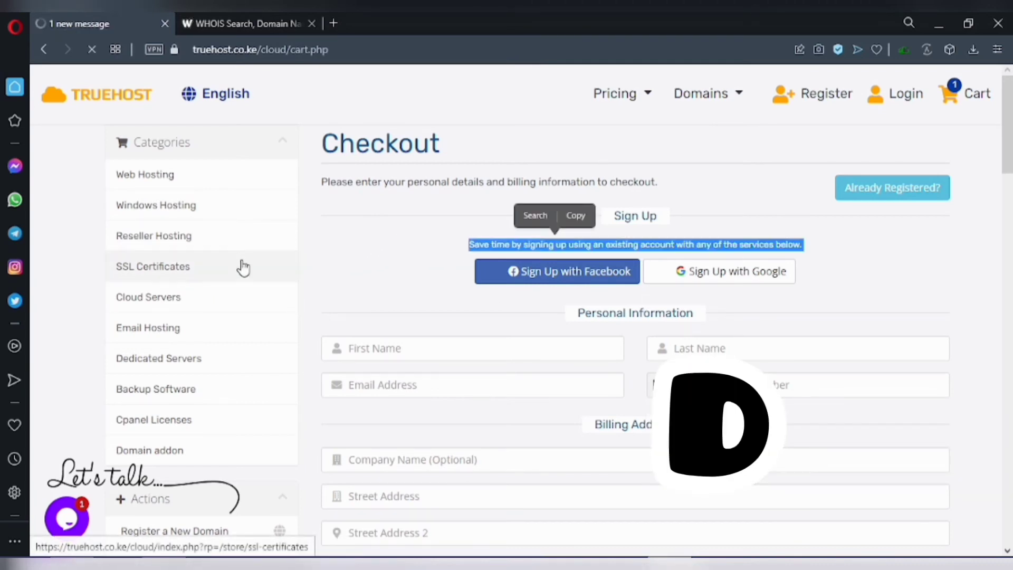
mouse_move(270, 285)
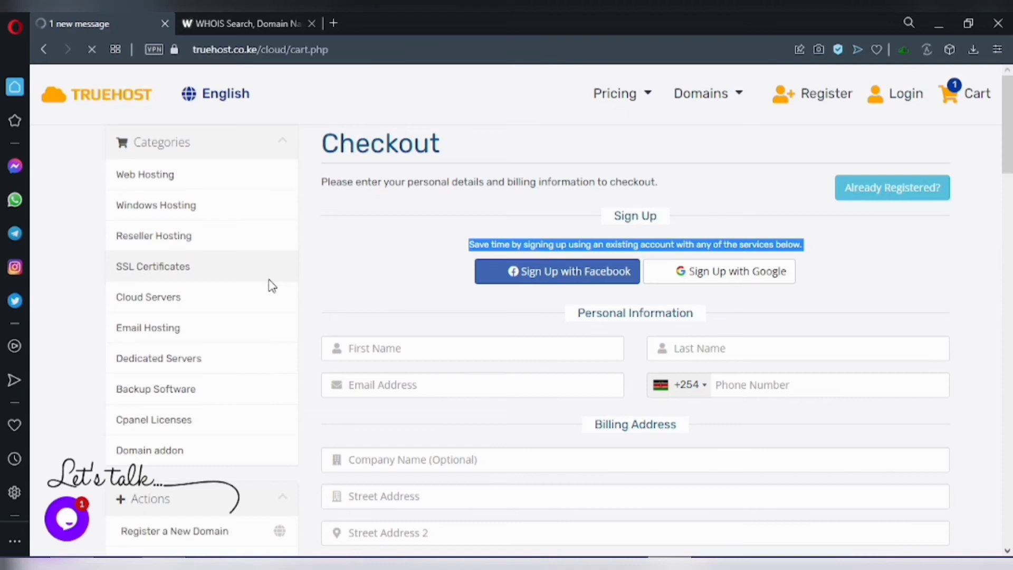
mouse_move(266, 281)
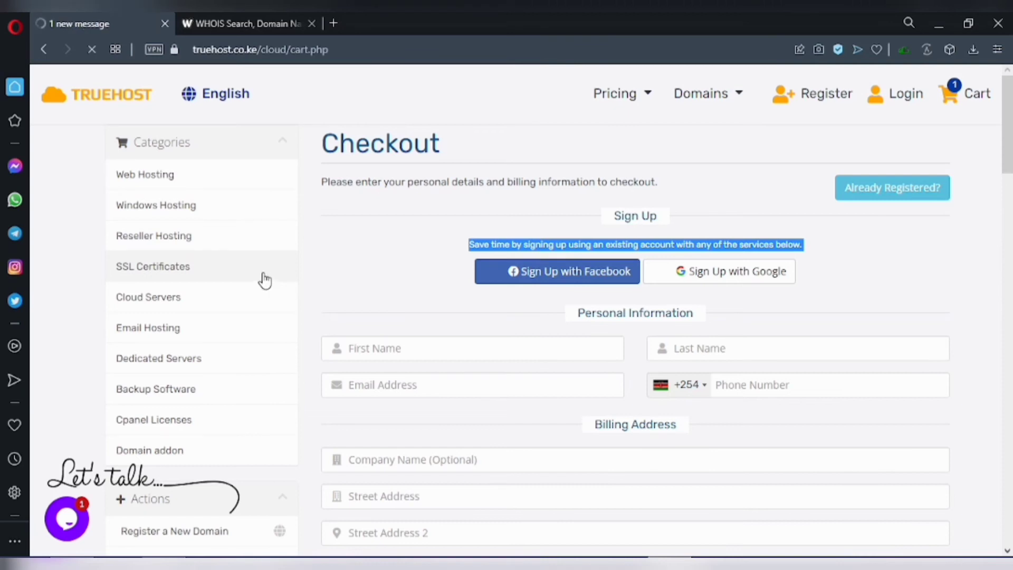
mouse_move(277, 127)
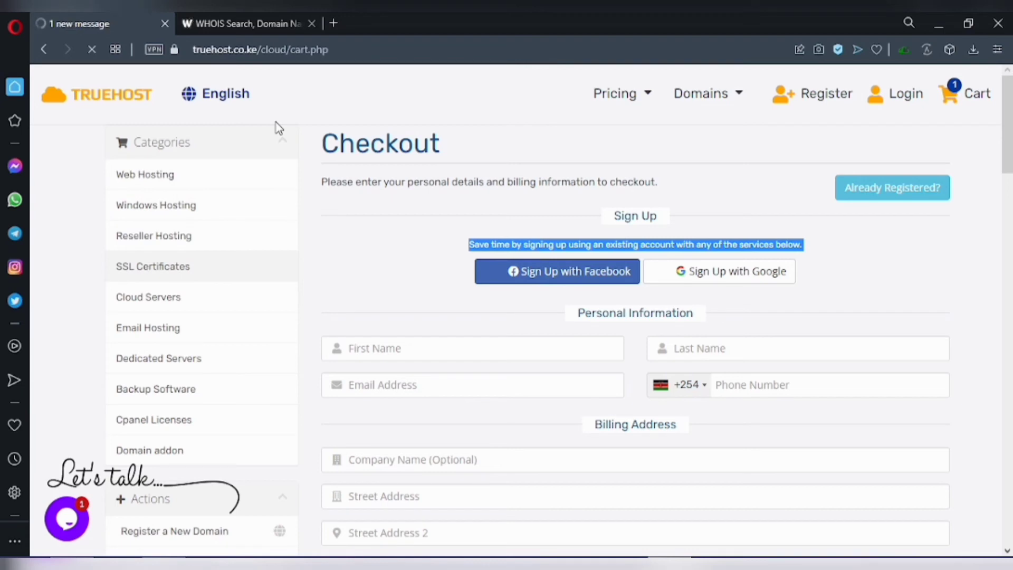
mouse_move(145, 175)
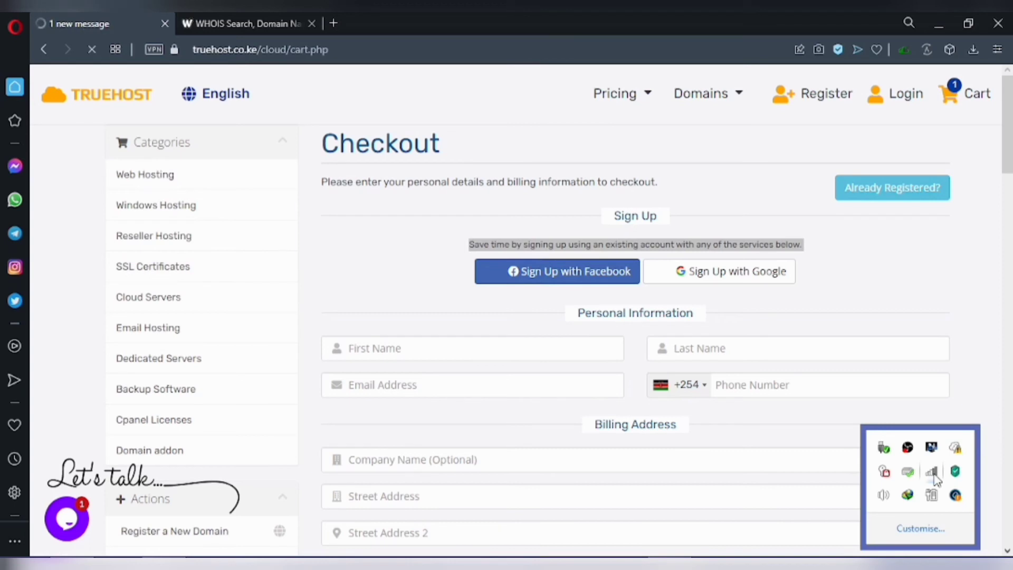
mouse_move(932, 470)
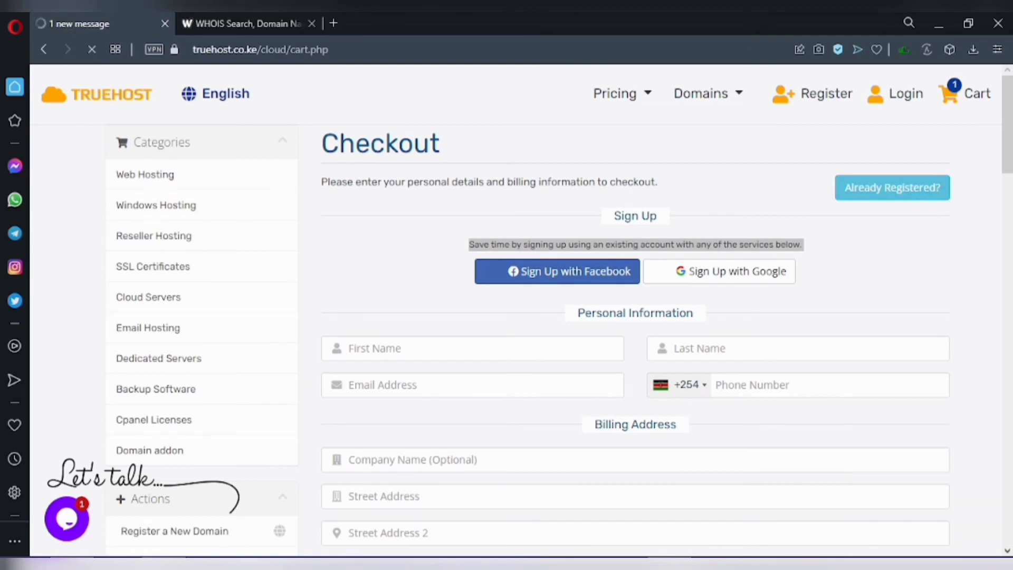
mouse_move(142, 163)
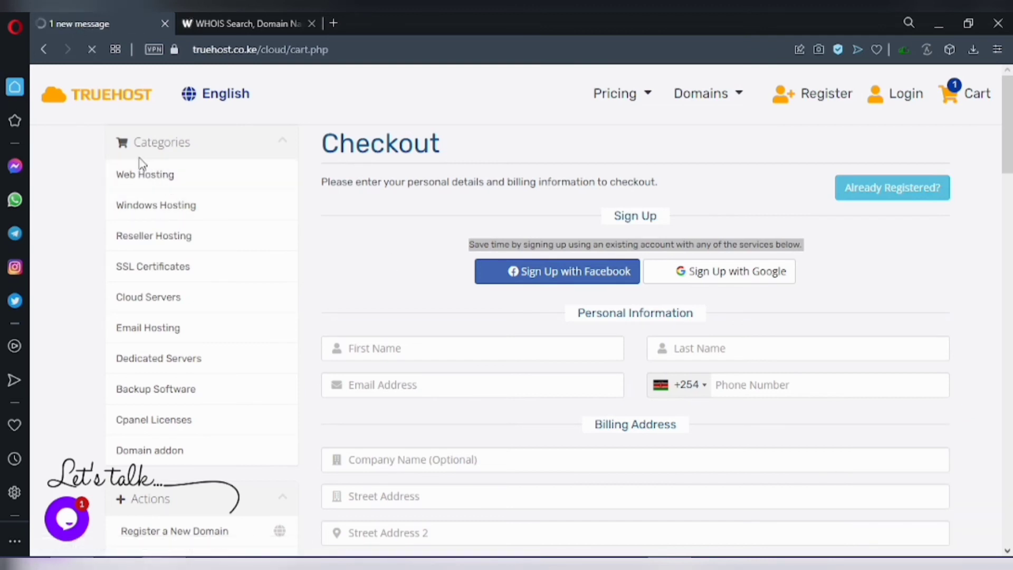
mouse_move(141, 158)
text(truehost.co.ke/c)
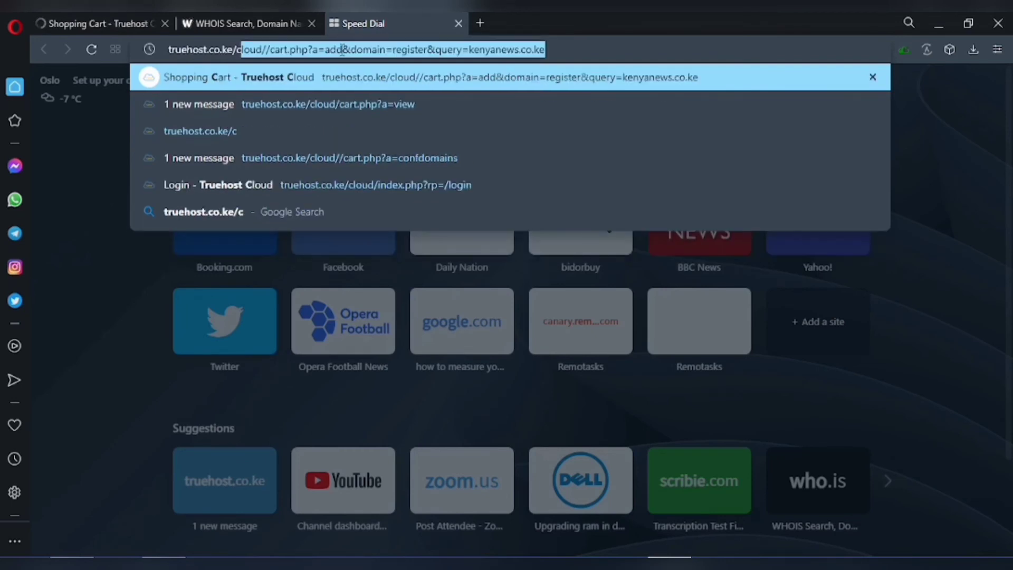
Step: Load the Truehost Cloud portal home at truehost.co.ke/cloud in the new tab
text(loud)
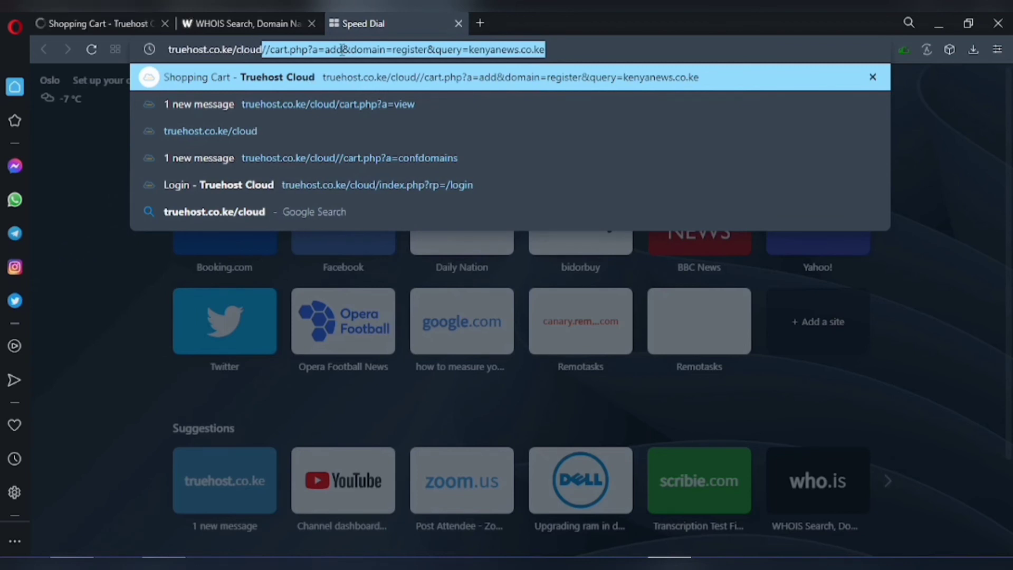
click(210, 131)
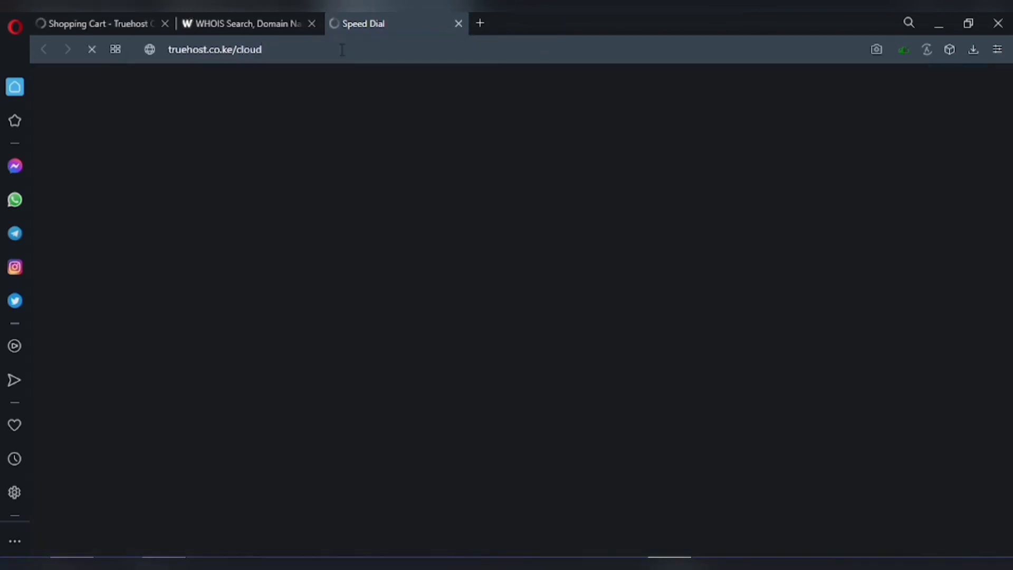
click(97, 23)
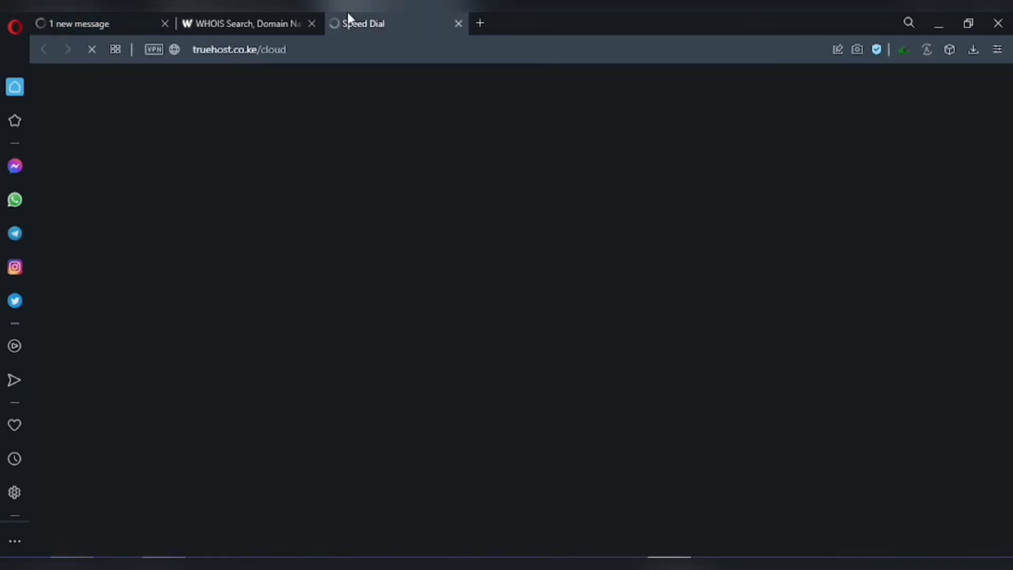
mouse_move(362, 23)
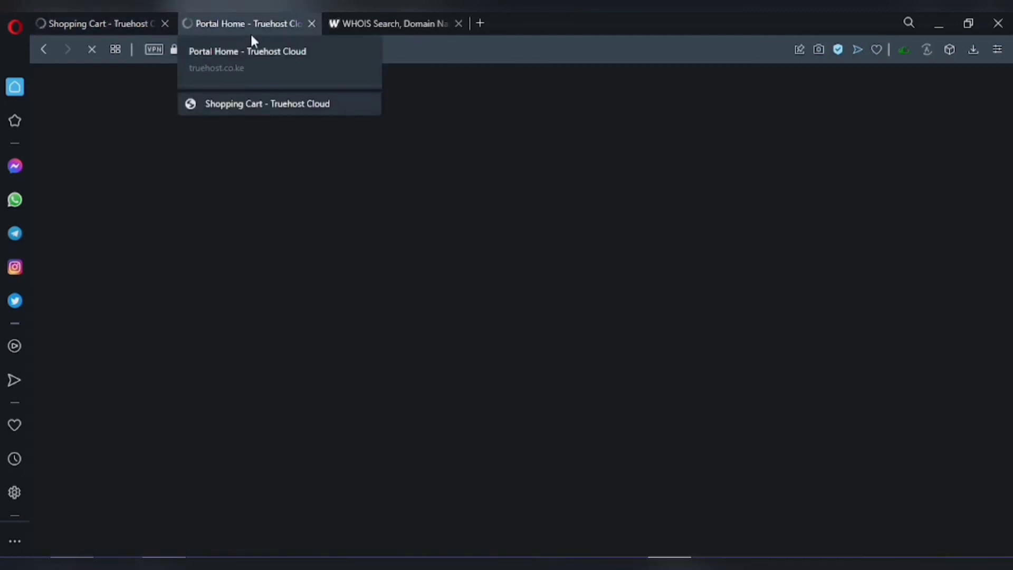
click(97, 23)
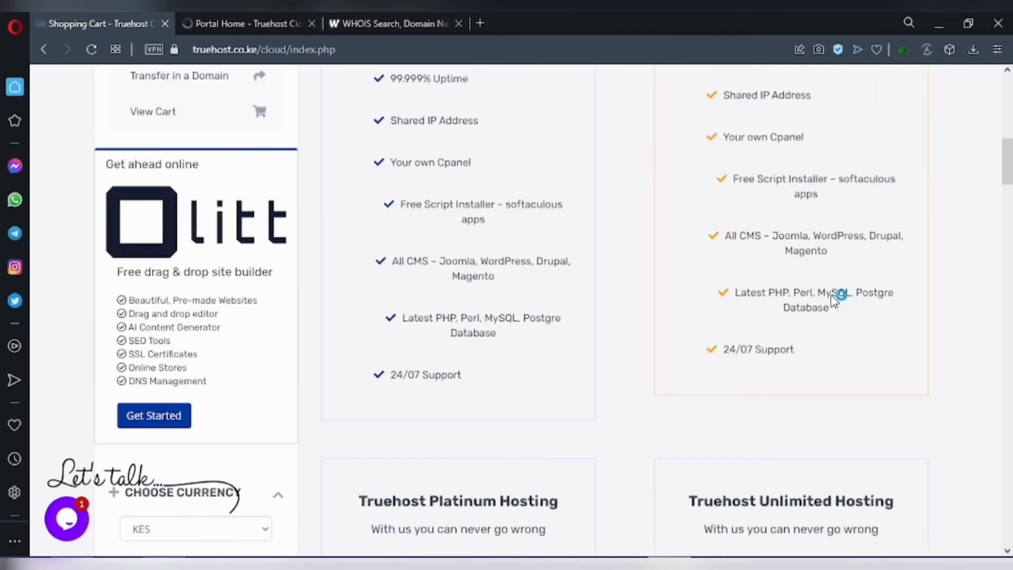
Step: Browse the Web Hosting packages, including Silver at Ksh 1499.00 yearly and Gold at Ksh 379.00 monthly
scroll(down, 3)
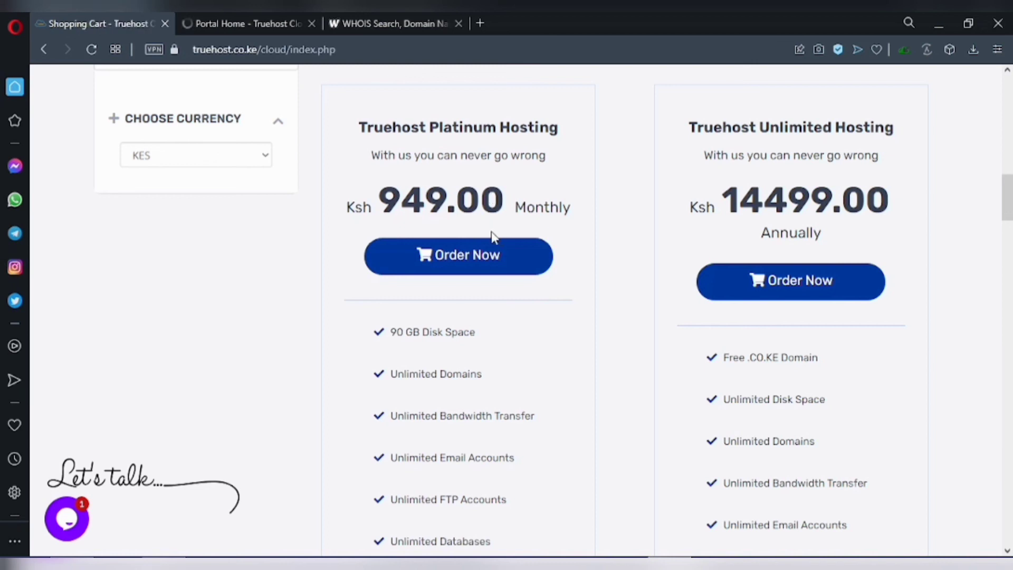
mouse_move(552, 204)
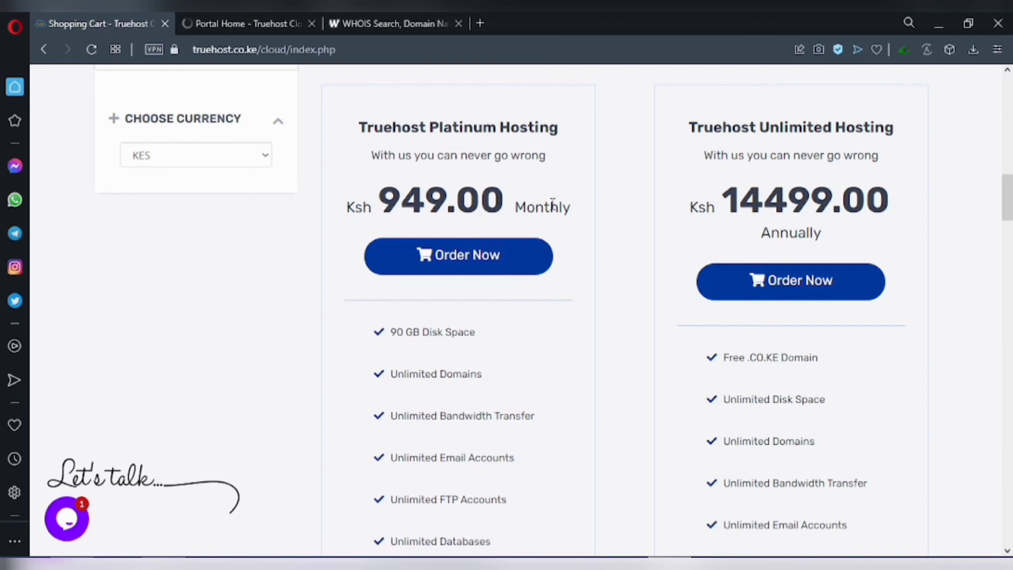
mouse_move(807, 133)
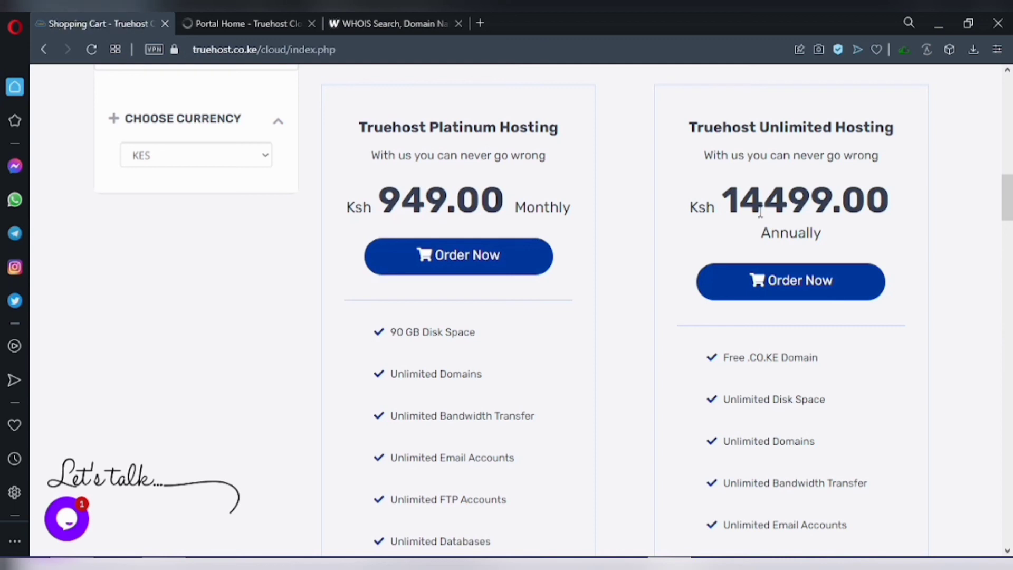
scroll(down, 3)
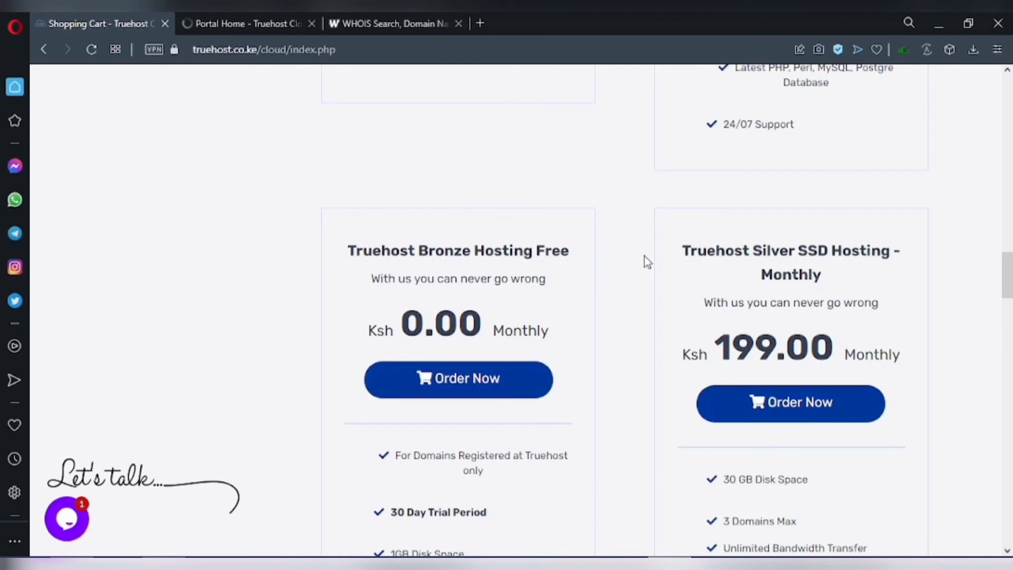
scroll(down, 3)
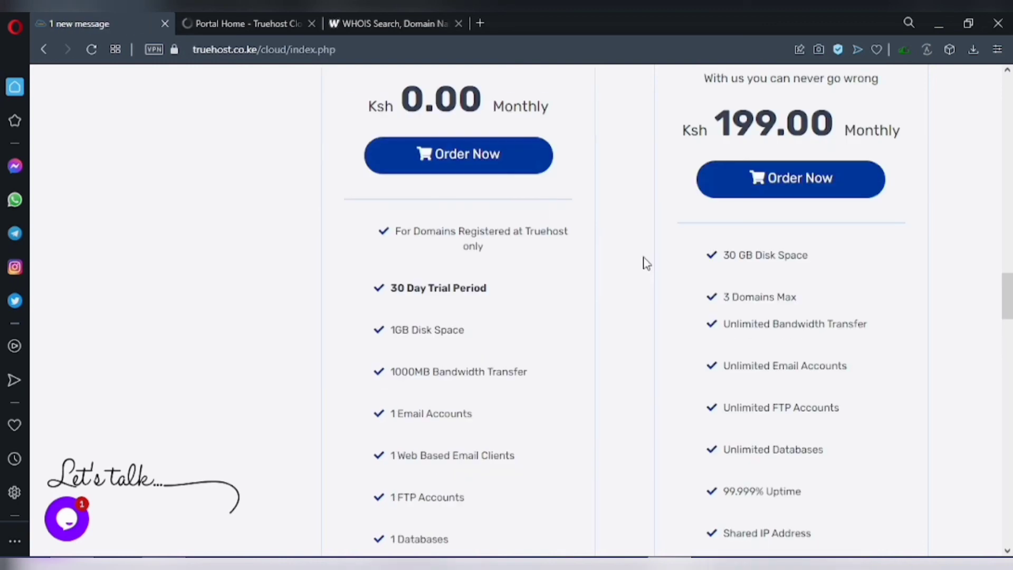
scroll(down, 3)
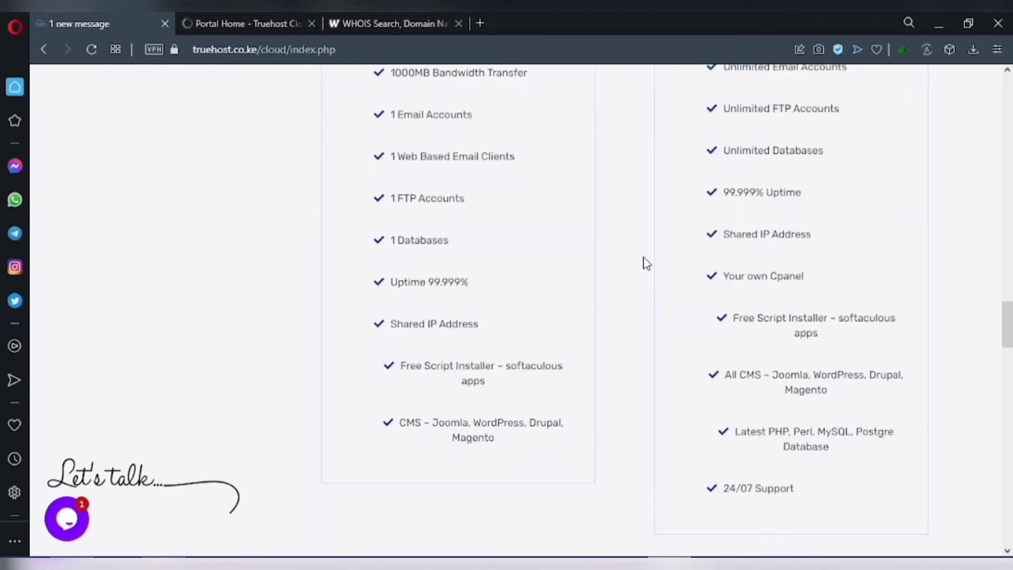
scroll(down, 3)
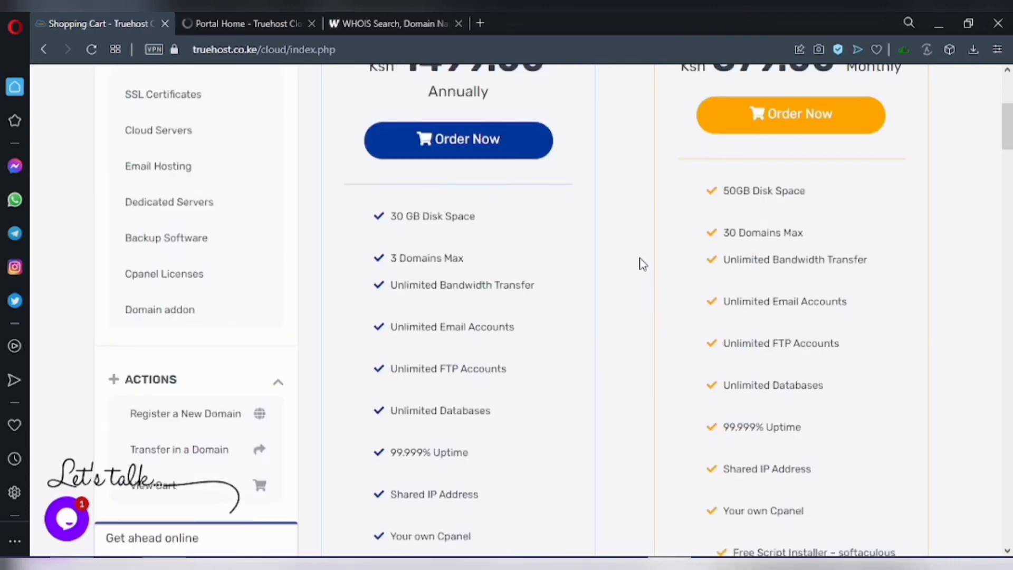
scroll(up, 3)
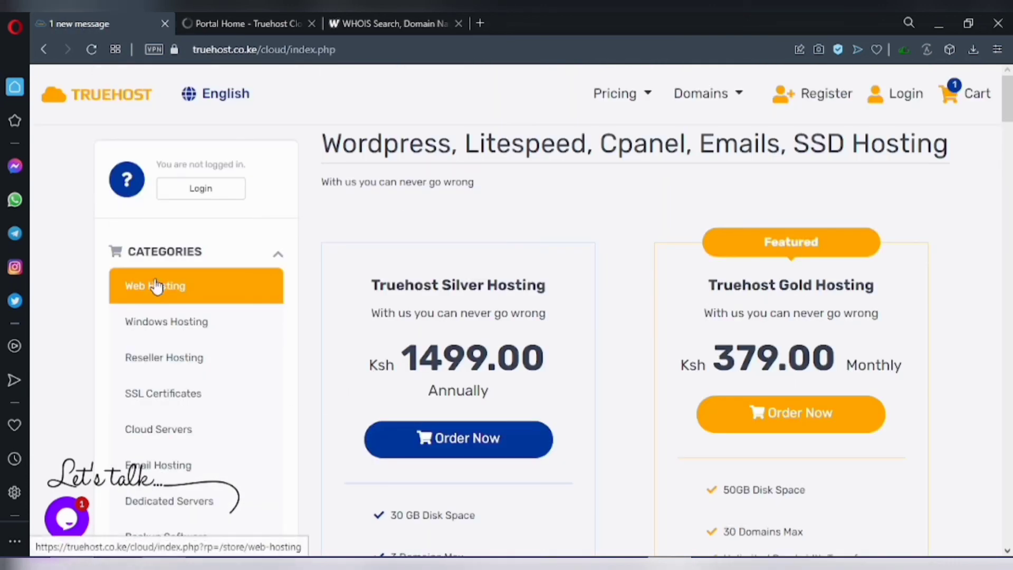
mouse_move(650, 354)
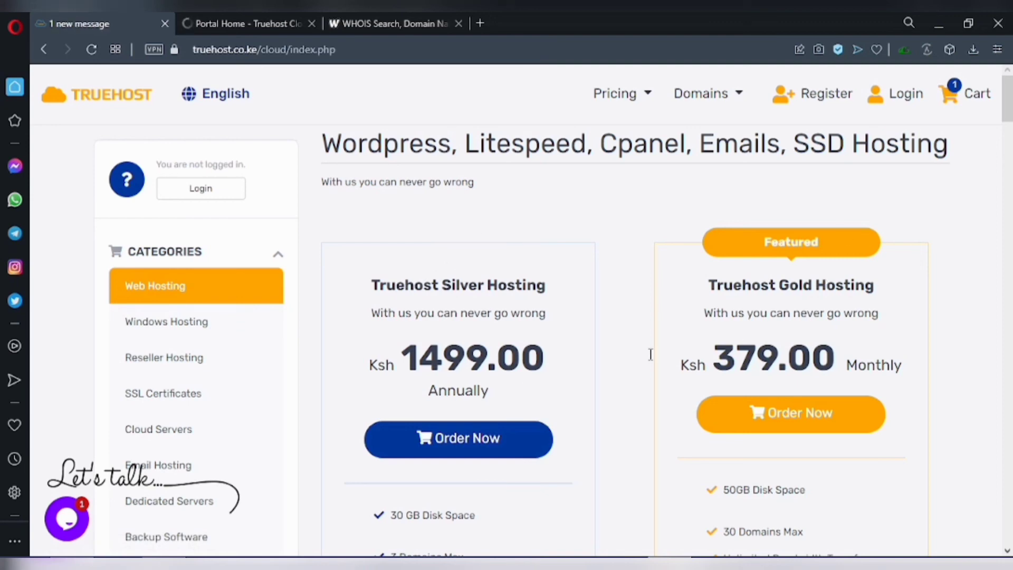
scroll(down, 3)
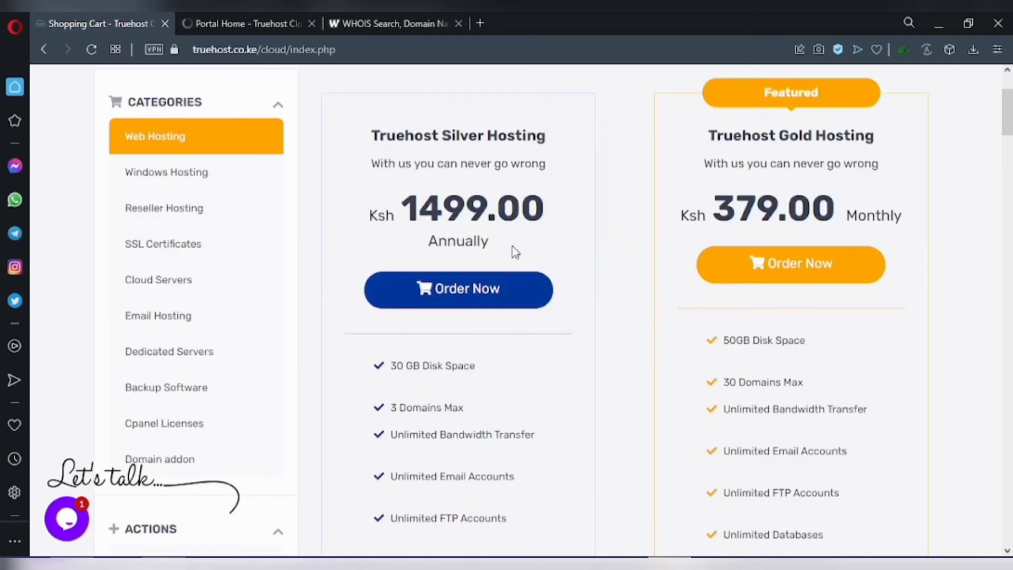
scroll(up, 3)
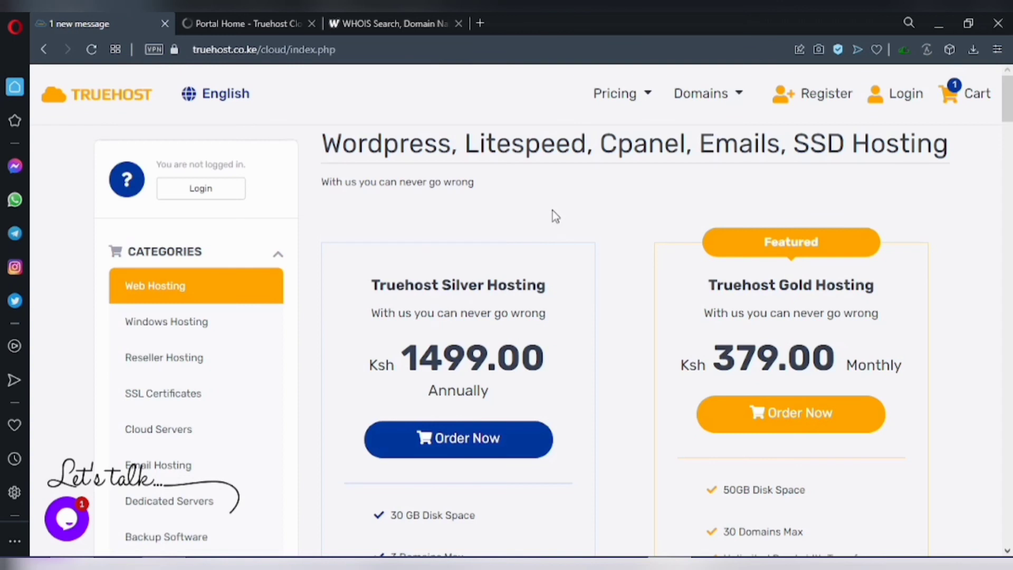